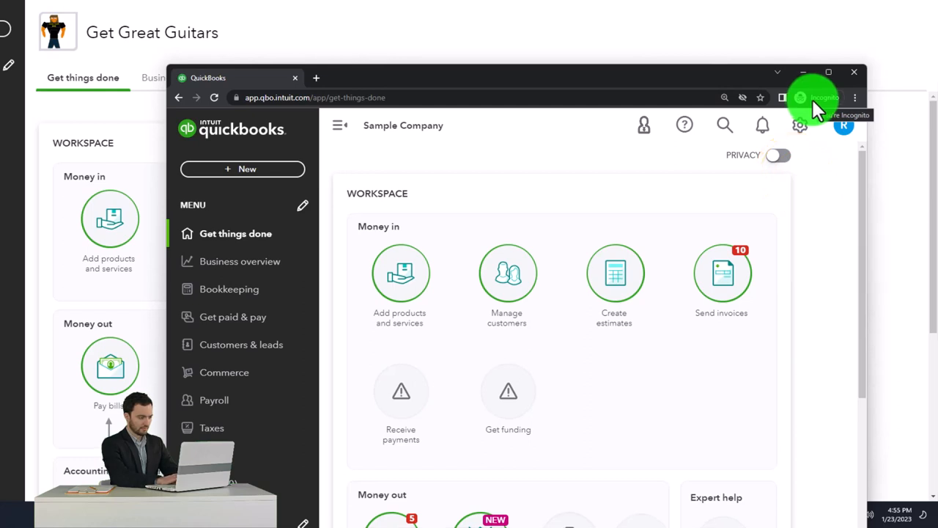
- Leave the incognito Sample Company window and return to the Get Great Guitars dashboard tab
{"action": "left_click", "coordinate": [856, 96]}
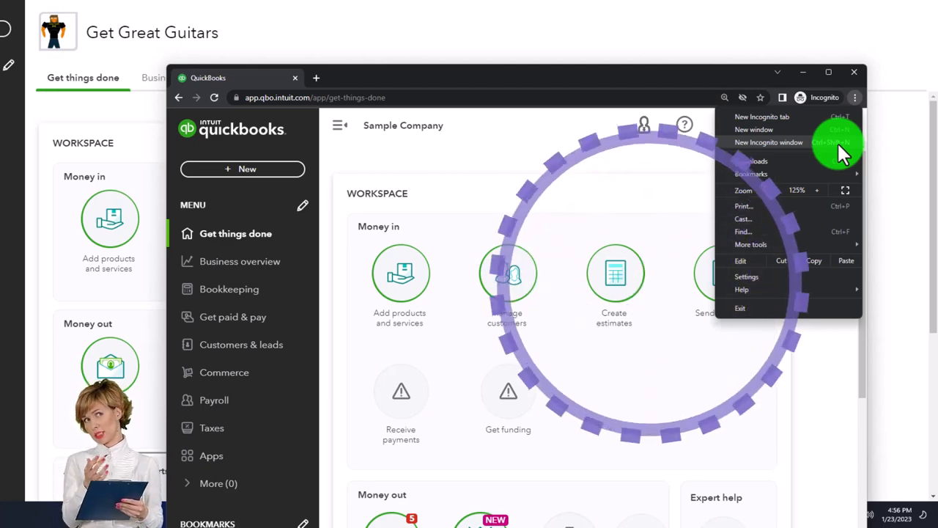
{"action": "left_click", "coordinate": [440, 132]}
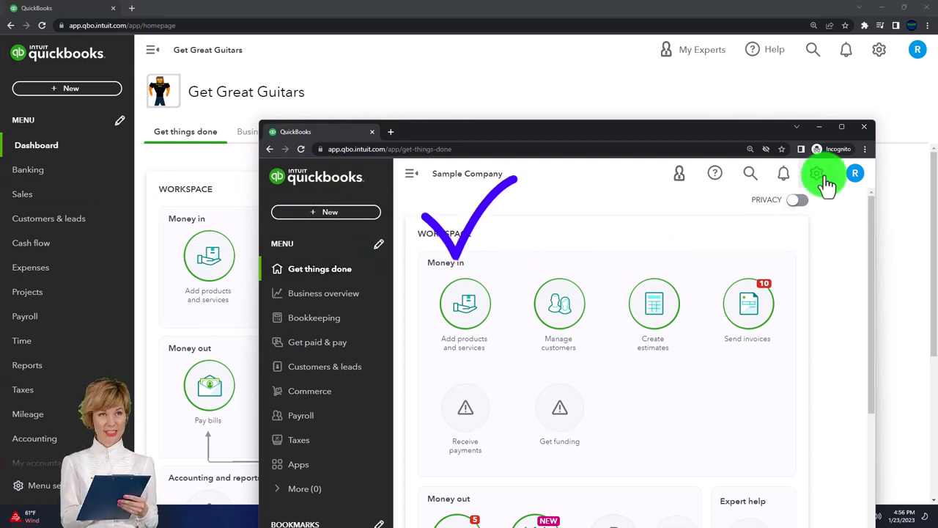
{"action": "left_click", "coordinate": [815, 173]}
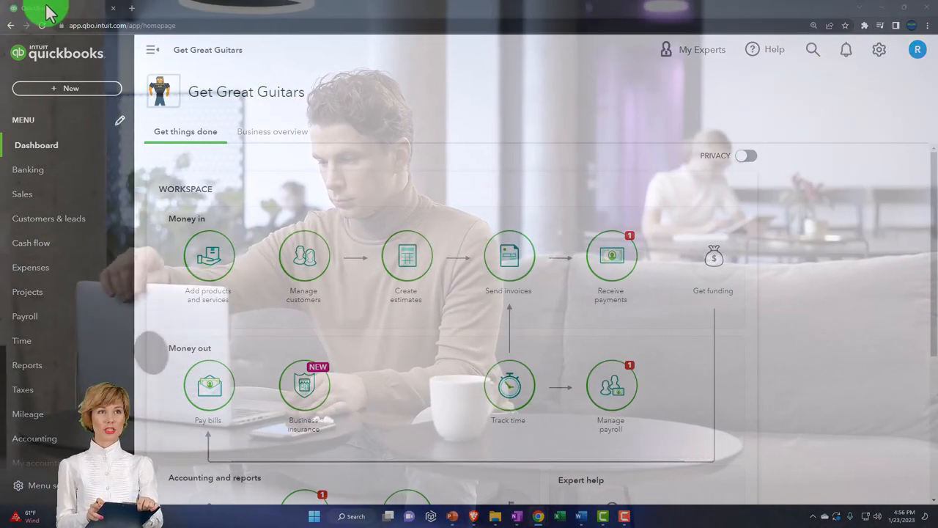
{"action": "right_click", "coordinate": [32, 9]}
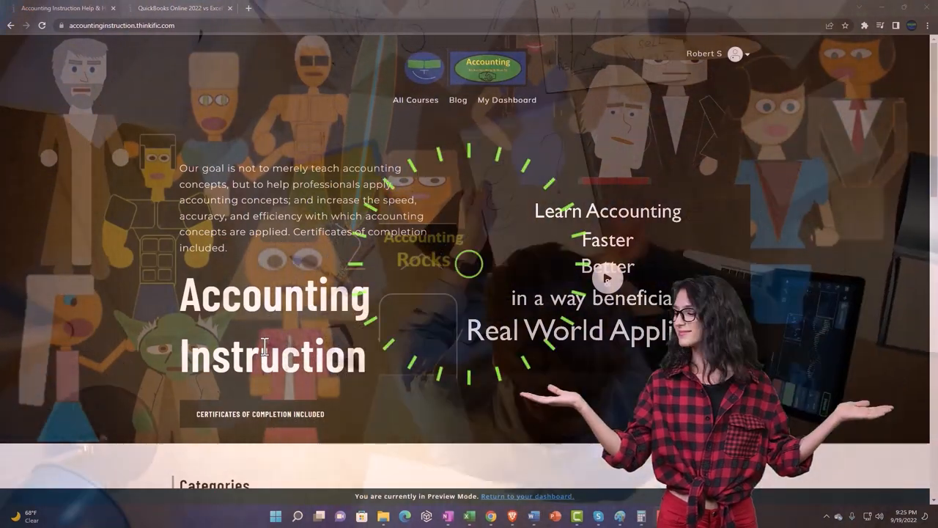
- Browse the course categories to QuickBooks Online and expand the Getting Access to Software For Free lesson group
{"action": "scroll", "scroll_direction": "down", "scroll_amount": 3}
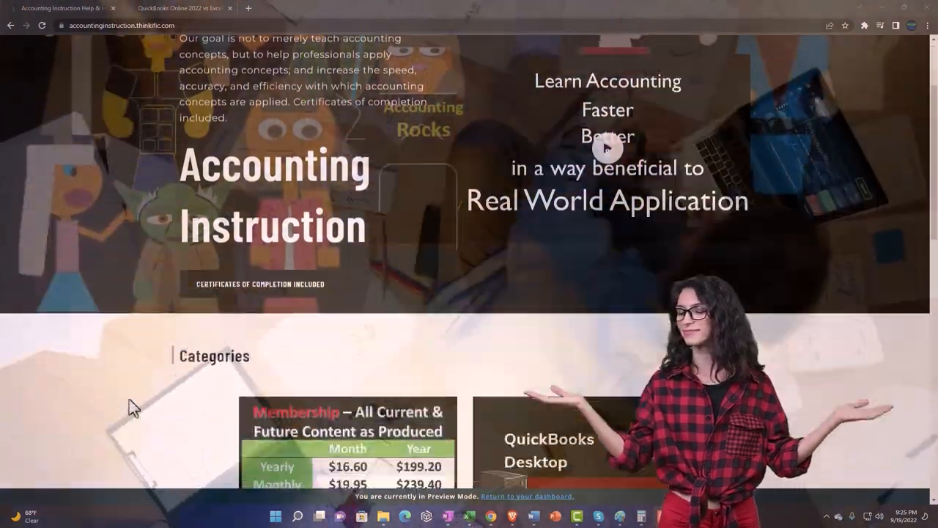
{"action": "scroll", "scroll_direction": "down", "scroll_amount": 3}
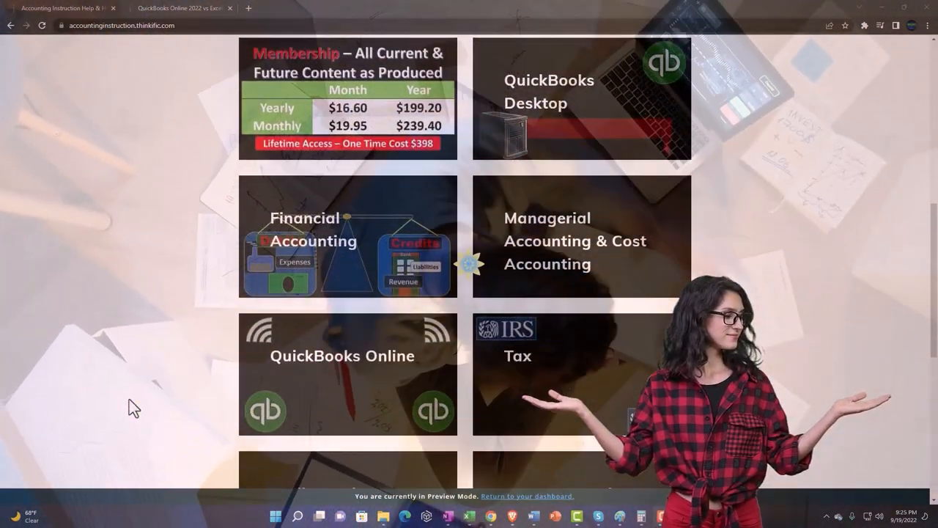
{"action": "scroll", "scroll_direction": "down", "scroll_amount": 3}
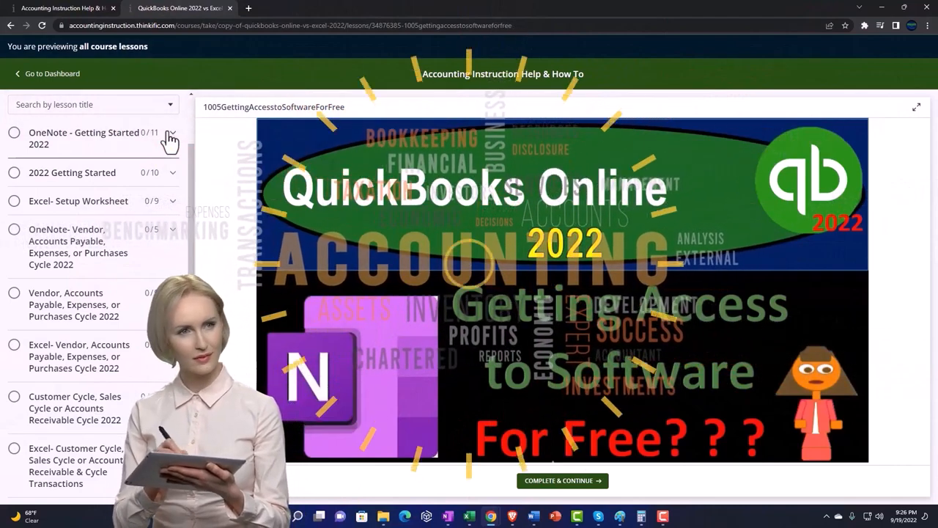
{"action": "left_click", "coordinate": [170, 137]}
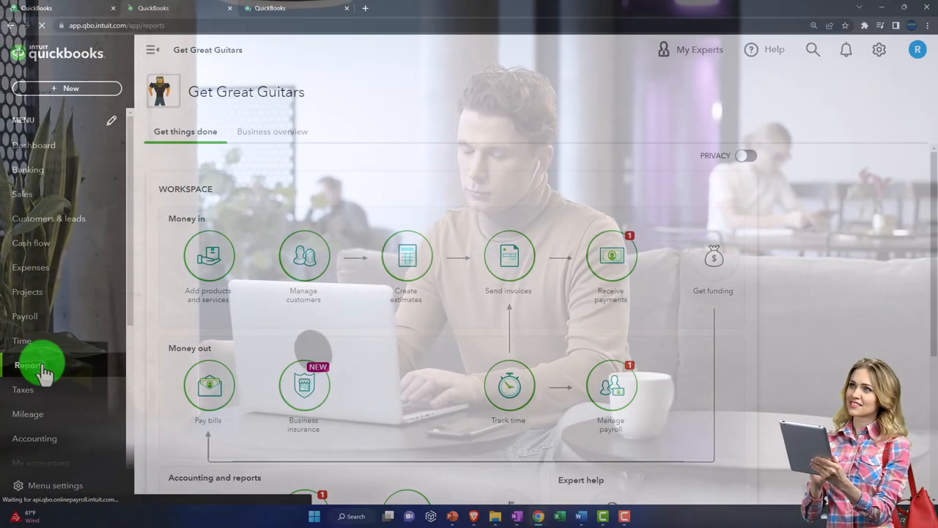
- From Reports, bring up the standard Profit and Loss for January 1–23, 2023 showing $13,025 net income
{"action": "left_click", "coordinate": [30, 365]}
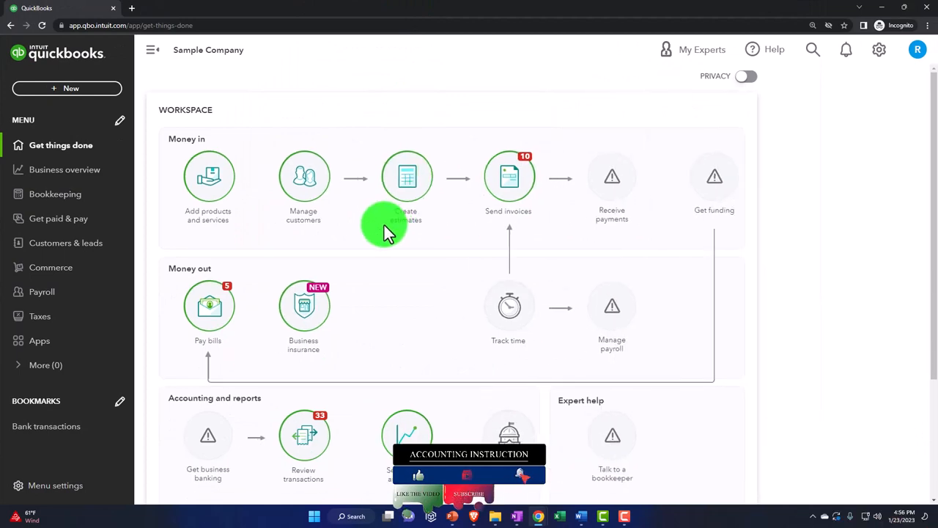
{"action": "left_click", "coordinate": [407, 175]}
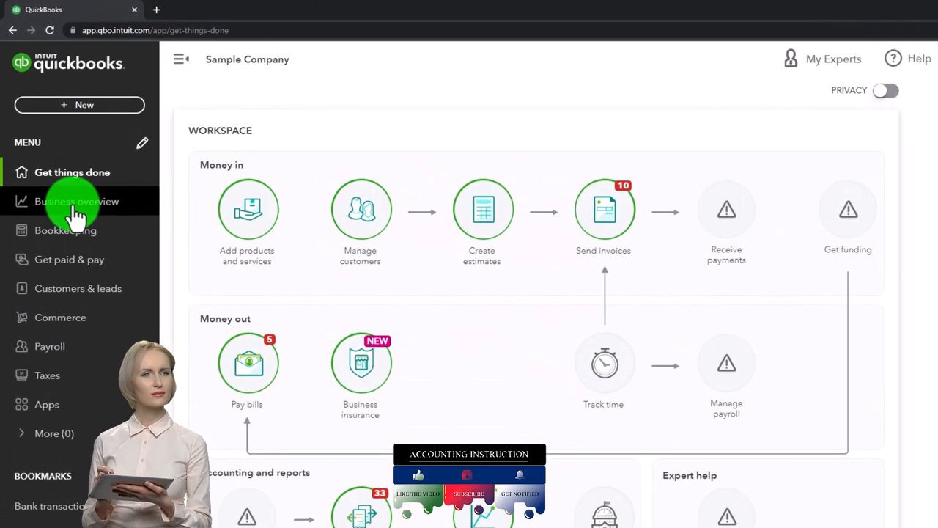
{"action": "left_click", "coordinate": [76, 202]}
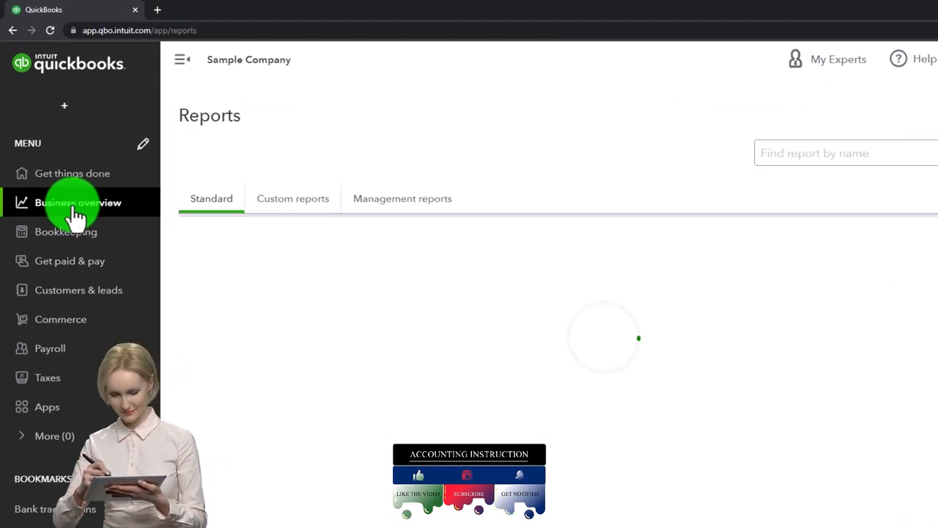
{"action": "left_click", "coordinate": [78, 203]}
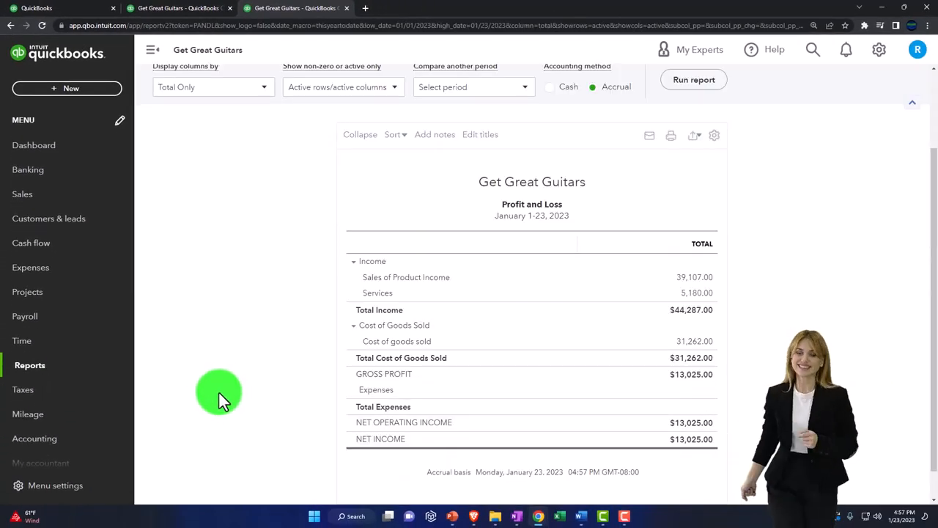
- Run the Profit and Loss for 01/01/2023–02/28/2023 with columns displayed by Month
{"action": "left_click", "coordinate": [152, 50]}
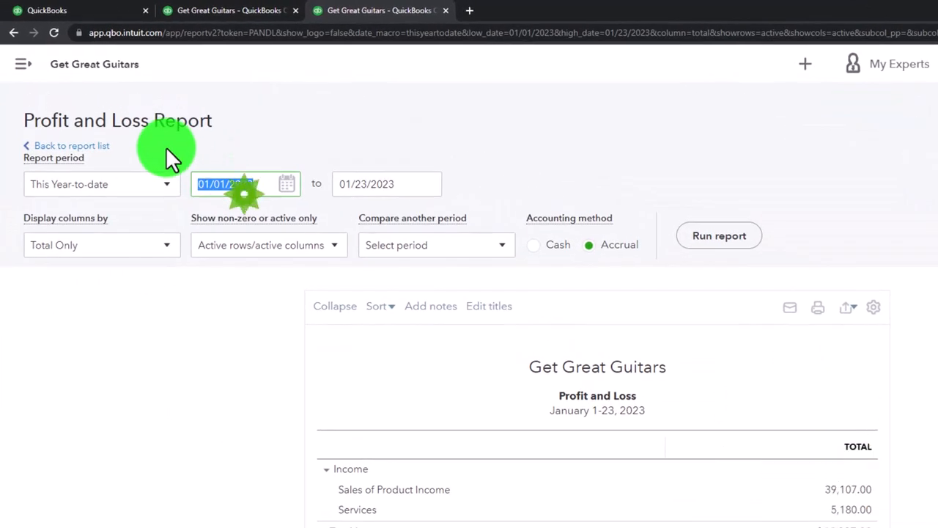
{"action": "type", "text": "1"}
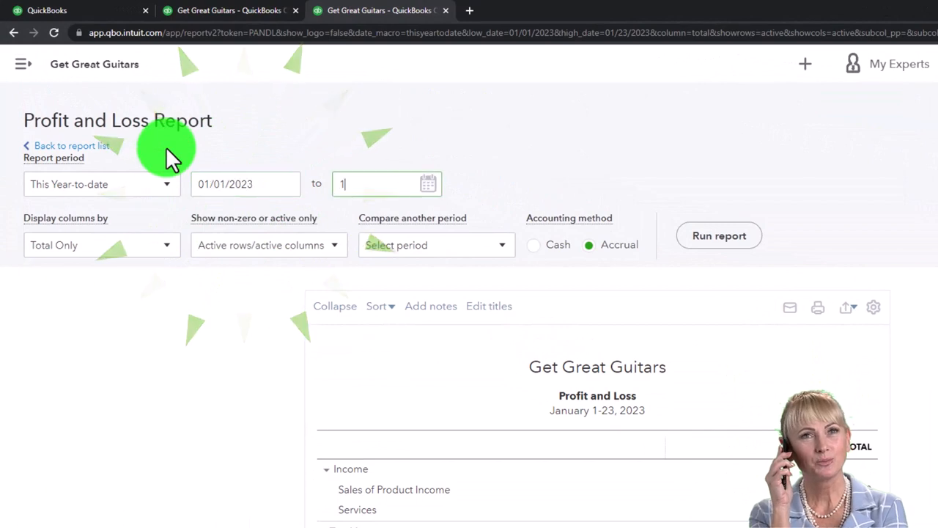
{"action": "type", "text": "02/28/2023"}
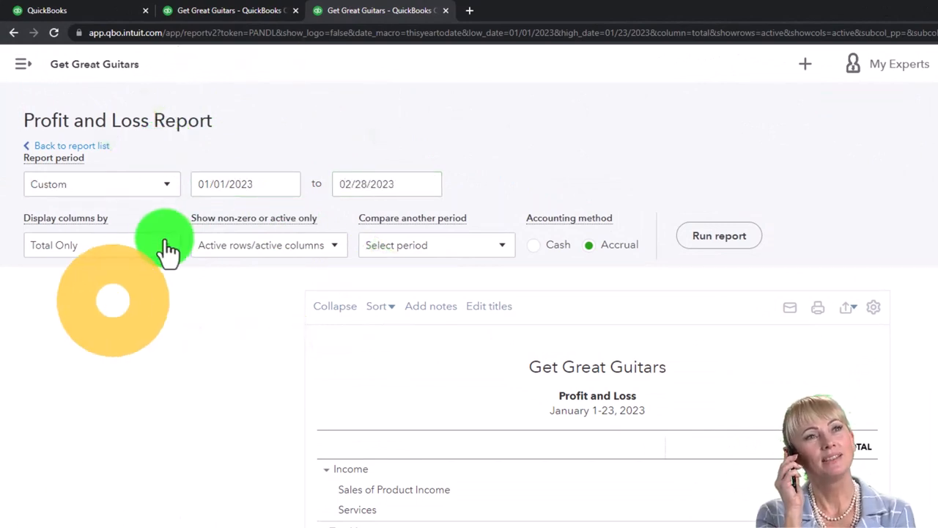
{"action": "left_click", "coordinate": [101, 245]}
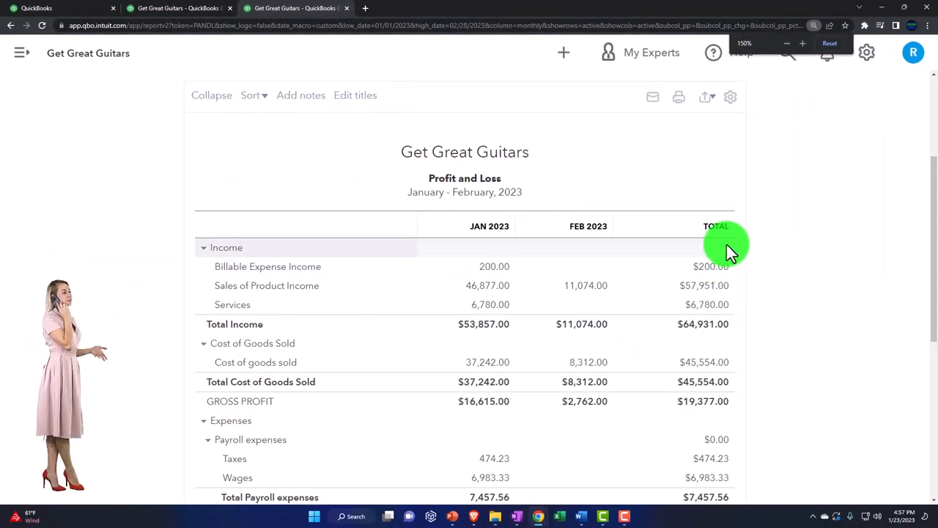
- Run the Balance Sheet as of 02/28/2023 and return to the dashboard tab
{"action": "left_click", "coordinate": [179, 9]}
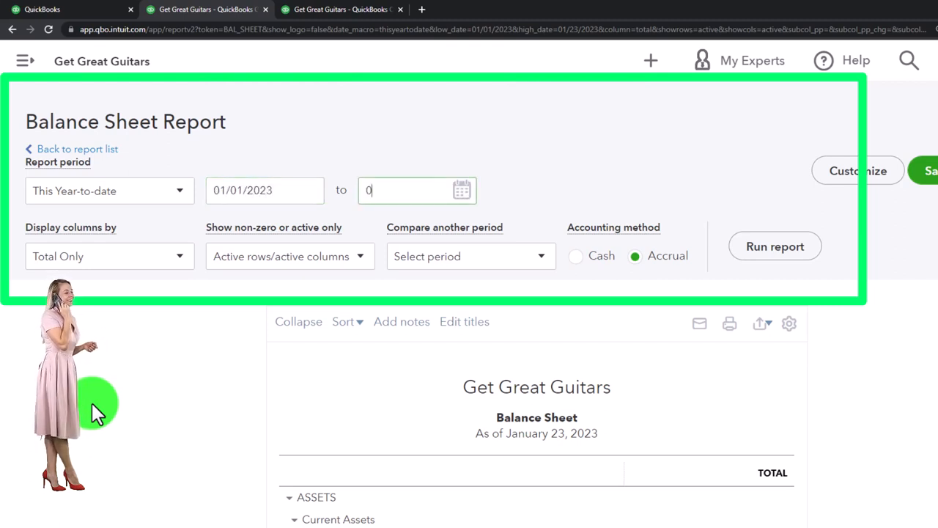
{"action": "type", "text": "02/28/2023"}
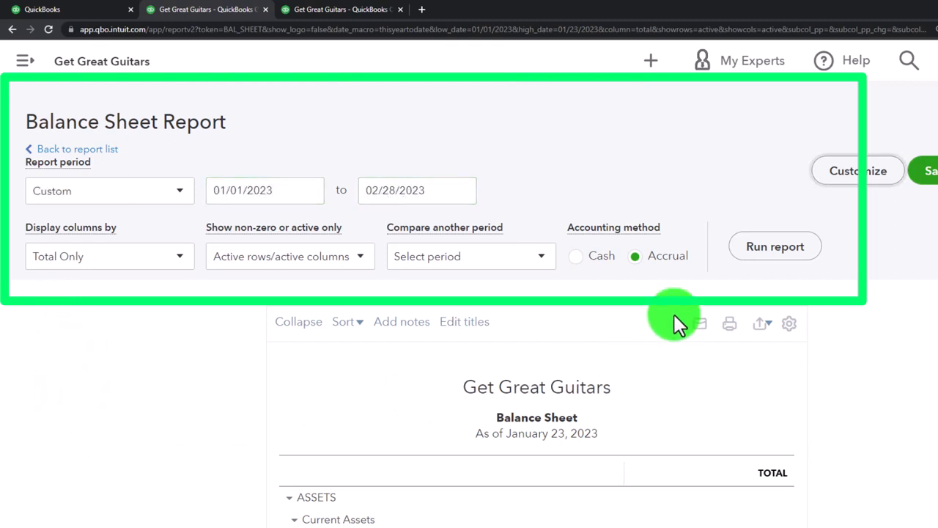
{"action": "left_click", "coordinate": [774, 246]}
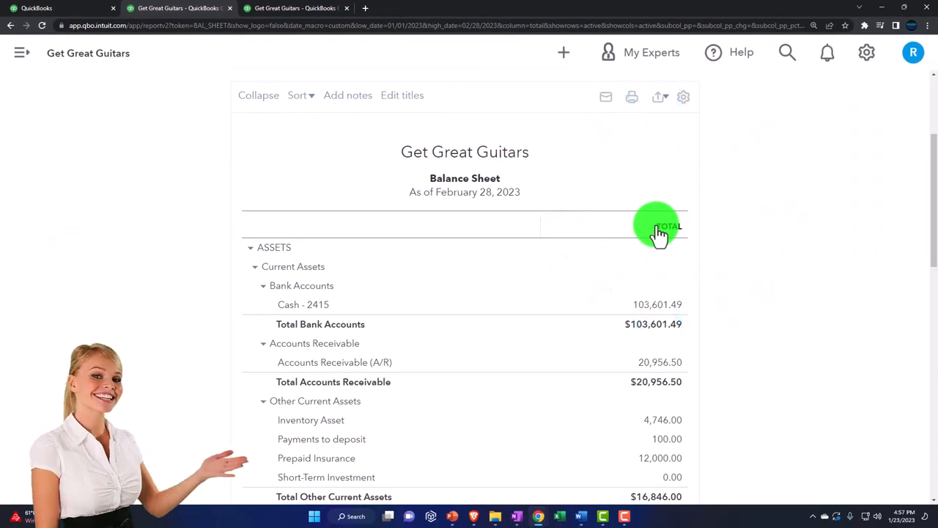
{"action": "mouse_move", "coordinate": [634, 220]}
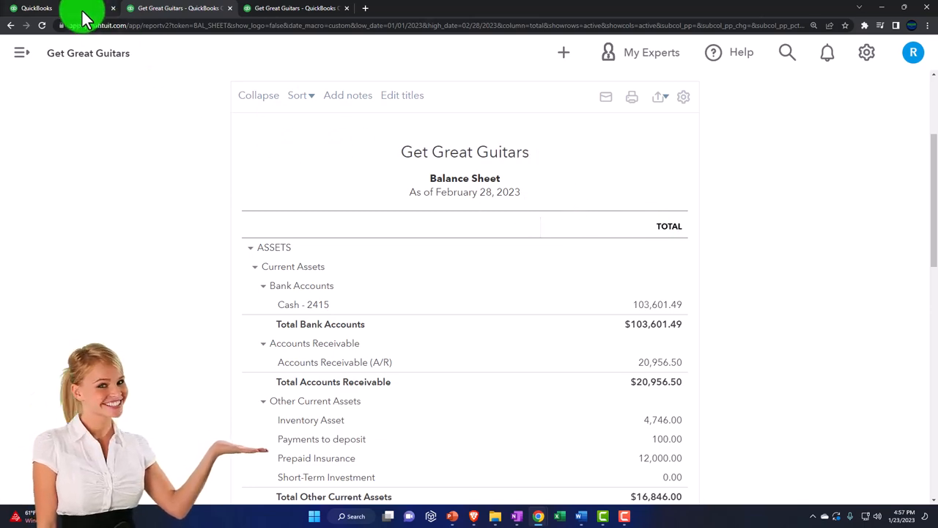
{"action": "left_click", "coordinate": [58, 9]}
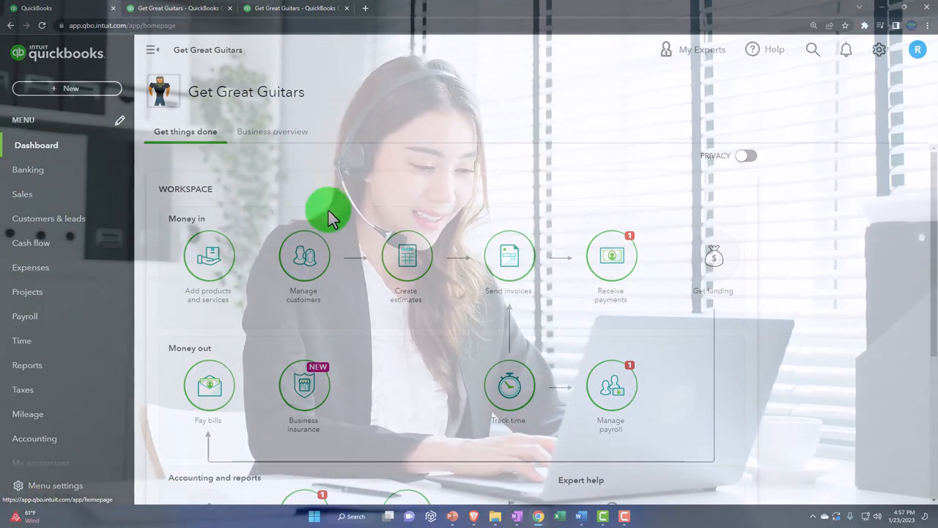
{"action": "mouse_move", "coordinate": [521, 516]}
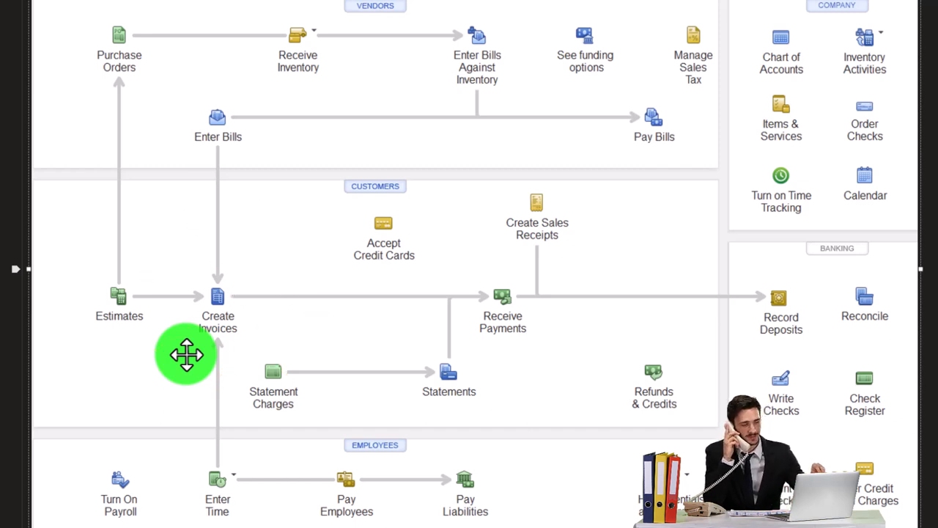
- Go to Sales > Customers showing $21,407 unpaid across 8 open invoices
{"action": "left_click", "coordinate": [217, 303]}
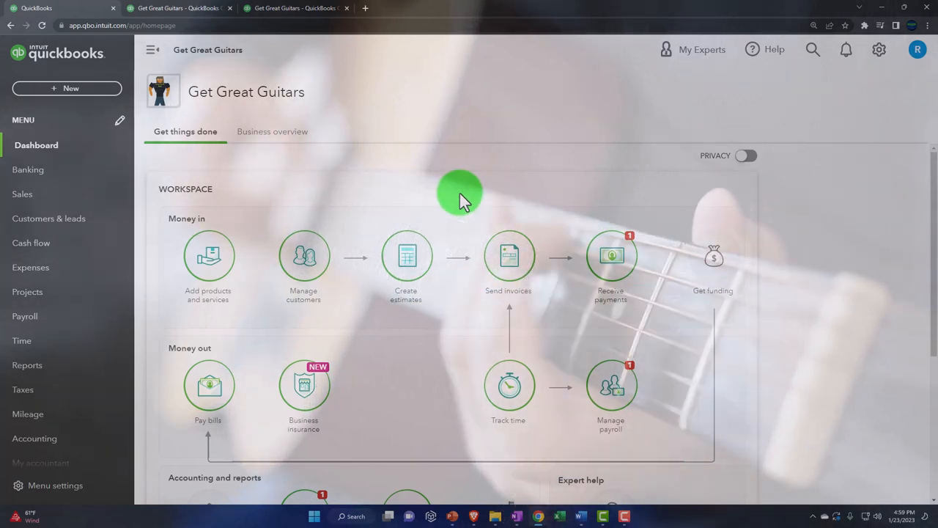
{"action": "mouse_move", "coordinate": [261, 284]}
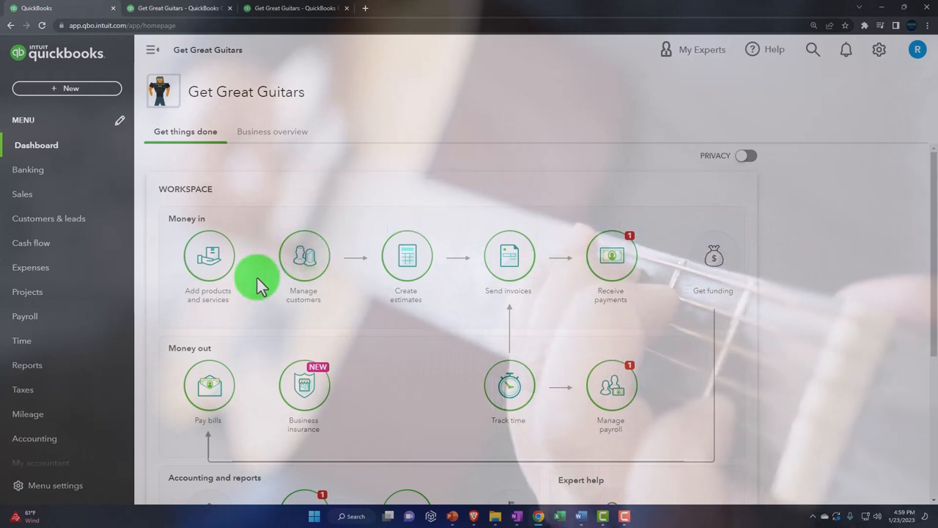
{"action": "left_click", "coordinate": [67, 88]}
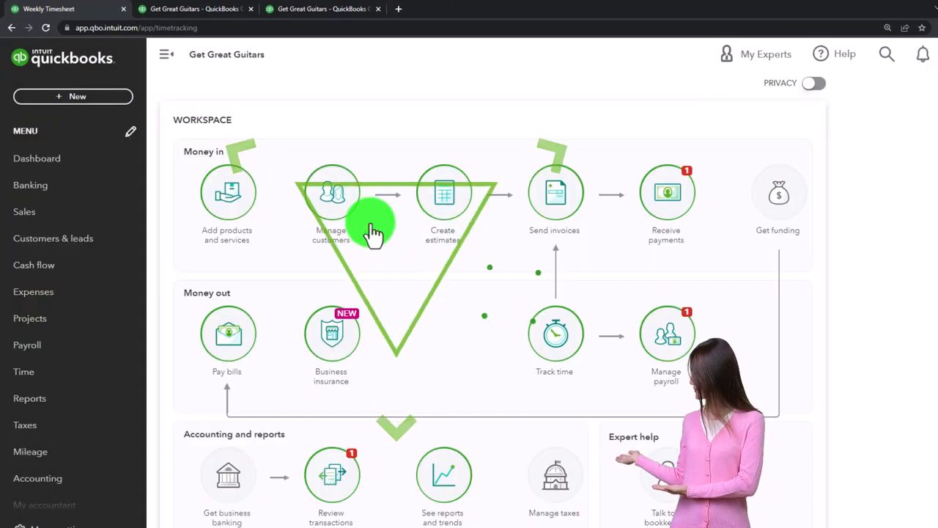
{"action": "left_click", "coordinate": [66, 9]}
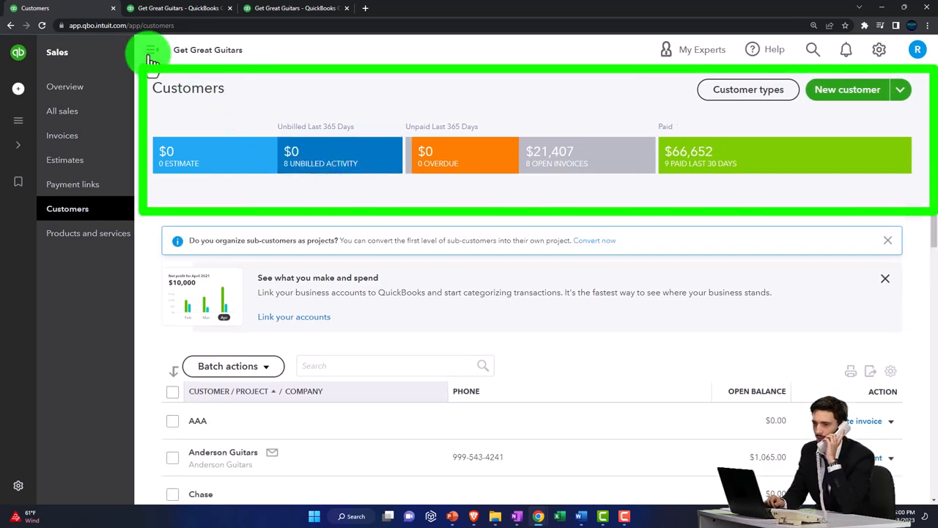
- Collapse the side panel and open Customer 1's two unbilled $150 guitar lesson time charges
{"action": "left_click", "coordinate": [153, 49]}
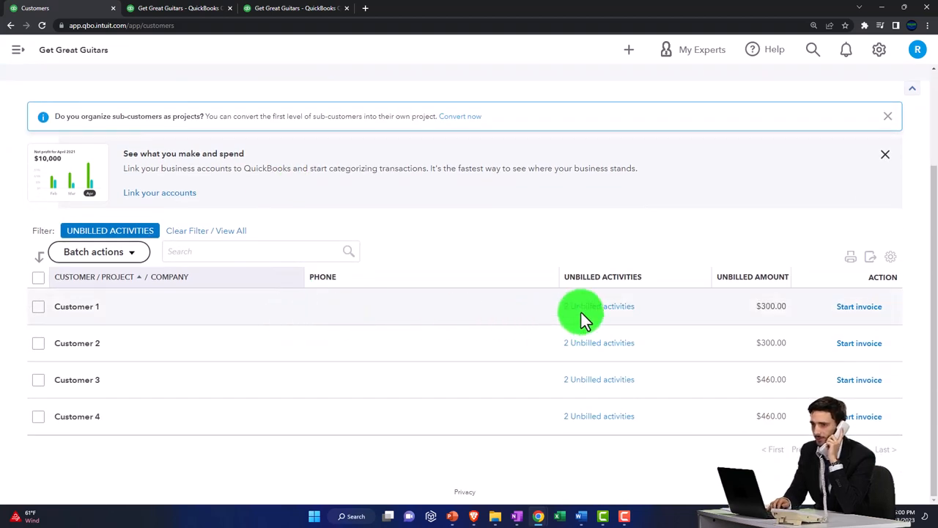
{"action": "mouse_move", "coordinate": [581, 346]}
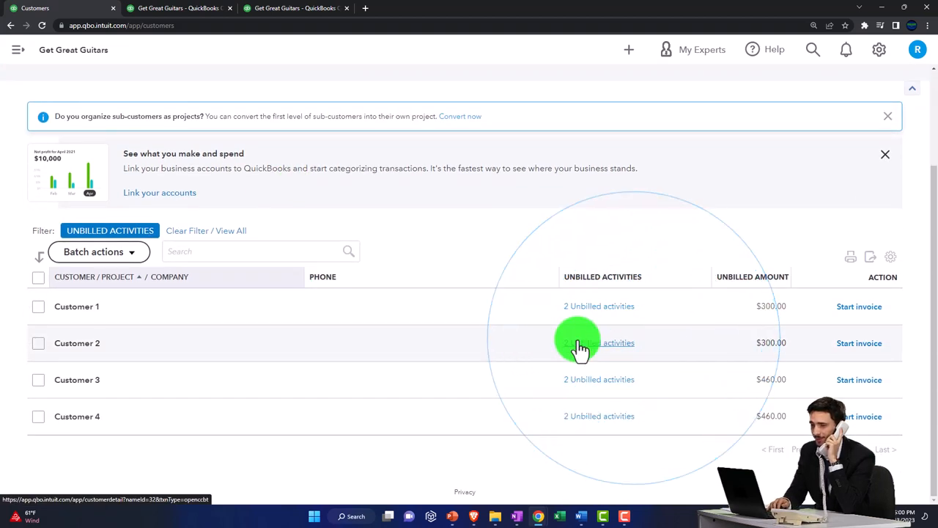
{"action": "mouse_move", "coordinate": [848, 314]}
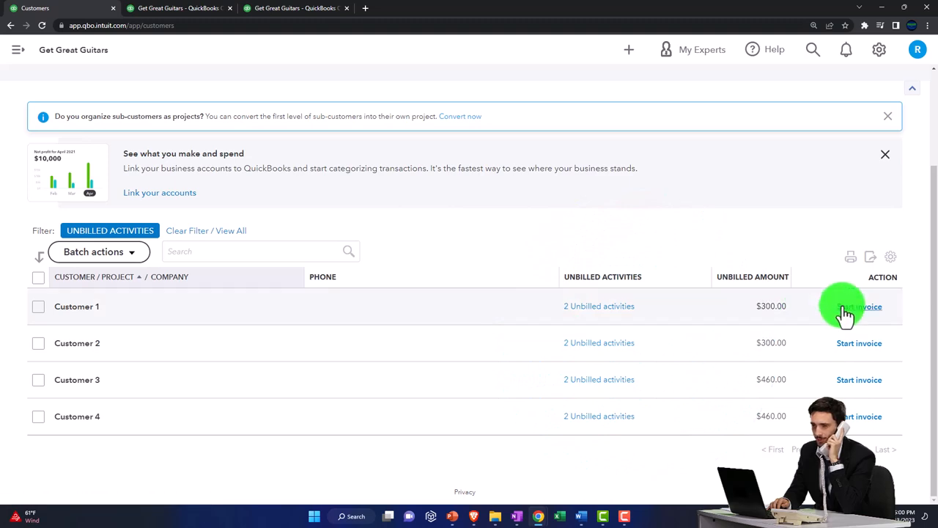
{"action": "left_click", "coordinate": [76, 307]}
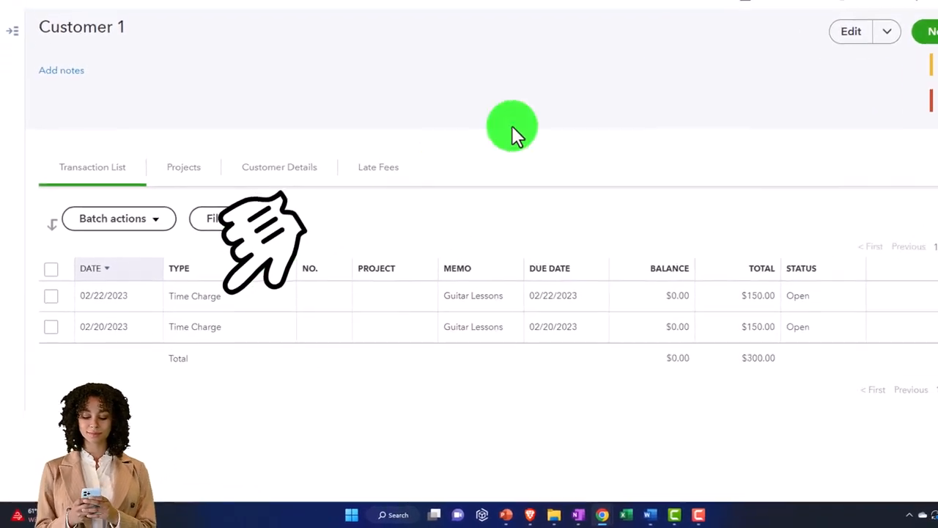
- Start a new invoice for Customer 1 and add both linked $150 guitar lesson time charges
{"action": "left_click", "coordinate": [665, 22]}
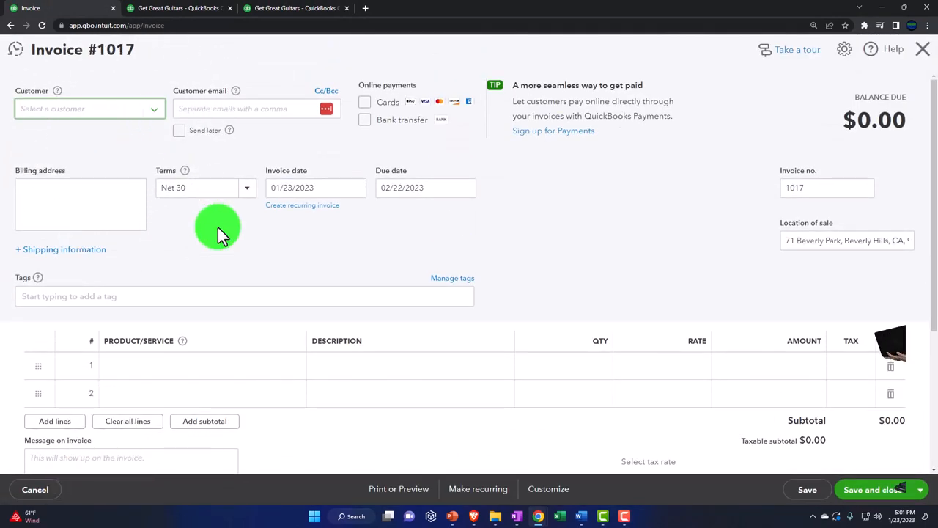
{"action": "type", "text": "Custer"}
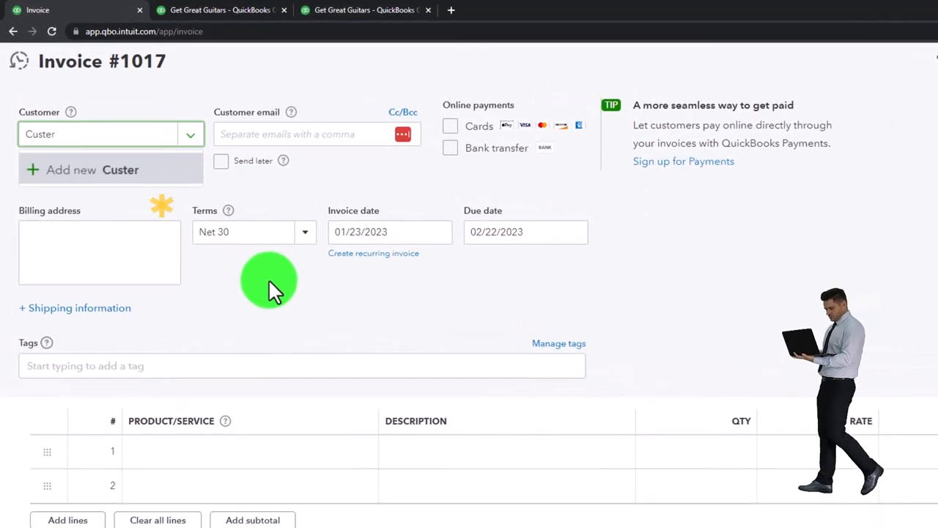
{"action": "type", "text": "Cust"}
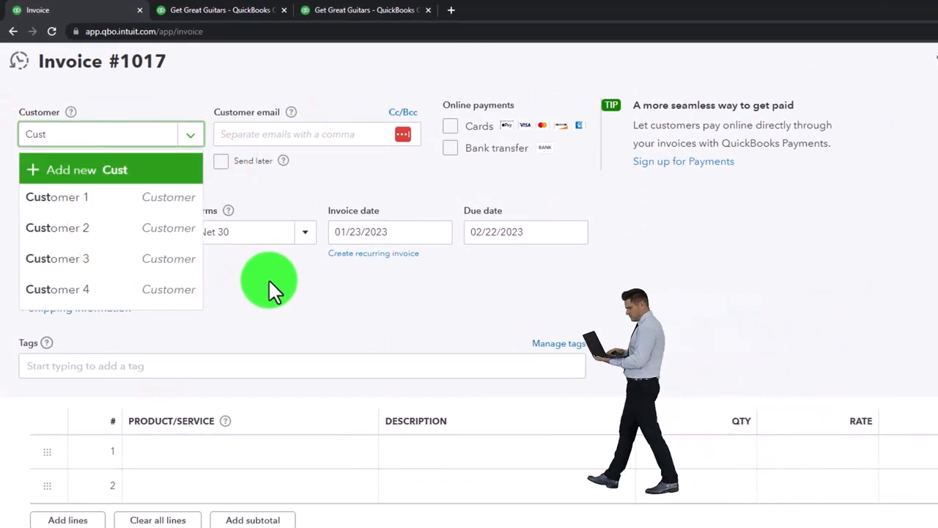
{"action": "left_click", "coordinate": [57, 196]}
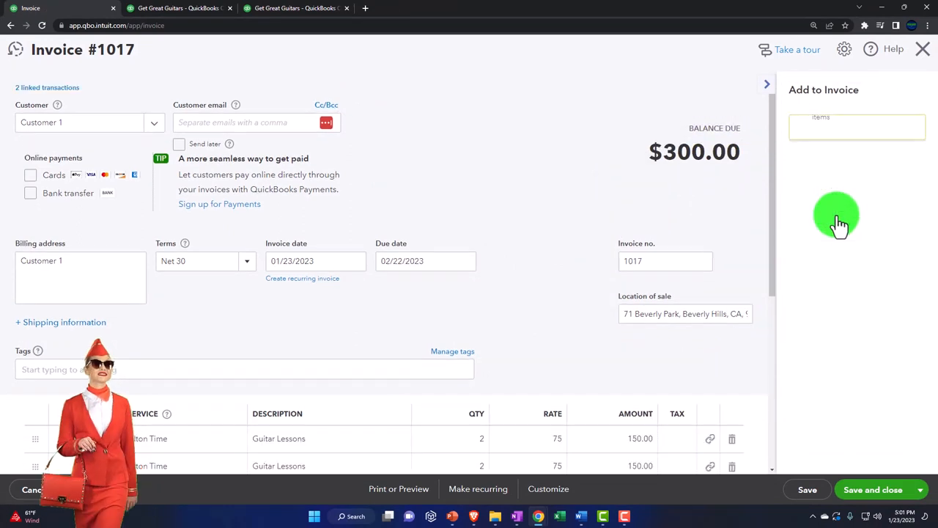
{"action": "left_click", "coordinate": [257, 124]}
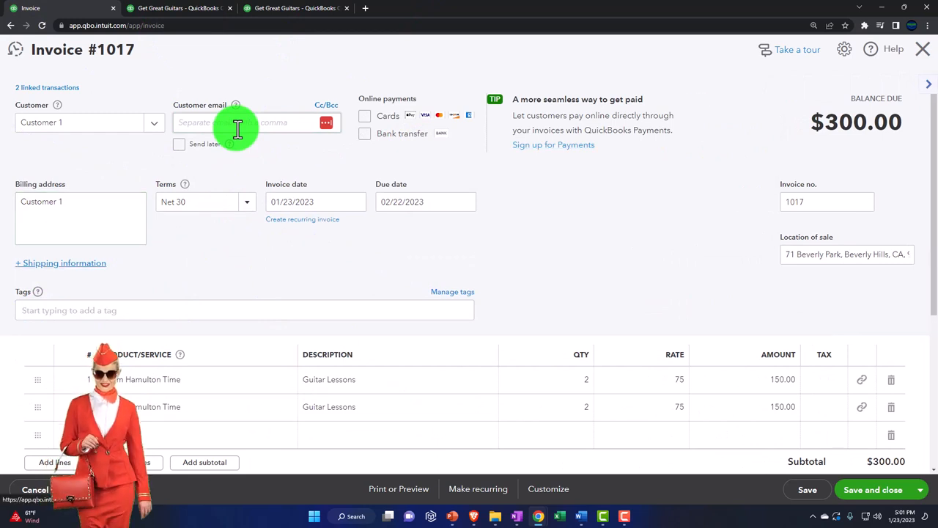
{"action": "left_click", "coordinate": [292, 202]}
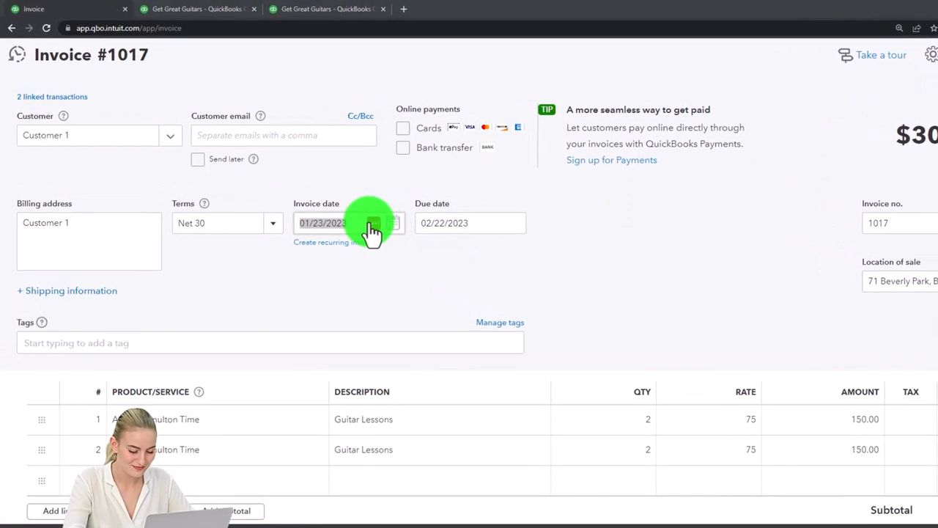
- Set the invoice date to 02/27/2023 (due 03/29/2023) and review the $300 lines
{"action": "left_click", "coordinate": [338, 223]}
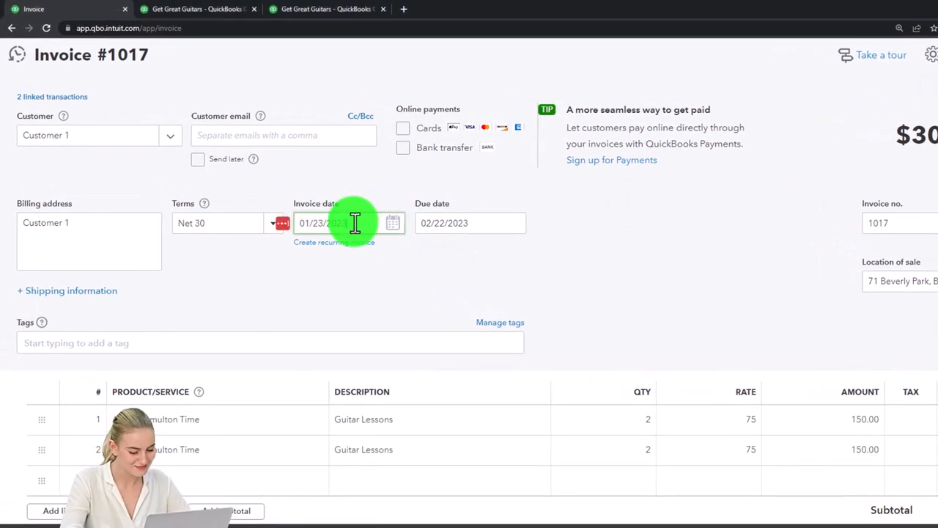
{"action": "type", "text": "02"}
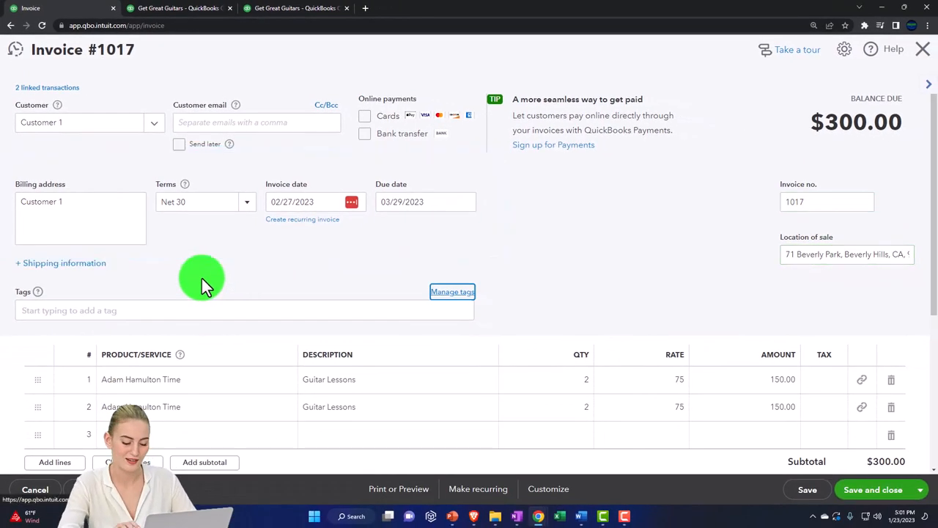
{"action": "scroll", "scroll_direction": "down", "scroll_amount": 3}
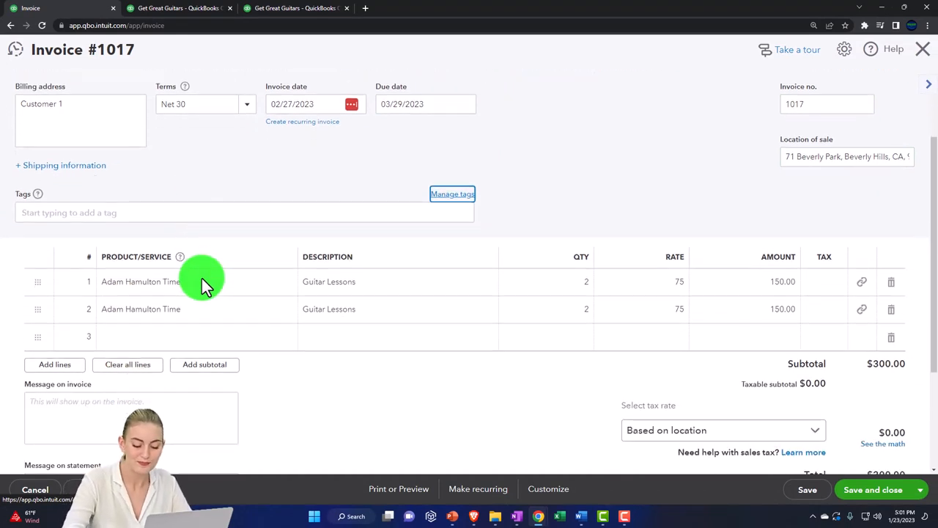
{"action": "mouse_move", "coordinate": [874, 387]}
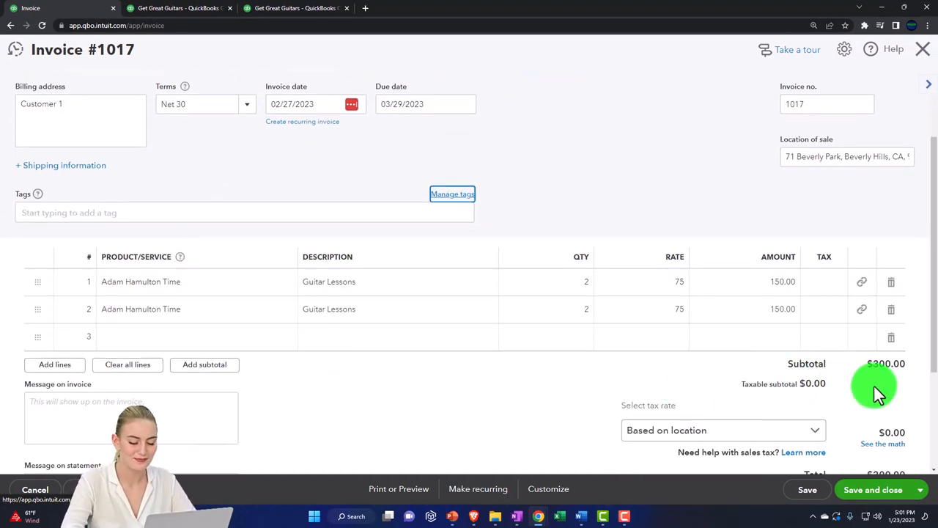
{"action": "scroll", "scroll_direction": "down", "scroll_amount": 3}
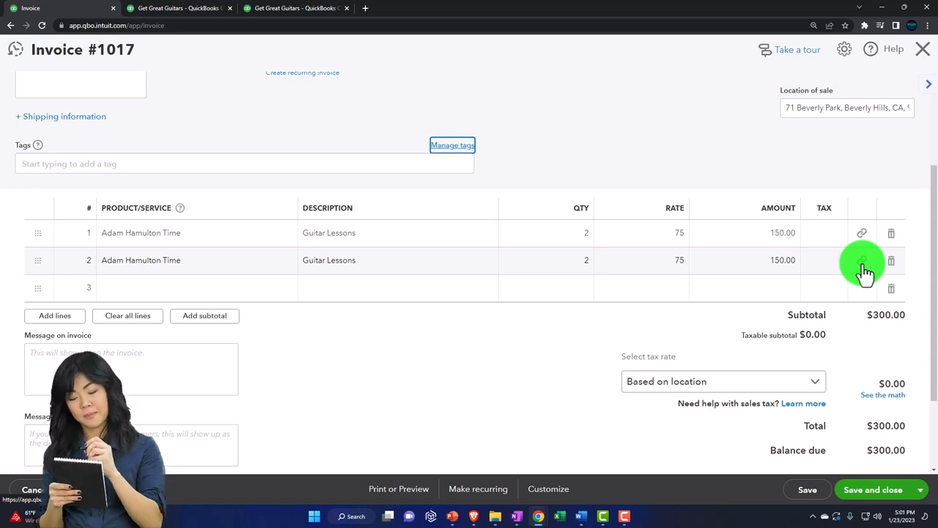
{"action": "left_click", "coordinate": [864, 261]}
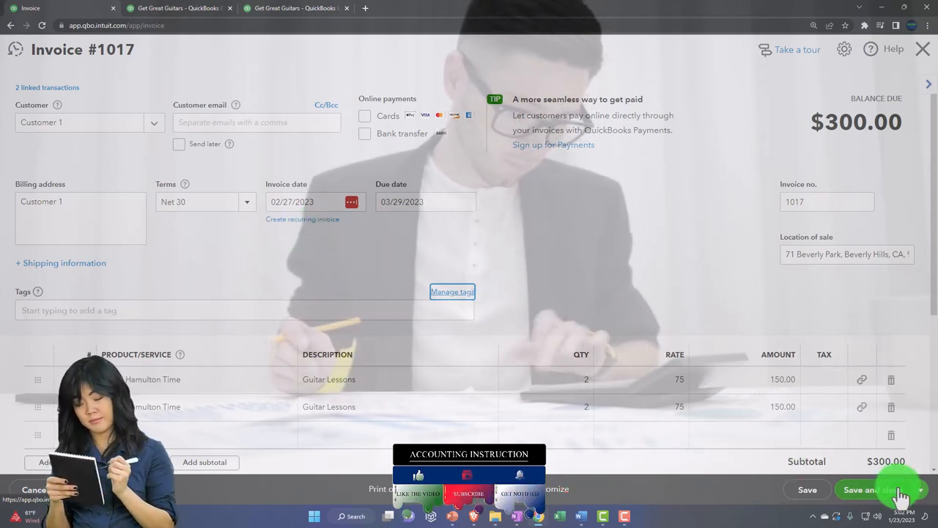
- Save and close invoice #1017 so it lists as a $300 open invoice on Customer 1's transactions
{"action": "left_click", "coordinate": [871, 490]}
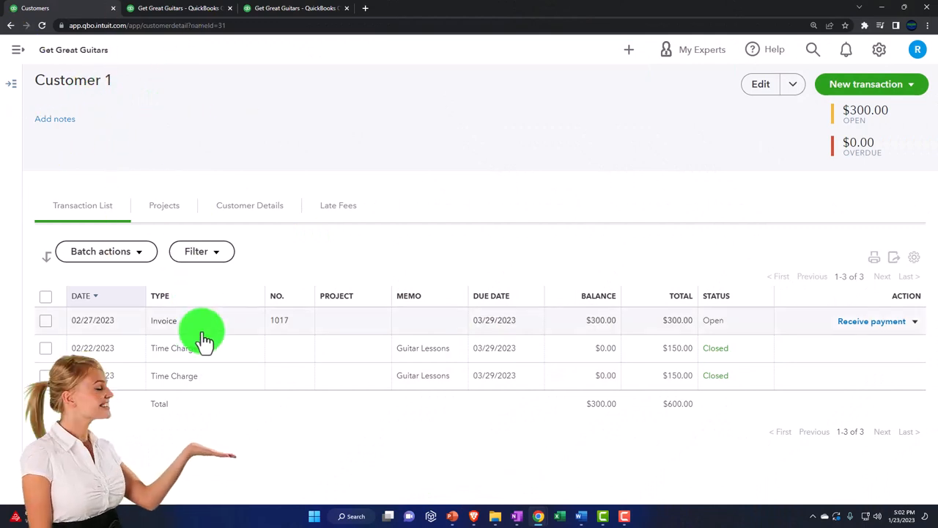
{"action": "mouse_move", "coordinate": [425, 330]}
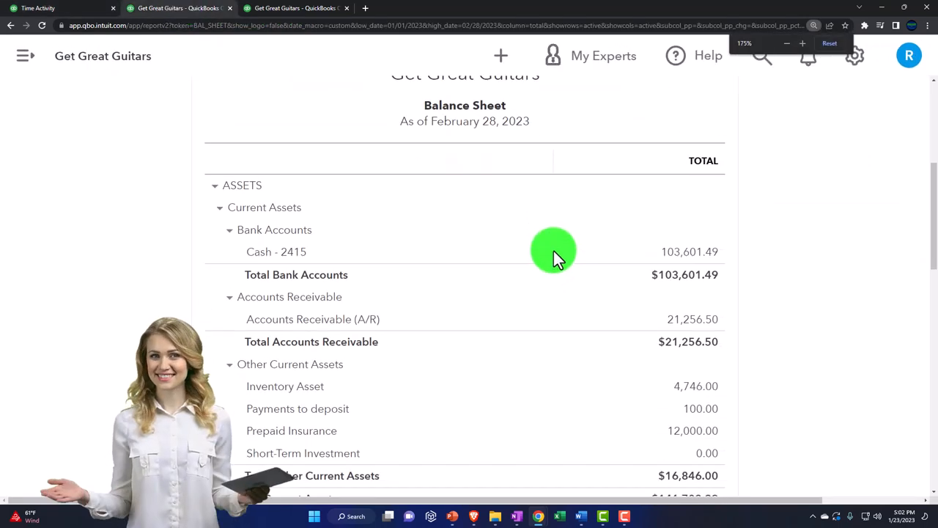
- Drill into Accounts Receivable to see invoice 1017 for $300, then view the monthly Profit and Loss
{"action": "left_click", "coordinate": [690, 320]}
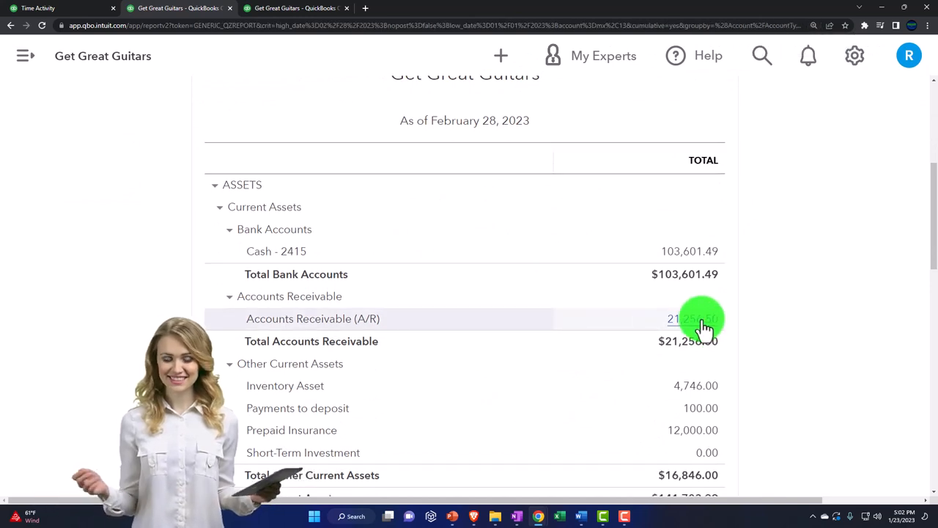
{"action": "left_click", "coordinate": [675, 318]}
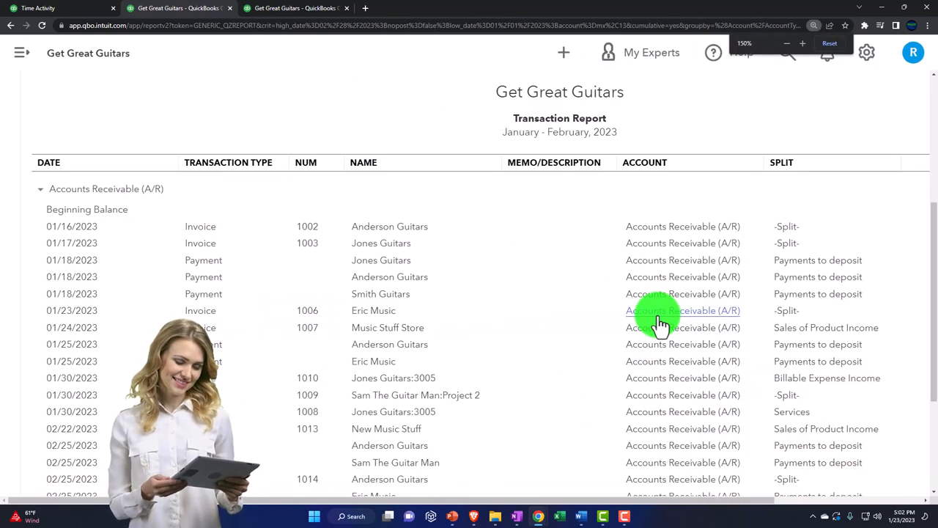
{"action": "scroll", "scroll_direction": "down", "scroll_amount": 3}
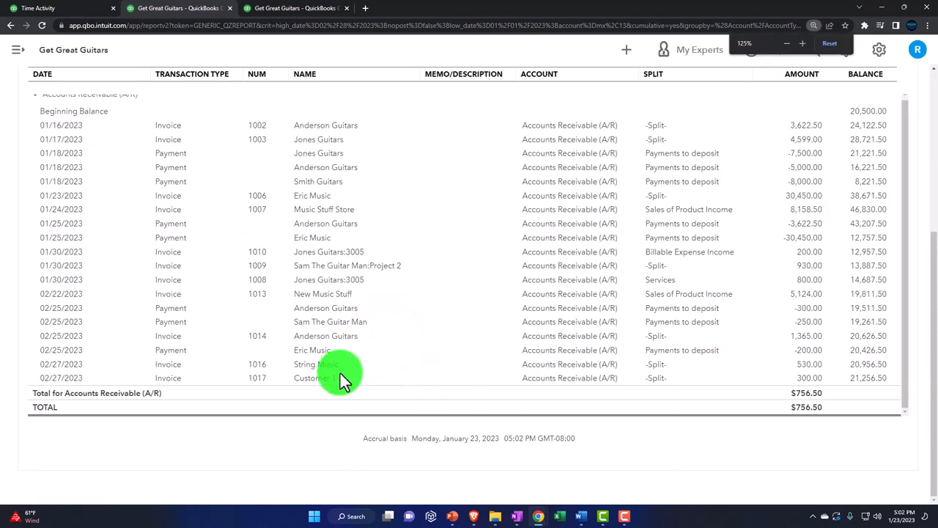
{"action": "left_click", "coordinate": [322, 379]}
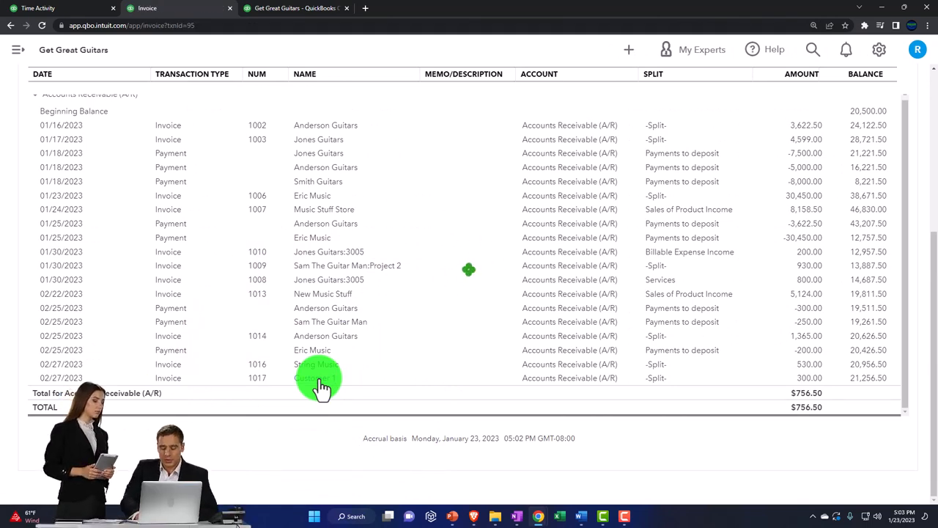
{"action": "left_click", "coordinate": [322, 378]}
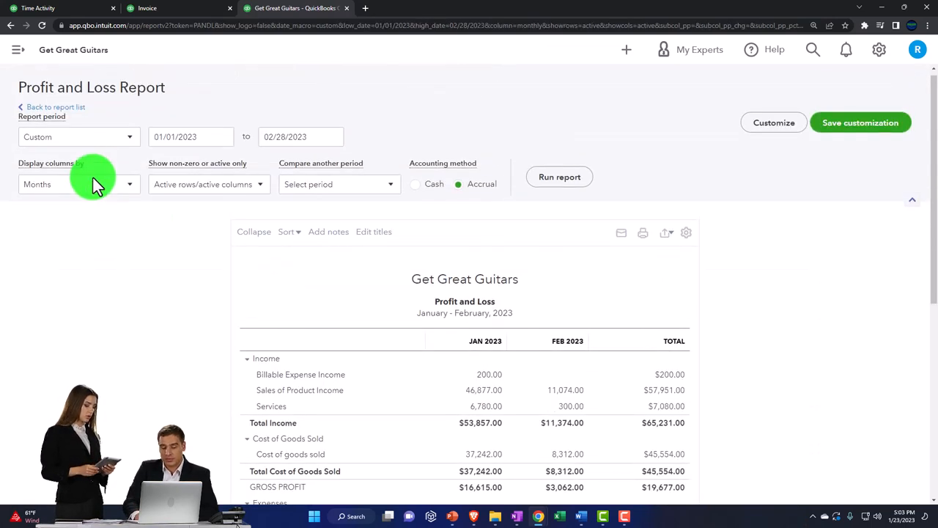
- View the Balance Sheet tab, then go to the Customers list filtered to unbilled activities
{"action": "left_click", "coordinate": [179, 8]}
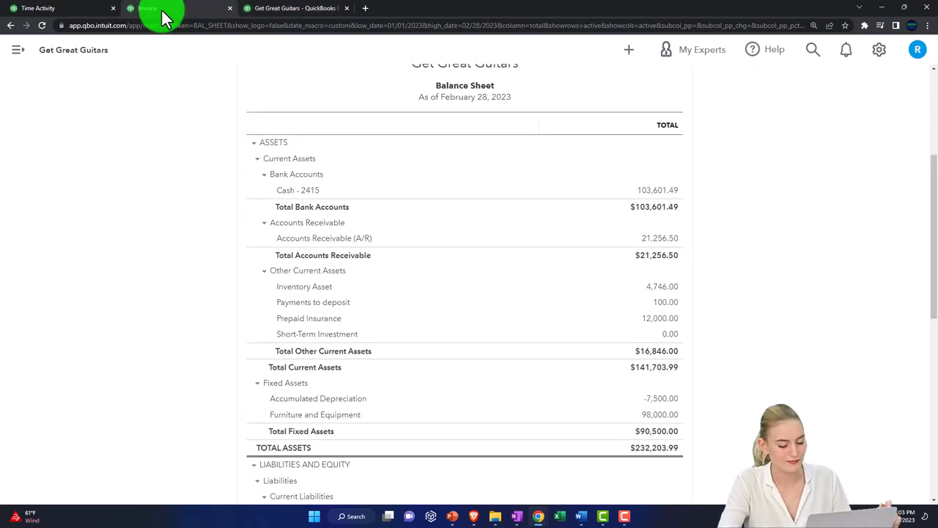
{"action": "left_click", "coordinate": [149, 9]}
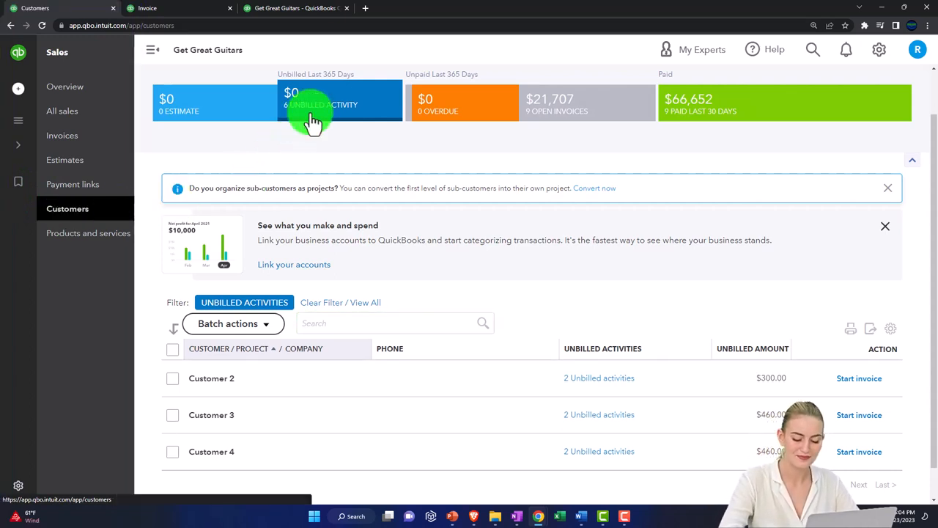
- Filter customers to unbilled activity and start invoice #1018 for Customer 2's two $150 lessons
{"action": "left_click", "coordinate": [152, 50]}
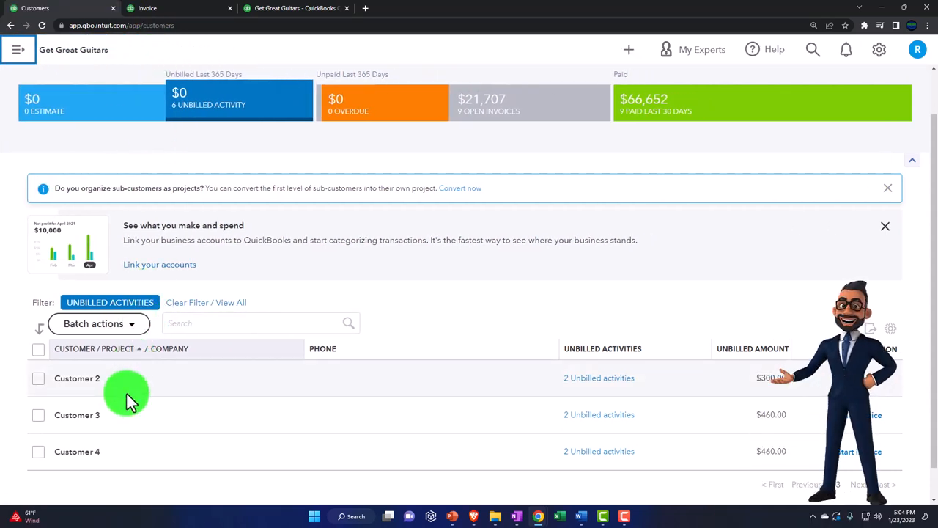
{"action": "mouse_move", "coordinate": [578, 384]}
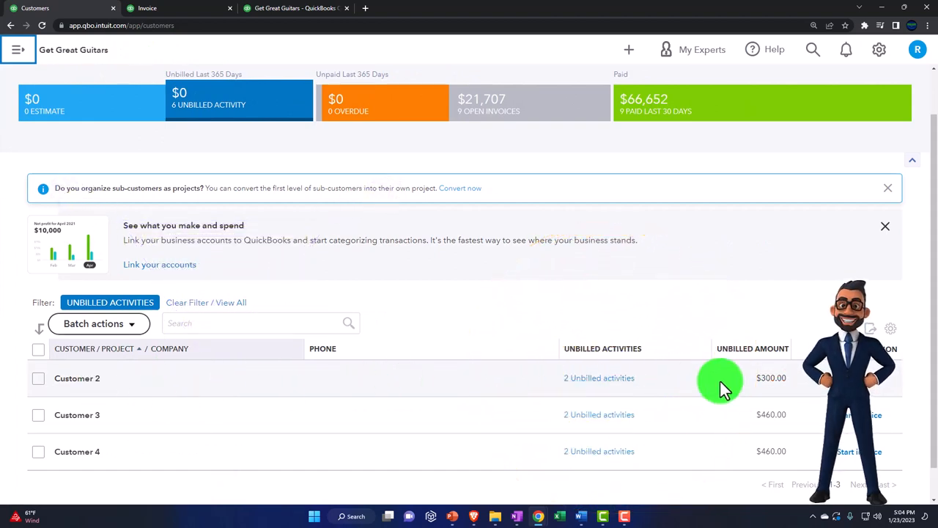
{"action": "left_click", "coordinate": [859, 378]}
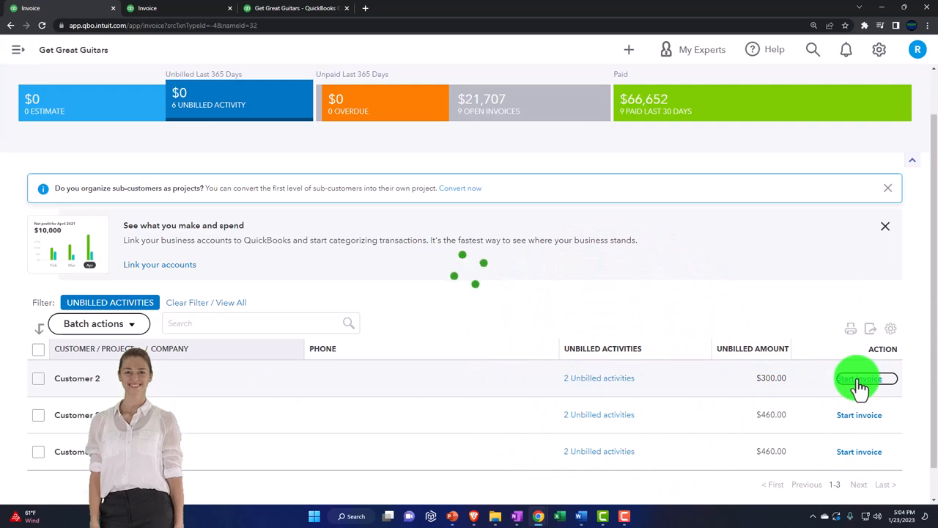
{"action": "left_click", "coordinate": [860, 379]}
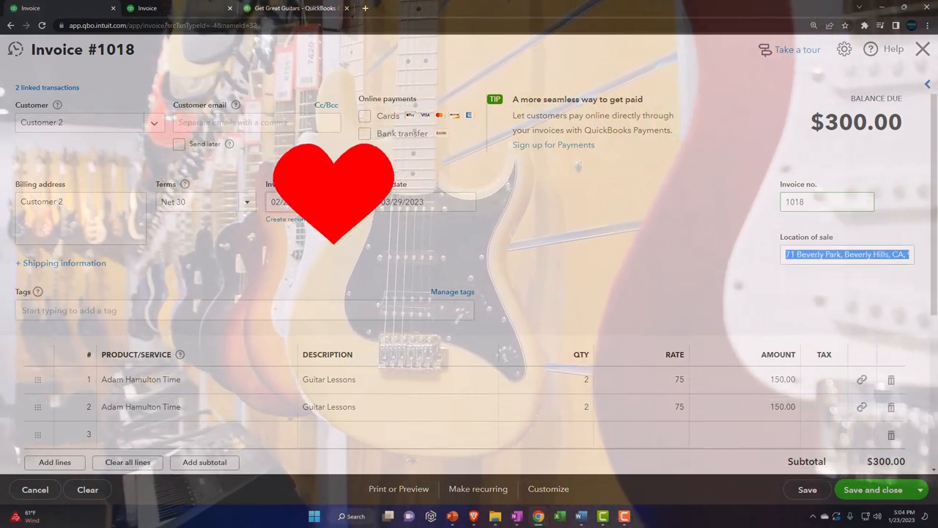
- Review invoice #1018's $300 total, then save it and begin blank invoice #1019
{"action": "left_click", "coordinate": [246, 311]}
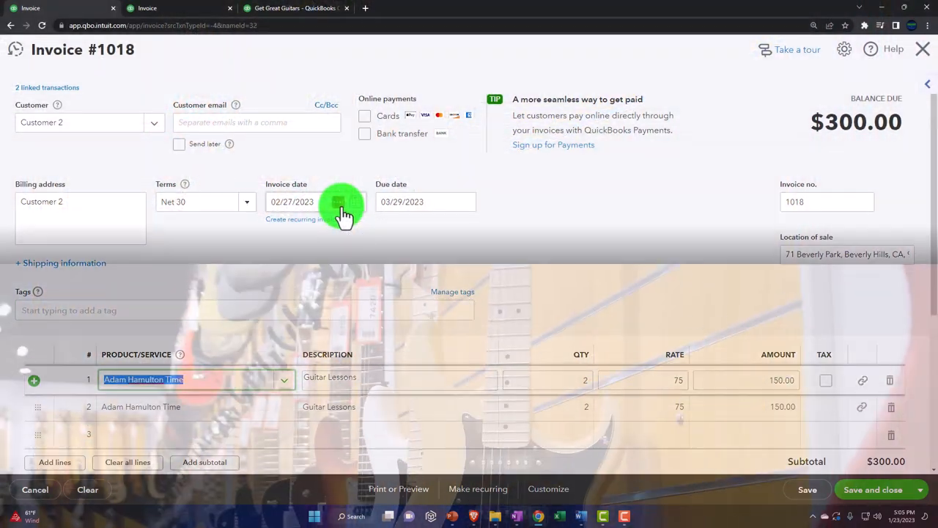
{"action": "scroll", "scroll_direction": "down", "scroll_amount": 3}
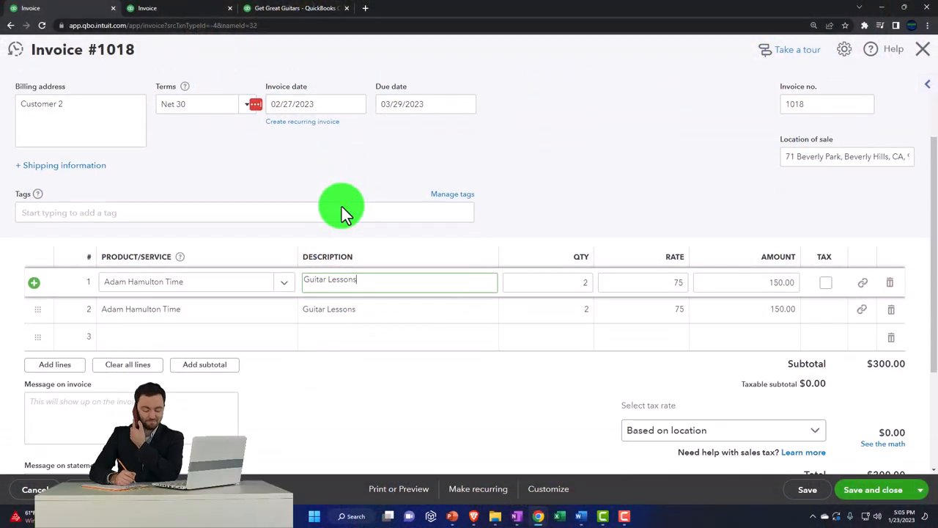
{"action": "scroll", "scroll_direction": "down", "scroll_amount": 3}
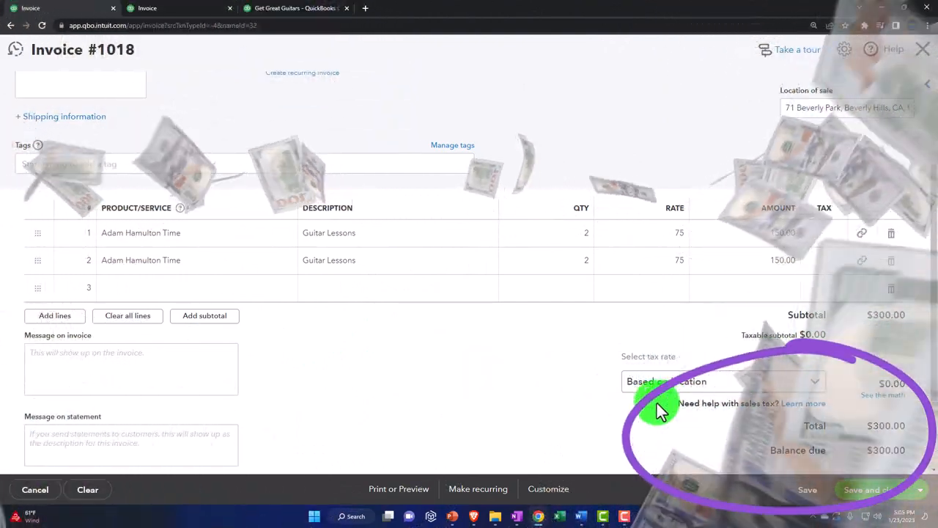
{"action": "scroll", "scroll_direction": "up", "scroll_amount": 3}
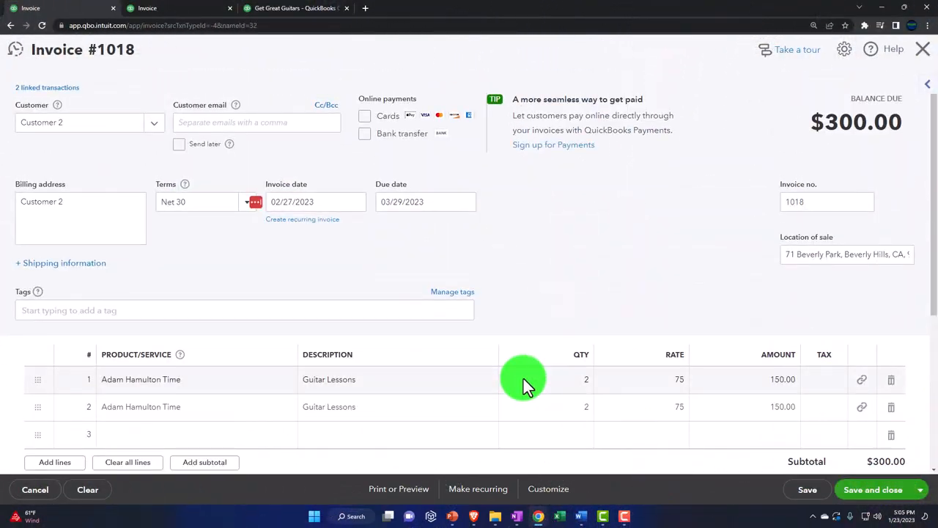
{"action": "scroll", "scroll_direction": "down", "scroll_amount": 3}
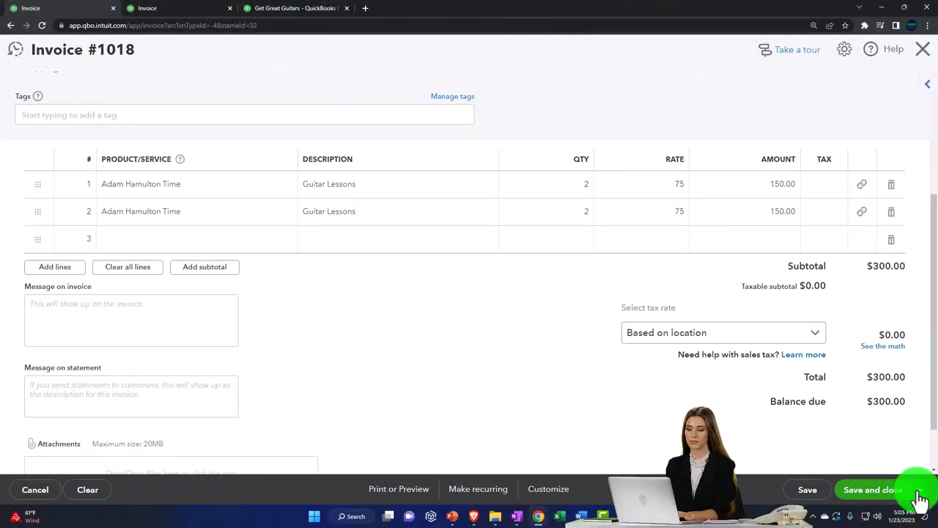
{"action": "left_click", "coordinate": [921, 489]}
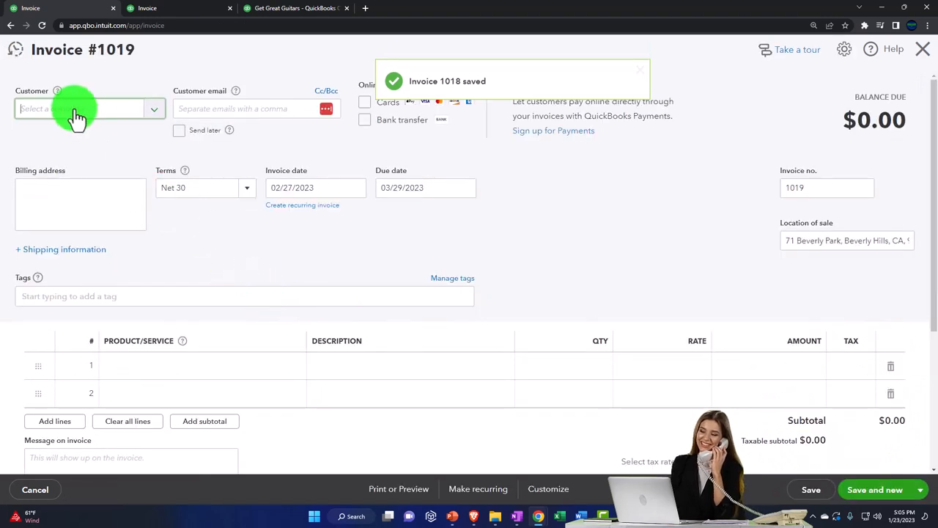
- Bill invoice #1019 to Customer 3 and add all billable time, two $230 lessons ($460)
{"action": "left_click", "coordinate": [80, 109]}
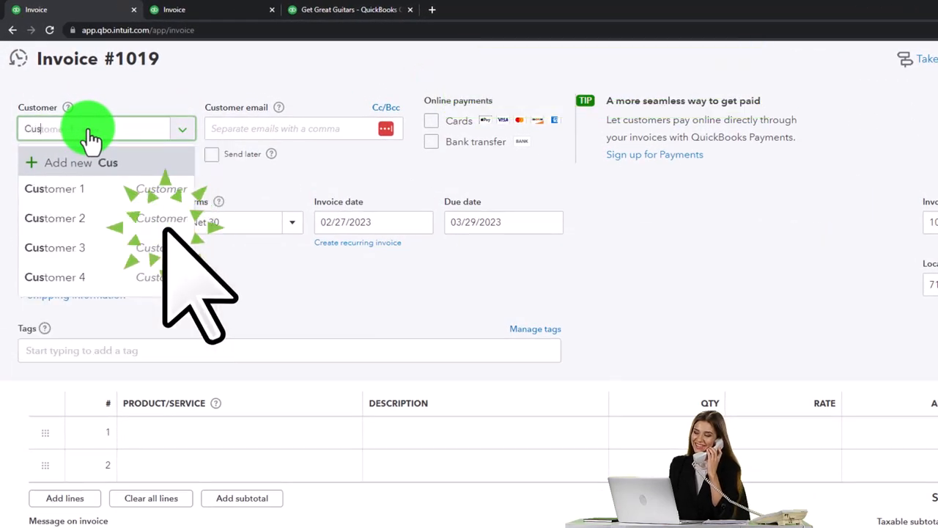
{"action": "mouse_move", "coordinate": [56, 247]}
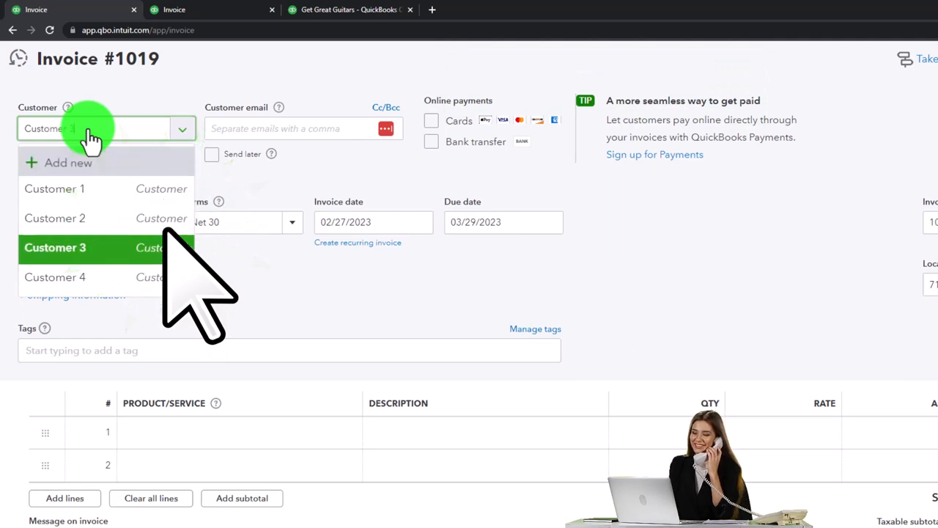
{"action": "left_click", "coordinate": [55, 247]}
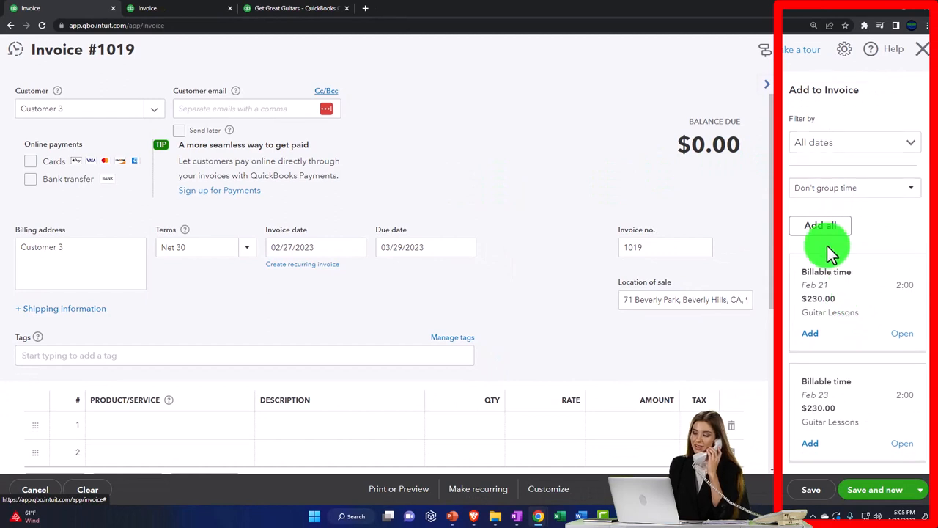
{"action": "left_click", "coordinate": [819, 226]}
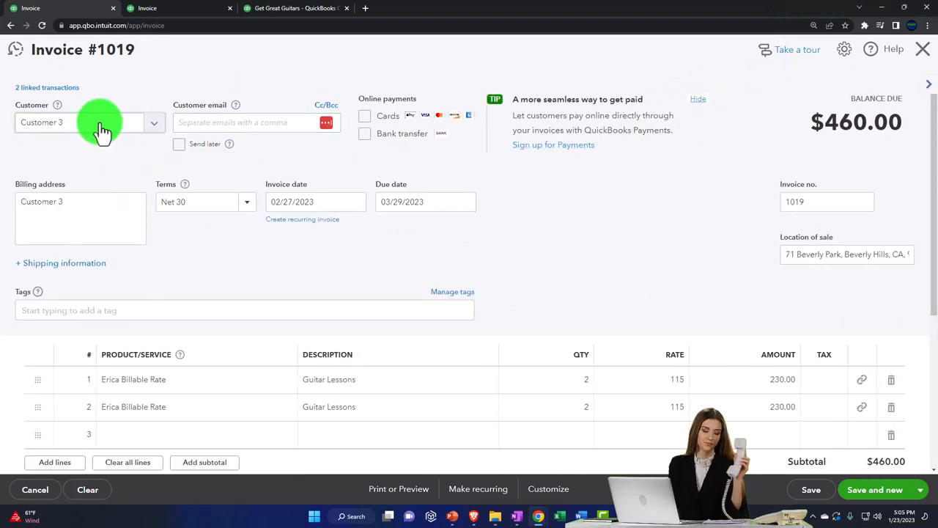
{"action": "left_click", "coordinate": [198, 203]}
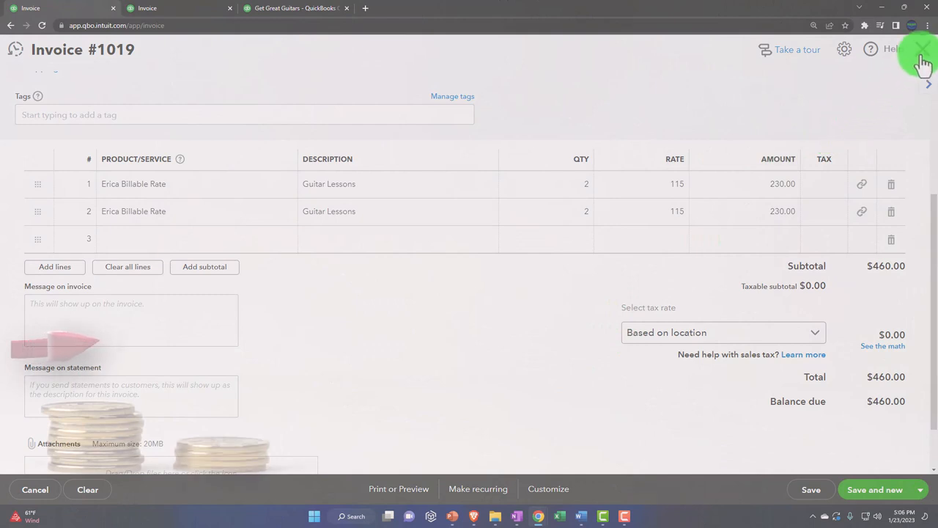
- Save and close invoice #1019 and return to the unbilled customers list
{"action": "left_click", "coordinate": [921, 489]}
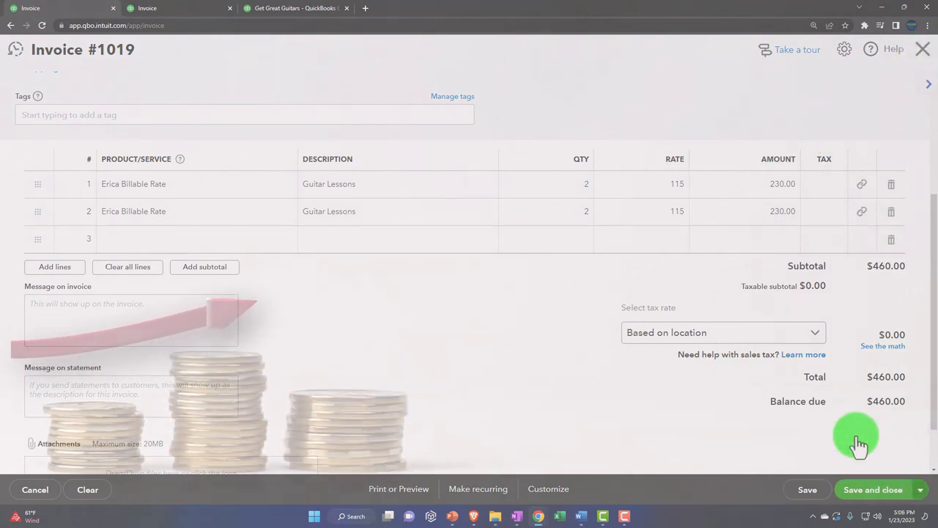
{"action": "left_click", "coordinate": [872, 490]}
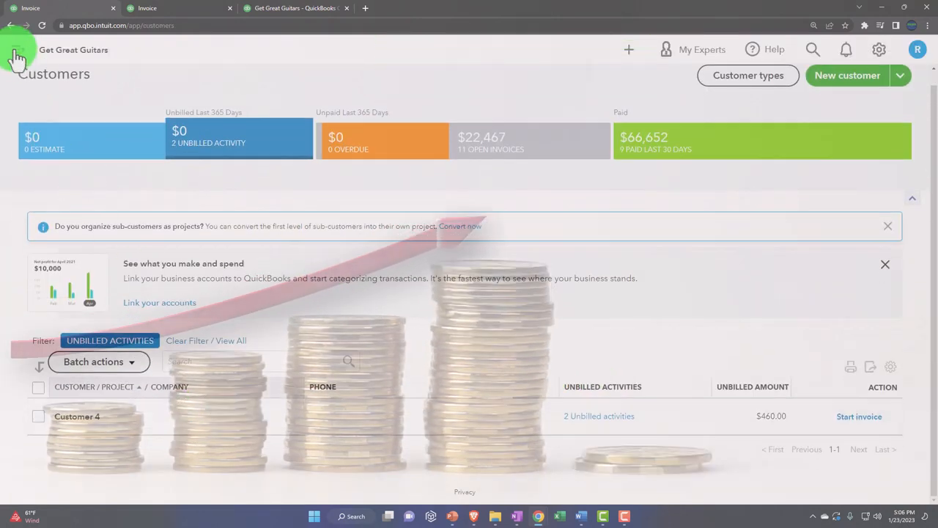
{"action": "left_click", "coordinate": [17, 55]}
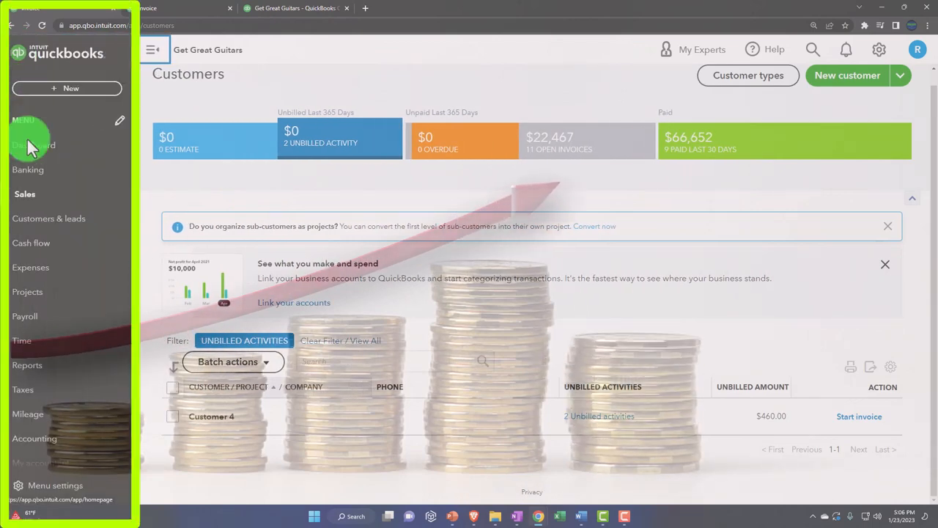
{"action": "left_click", "coordinate": [153, 50]}
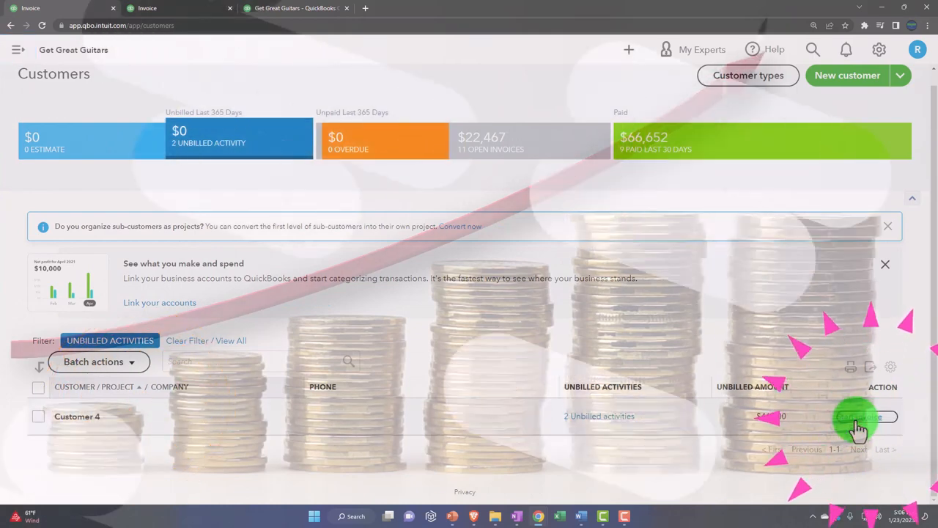
- Start invoice #1020 for Customer 4's two $230 lessons ($460) and save and close it
{"action": "left_click", "coordinate": [865, 416]}
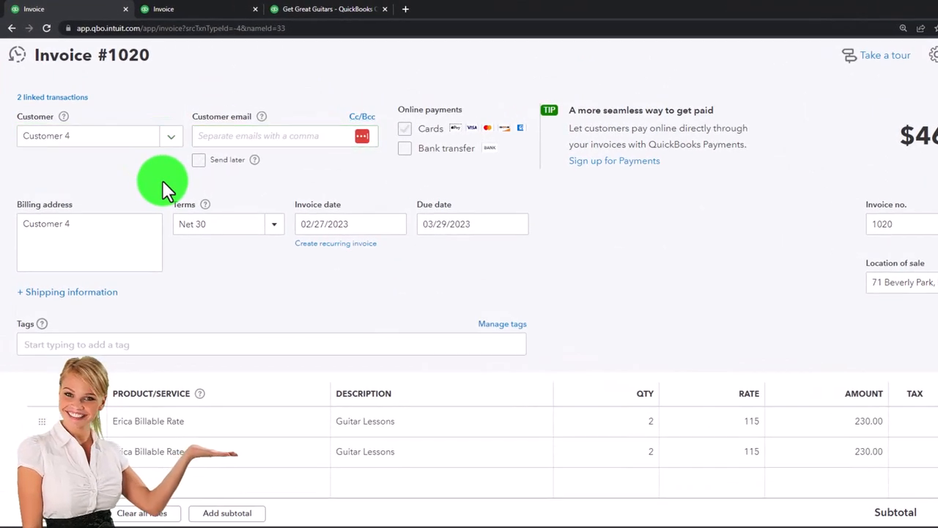
{"action": "scroll", "scroll_direction": "down", "scroll_amount": 3}
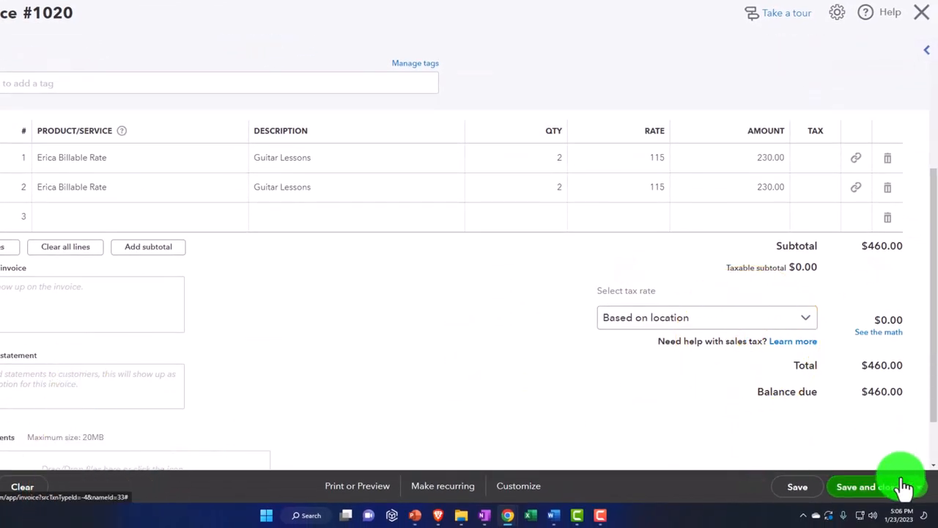
{"action": "left_click", "coordinate": [892, 487]}
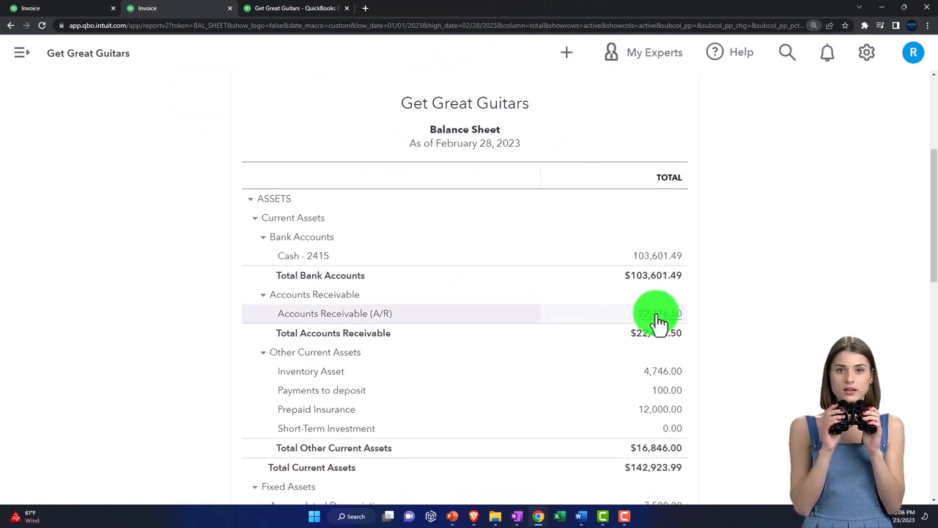
- Review the Accounts Receivable transaction detail for the new invoices, then switch browser tabs
{"action": "left_click", "coordinate": [652, 314]}
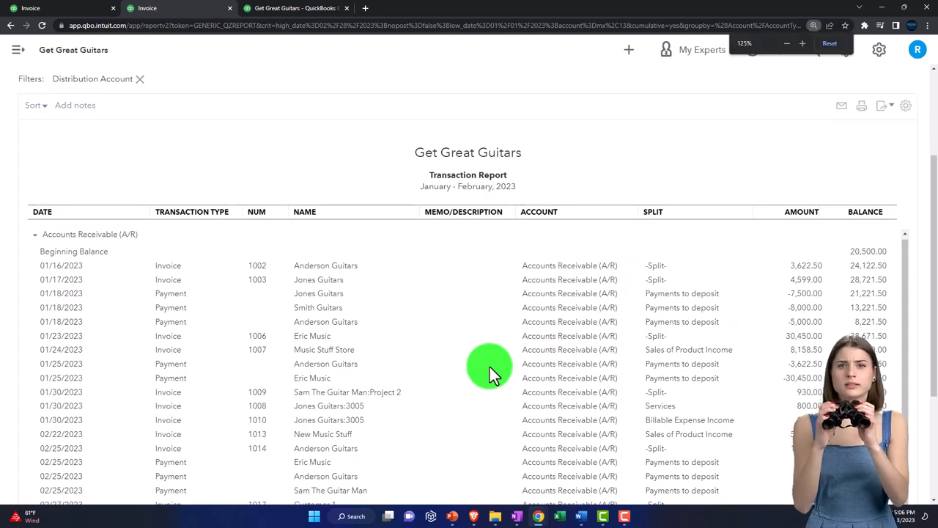
{"action": "scroll", "scroll_direction": "down", "scroll_amount": 3}
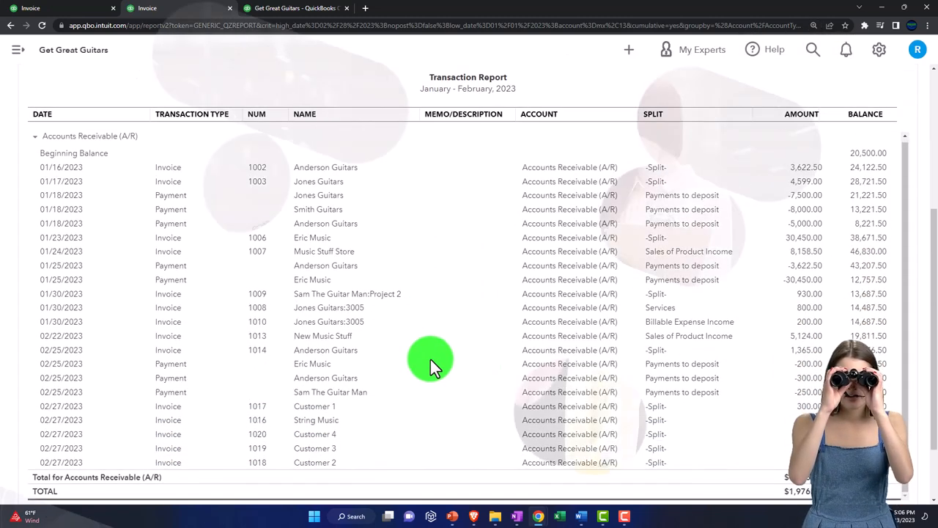
{"action": "scroll", "scroll_direction": "down", "scroll_amount": 3}
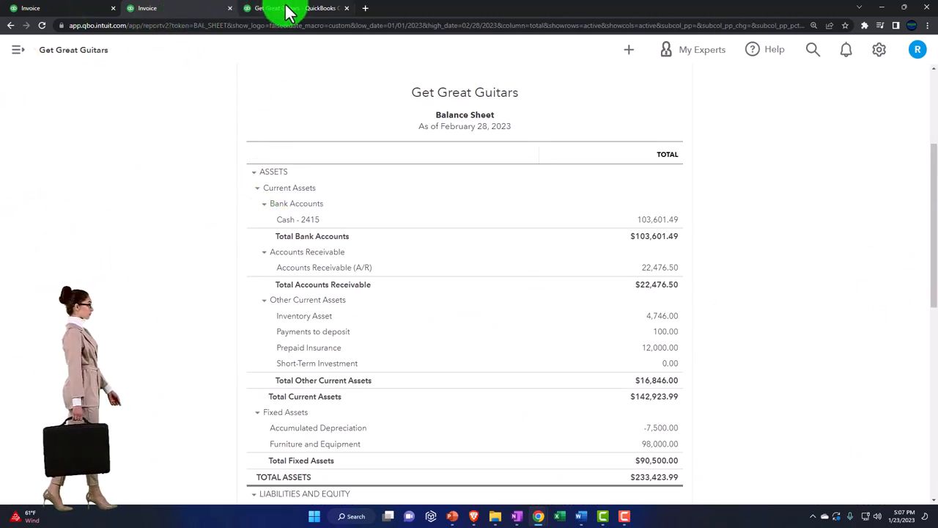
{"action": "left_click", "coordinate": [294, 8]}
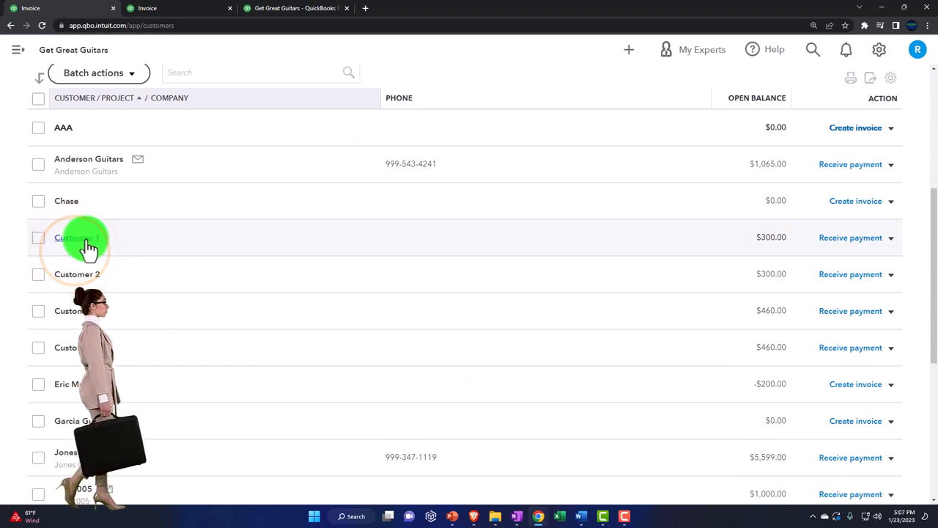
- Review a customer's transaction list for its open invoice and return to the full Customers list
{"action": "left_click", "coordinate": [76, 237]}
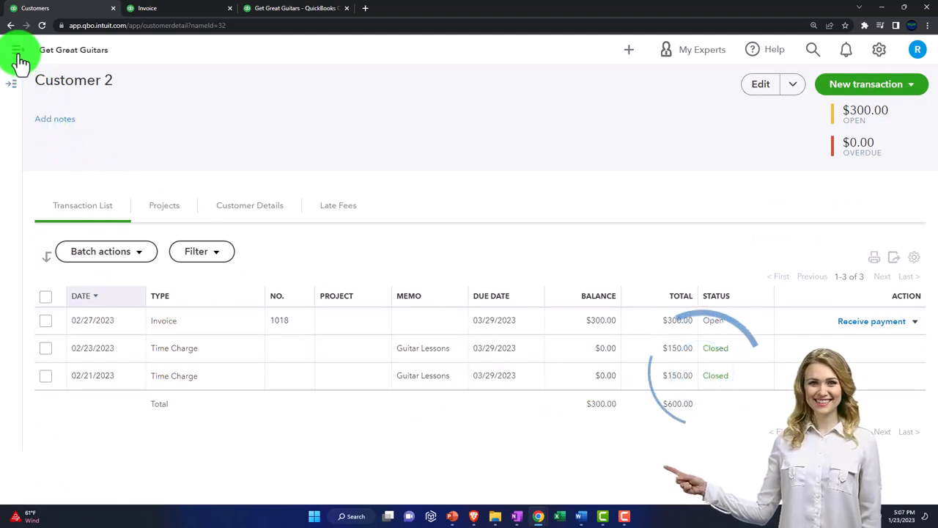
{"action": "left_click", "coordinate": [17, 59]}
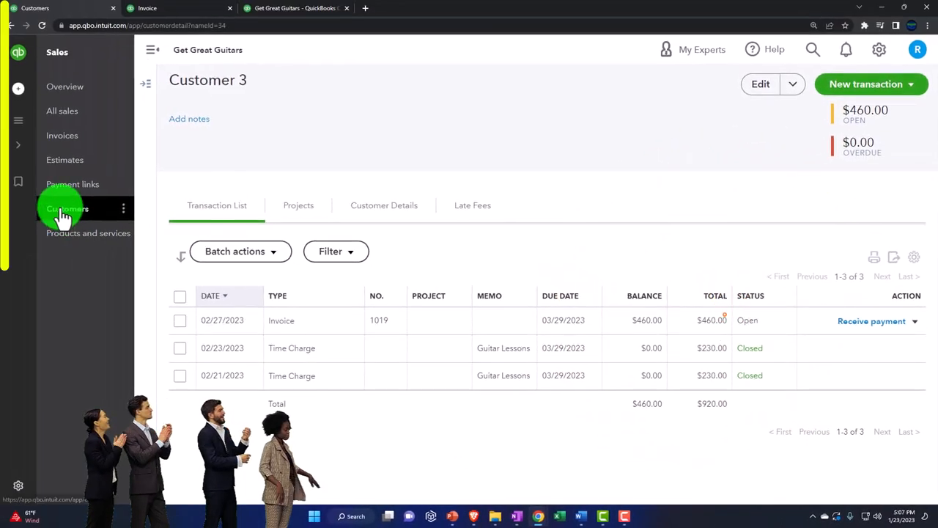
{"action": "left_click", "coordinate": [67, 208]}
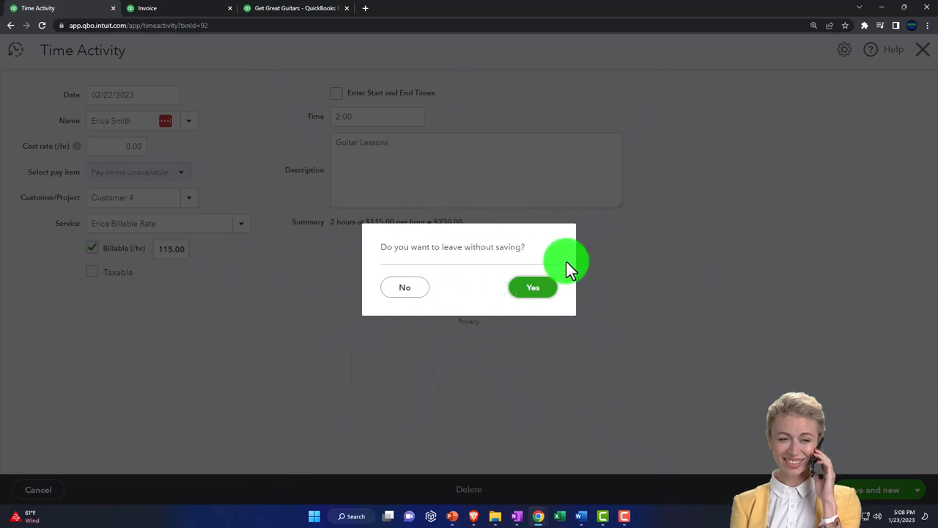
- Discard the time activity and review Customer 4's open $460 invoice #1020, returning to the customer
{"action": "left_click", "coordinate": [533, 286]}
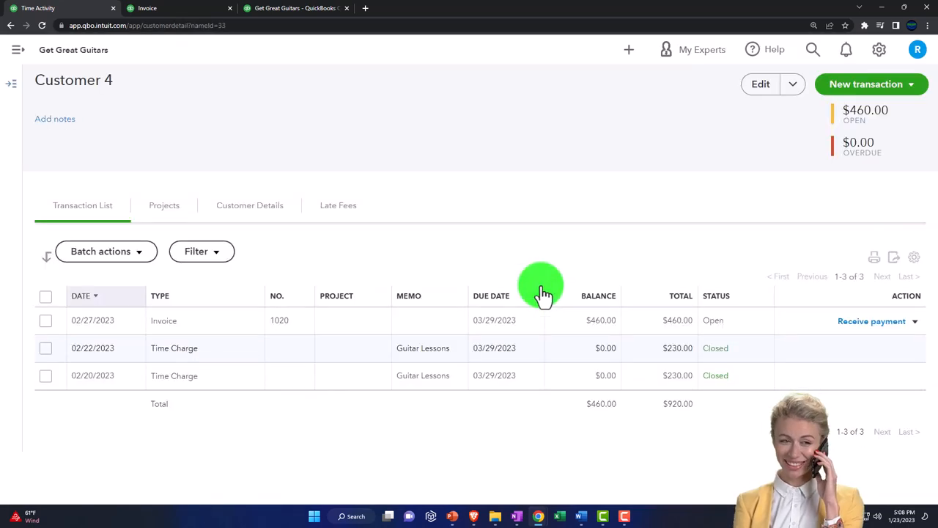
{"action": "left_click", "coordinate": [164, 320]}
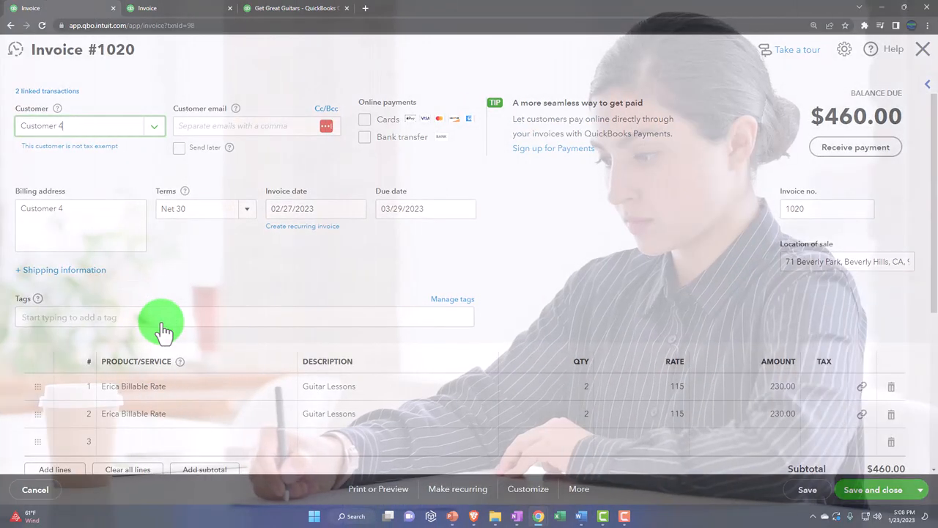
{"action": "scroll", "scroll_direction": "down", "scroll_amount": 3}
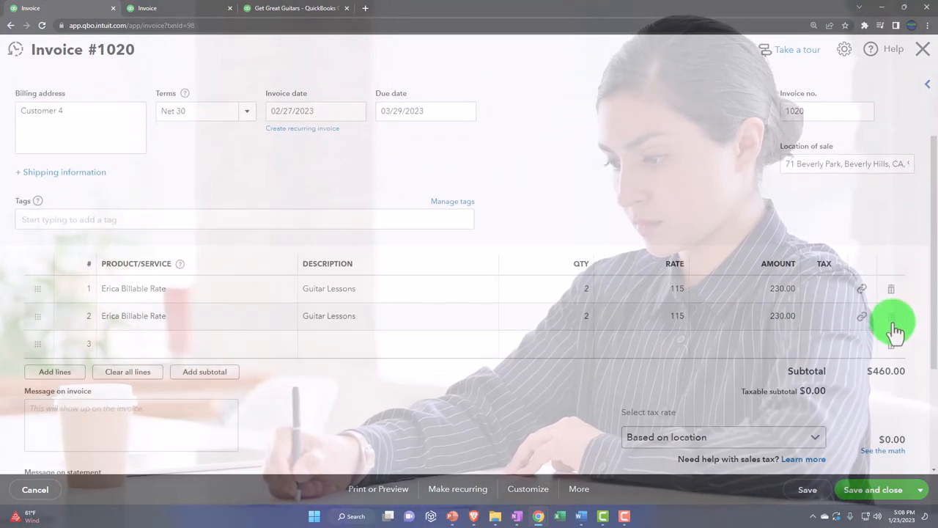
{"action": "mouse_move", "coordinate": [921, 73]}
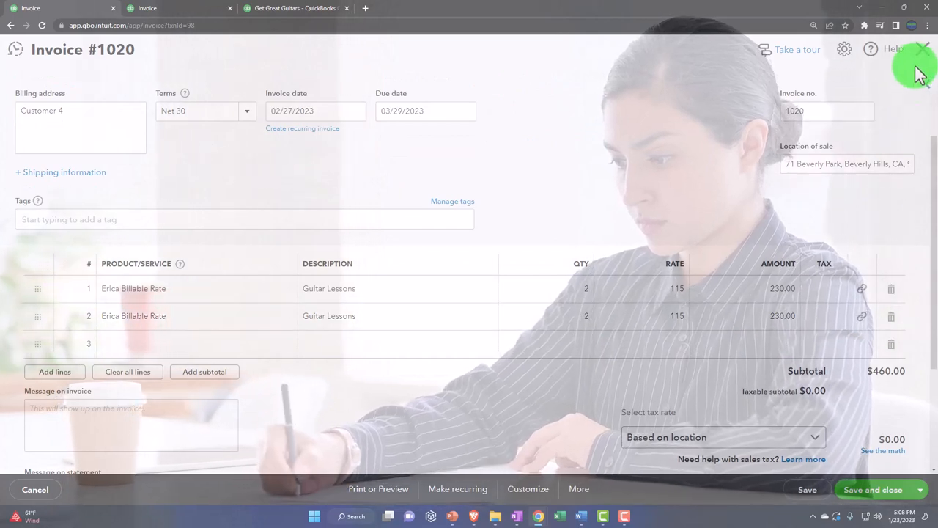
{"action": "left_click", "coordinate": [924, 48]}
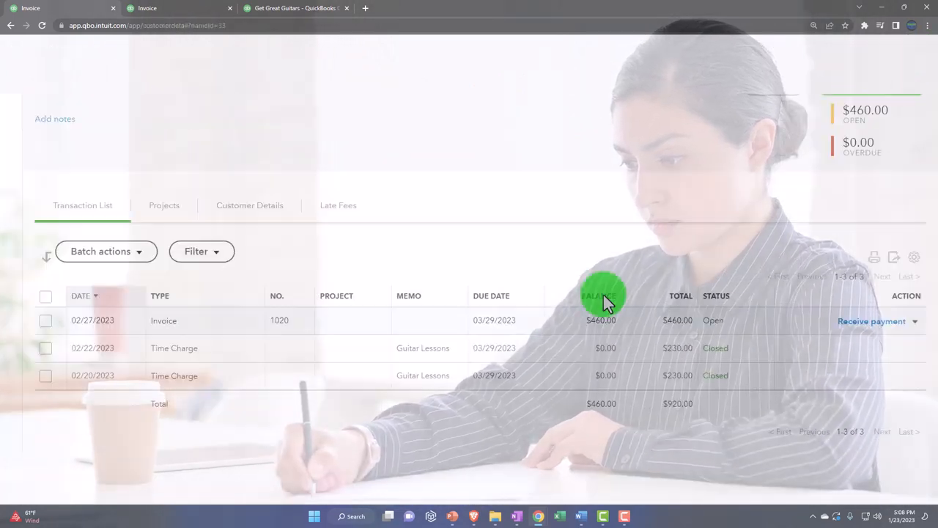
{"action": "left_click", "coordinate": [81, 49]}
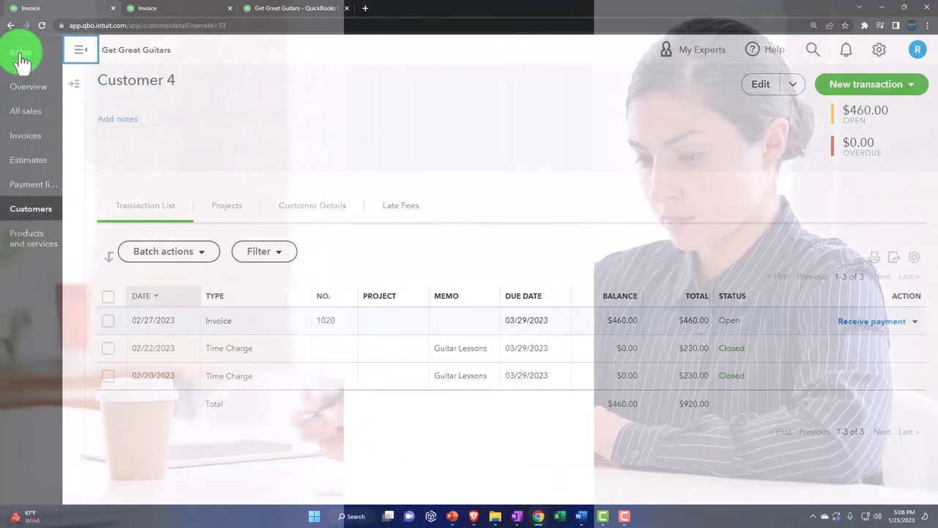
- Go to the All sales transactions list and dismiss the feedback survey
{"action": "left_click", "coordinate": [80, 50]}
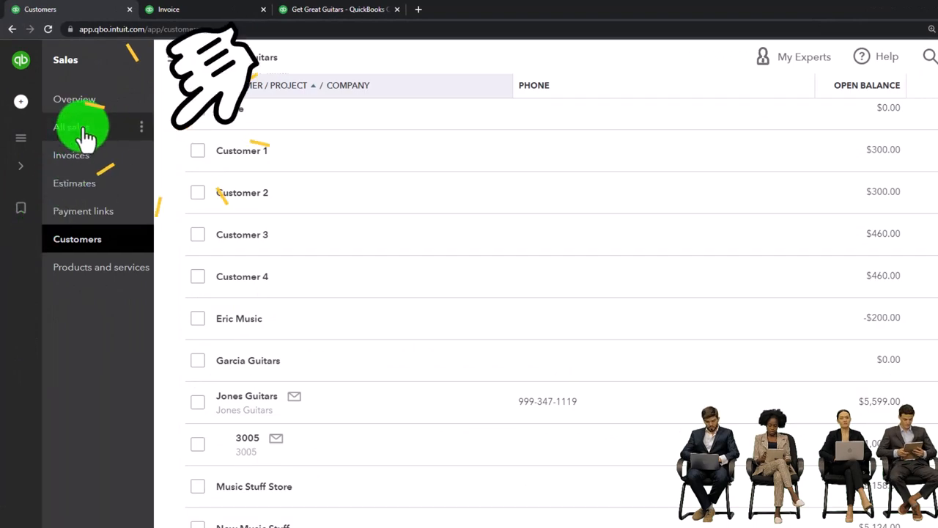
{"action": "left_click", "coordinate": [71, 155]}
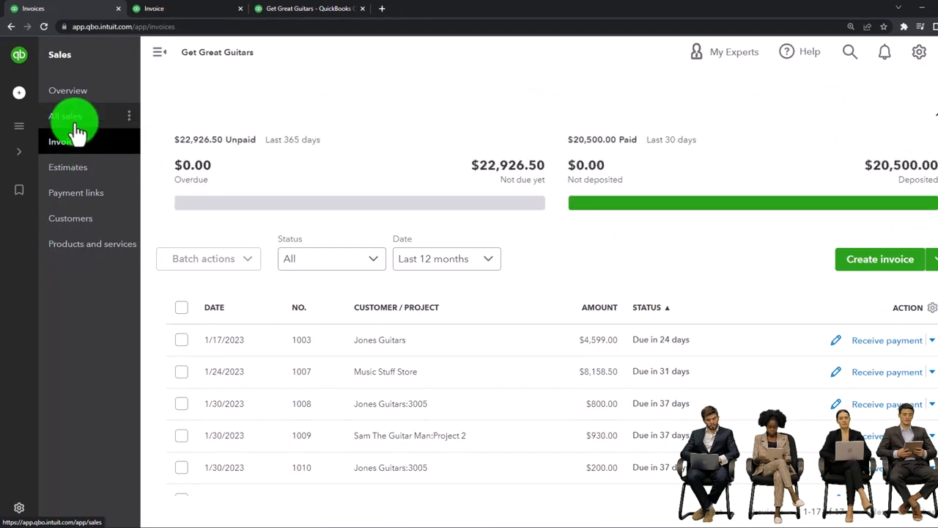
{"action": "left_click", "coordinate": [64, 115]}
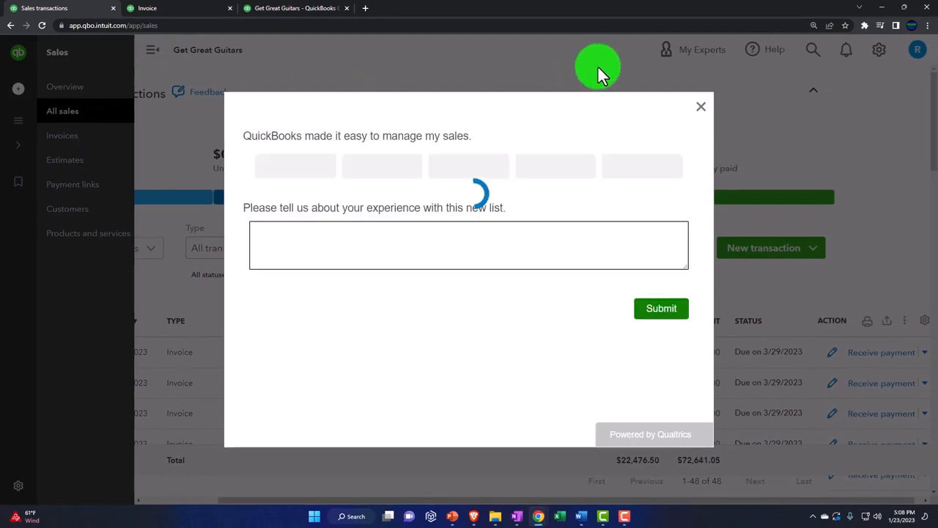
{"action": "left_click", "coordinate": [701, 106]}
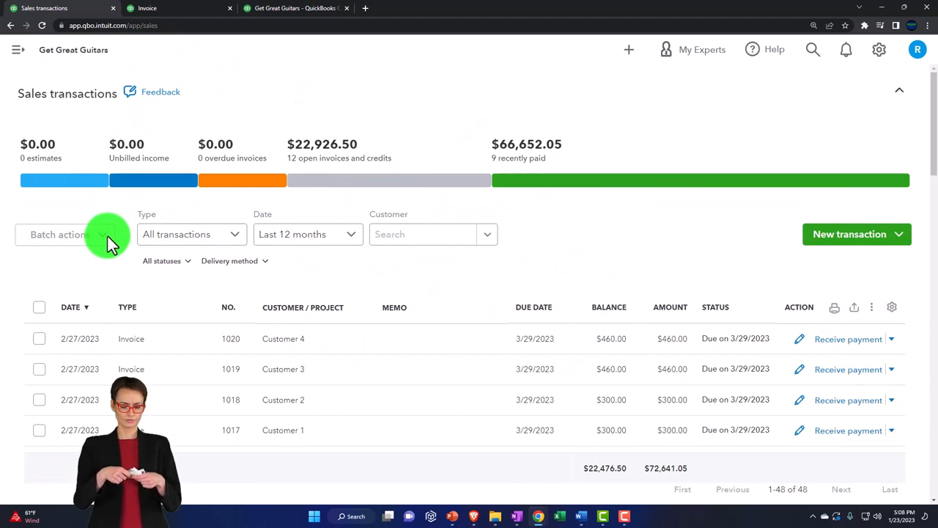
- Set the Type filter to Invoices, listing invoices 1017–1020
{"action": "left_click", "coordinate": [190, 235]}
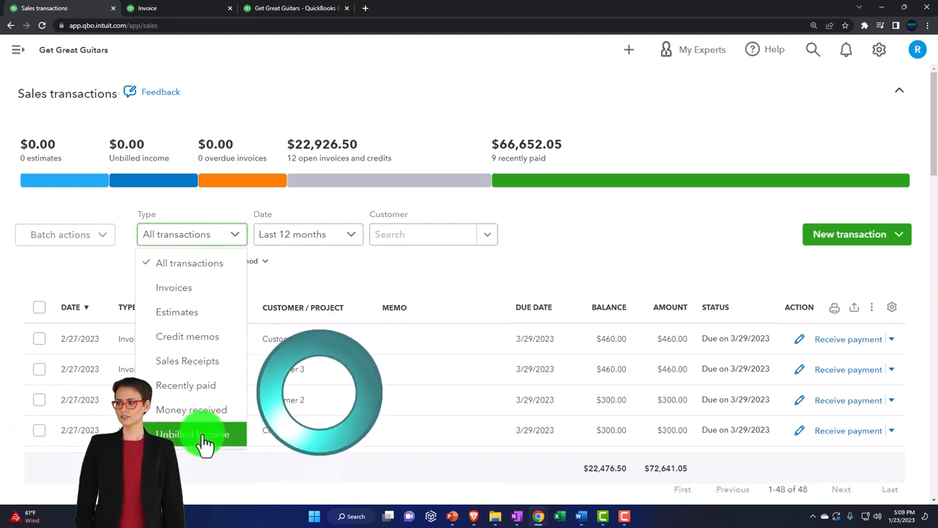
{"action": "left_click", "coordinate": [192, 434]}
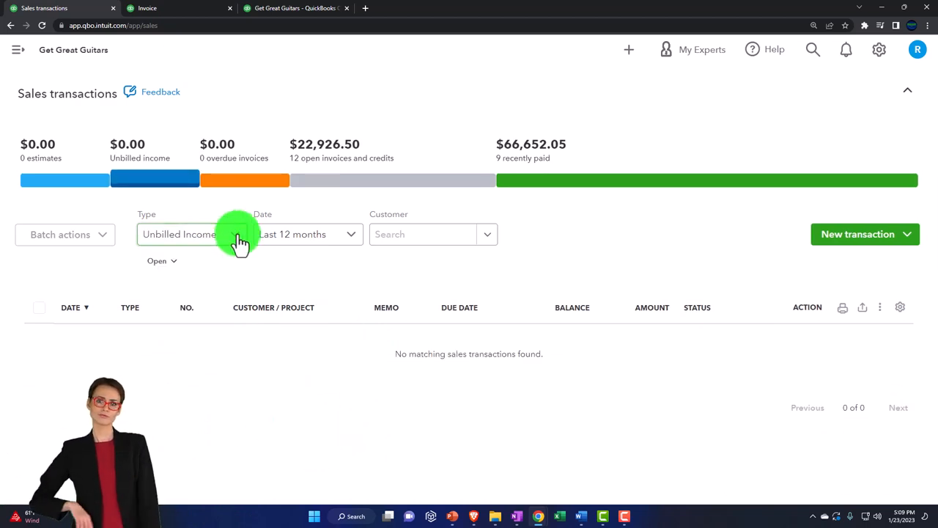
{"action": "left_click", "coordinate": [242, 233]}
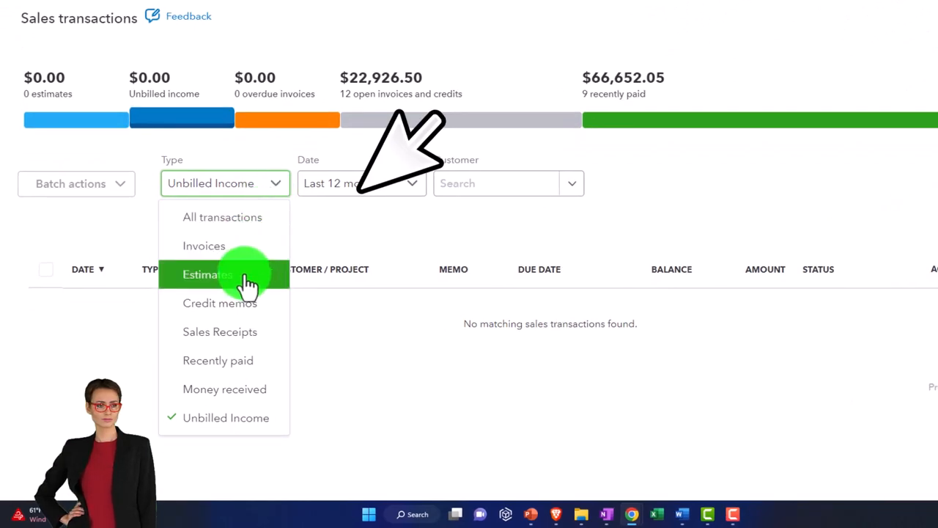
{"action": "mouse_move", "coordinate": [235, 246]}
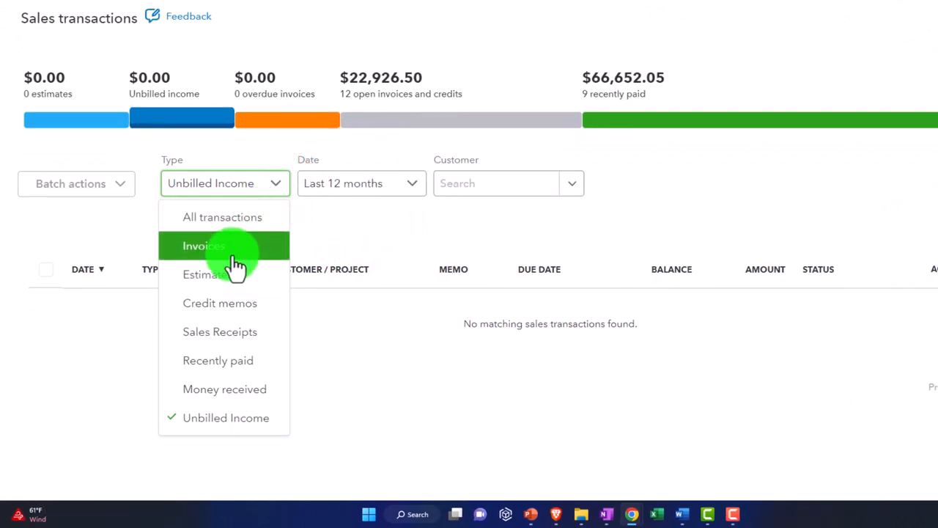
{"action": "left_click", "coordinate": [197, 246]}
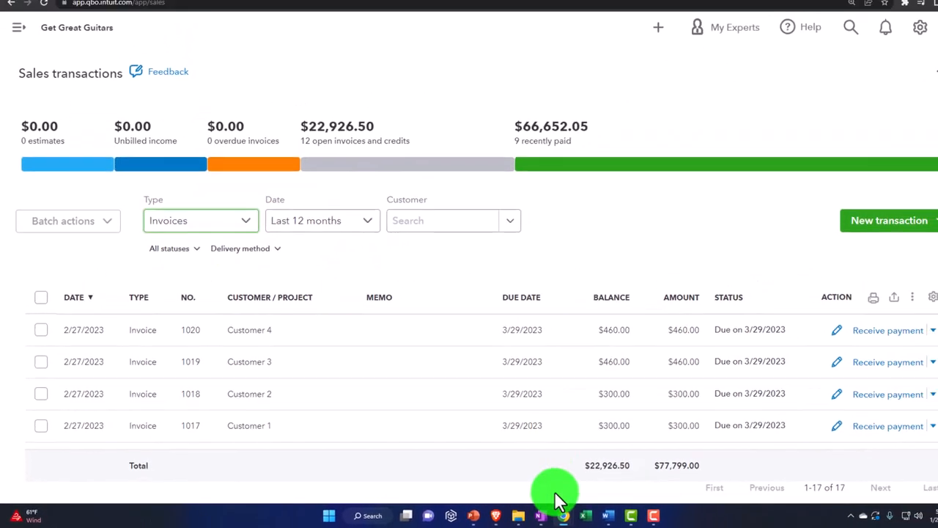
{"action": "left_click", "coordinate": [628, 469]}
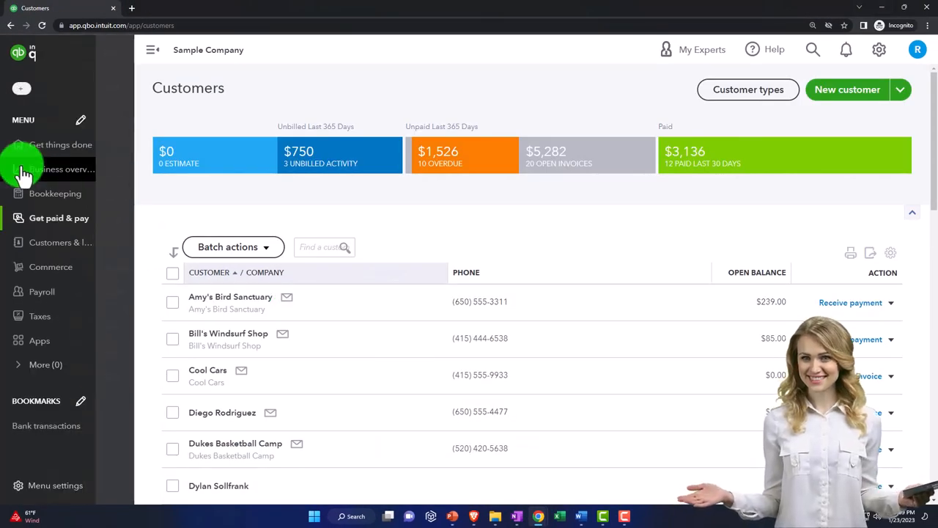
{"action": "left_click", "coordinate": [59, 217]}
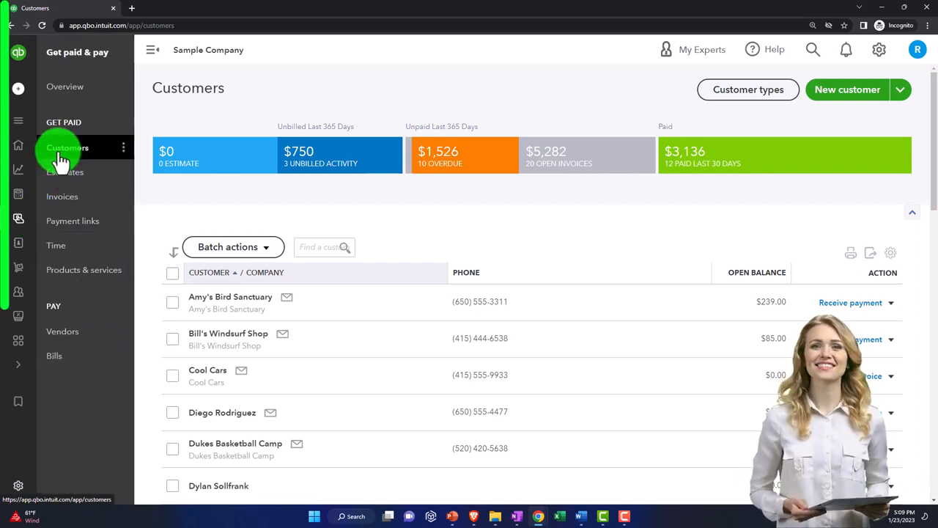
{"action": "left_click", "coordinate": [61, 197]}
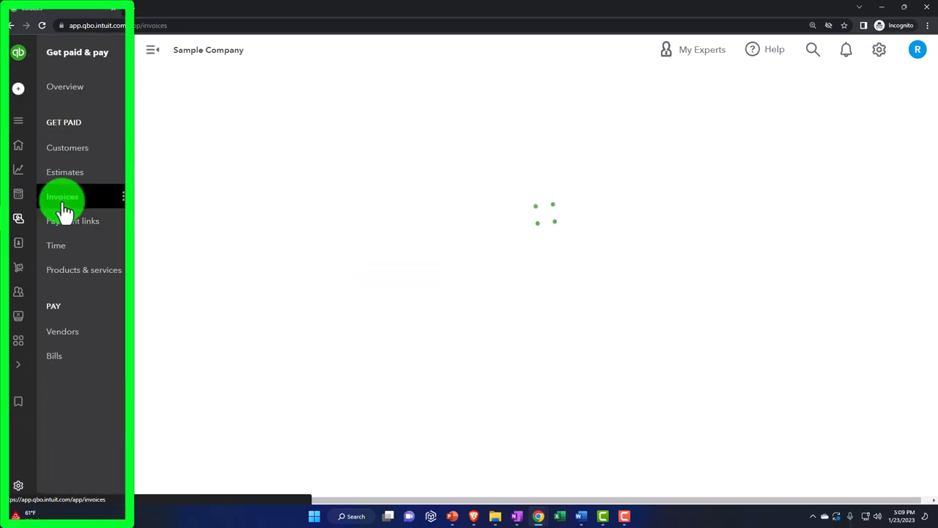
{"action": "left_click", "coordinate": [61, 196]}
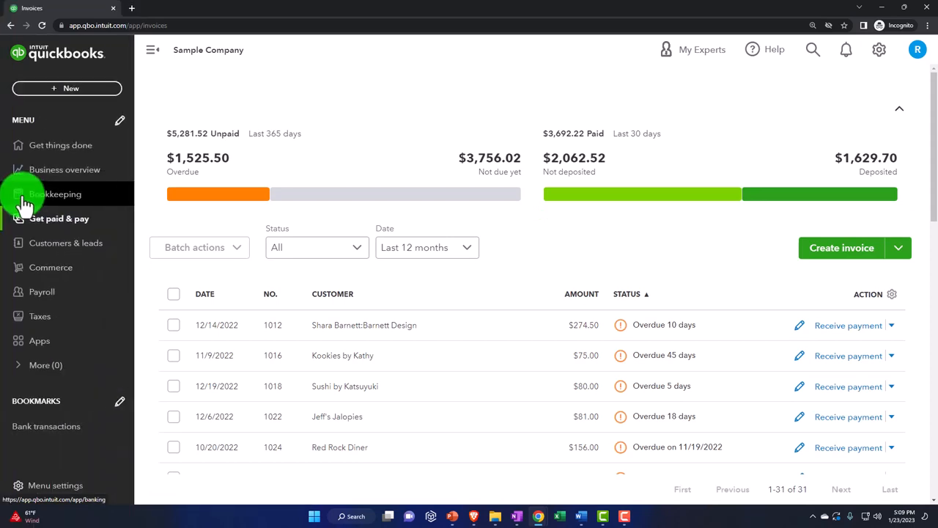
{"action": "left_click", "coordinate": [56, 193]}
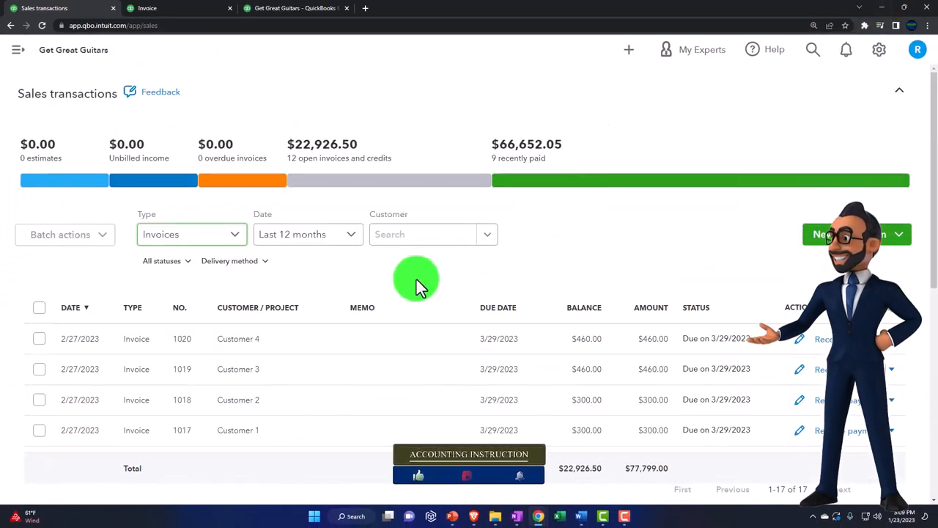
{"action": "mouse_move", "coordinate": [261, 338]}
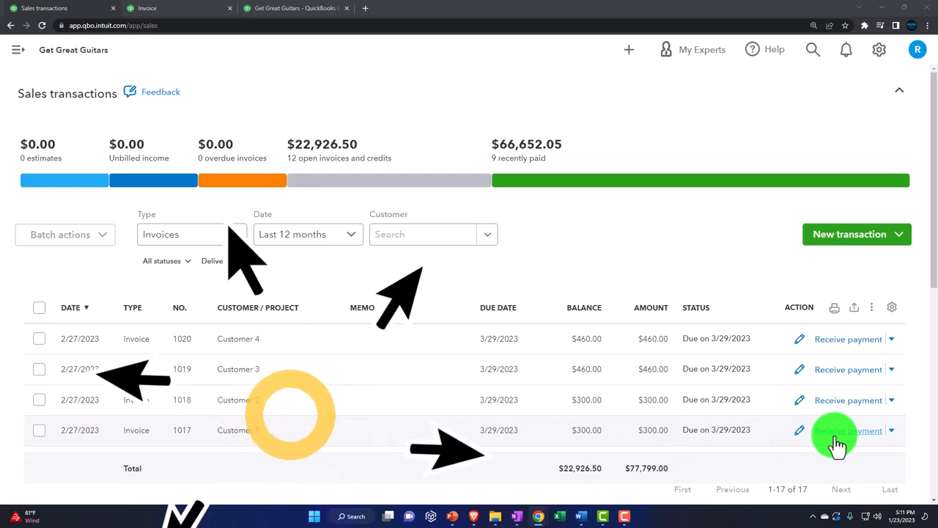
- Receive Customer 1's $300 payment on invoice 1017 as Cash, leaving the deposit account unchanged
{"action": "left_click", "coordinate": [847, 431]}
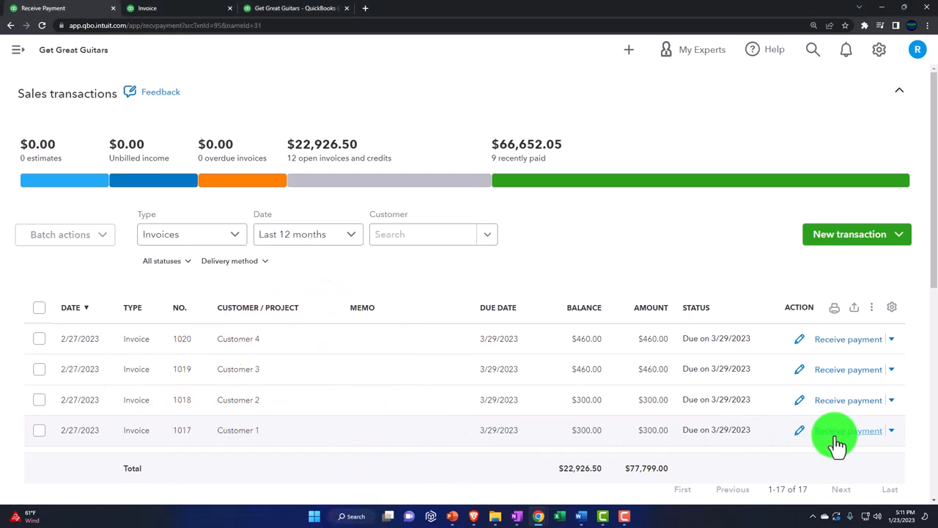
{"action": "left_click", "coordinate": [848, 431]}
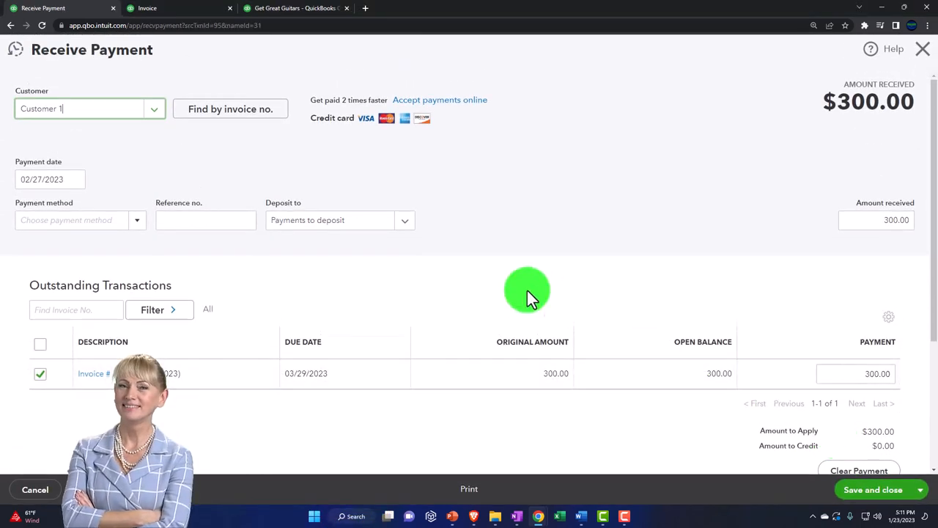
{"action": "mouse_move", "coordinate": [106, 76]}
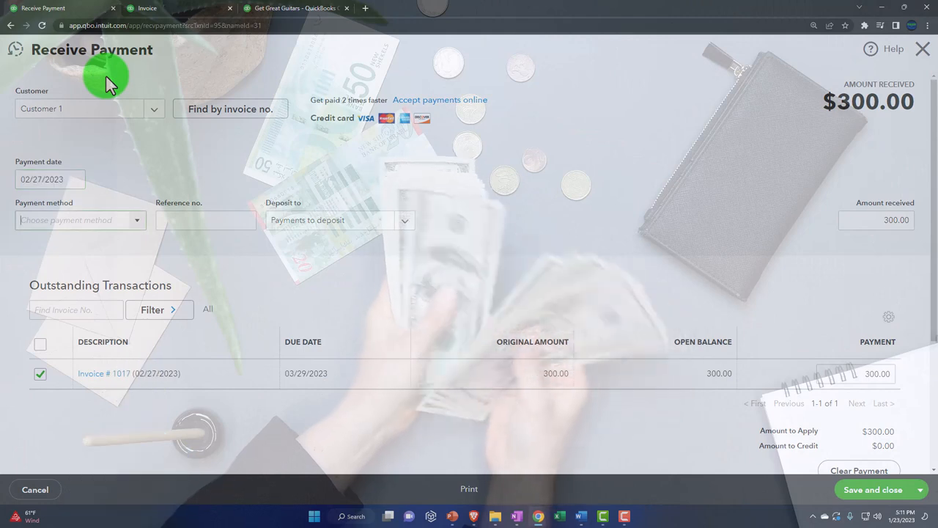
{"action": "left_click", "coordinate": [80, 220]}
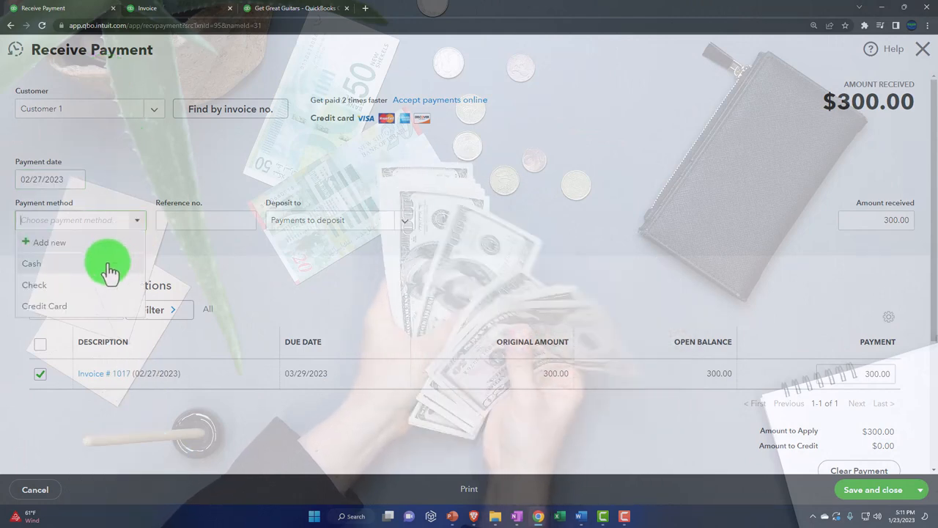
{"action": "left_click", "coordinate": [32, 264]}
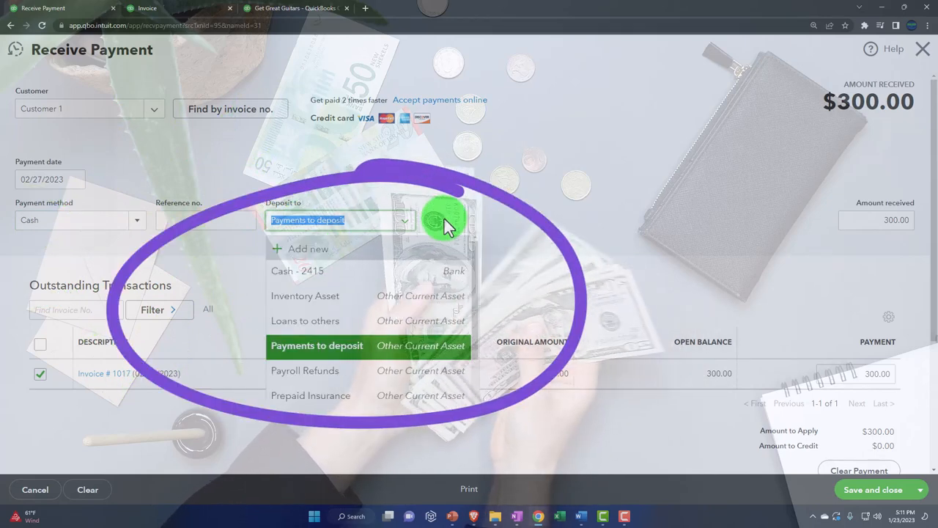
{"action": "left_click", "coordinate": [317, 346]}
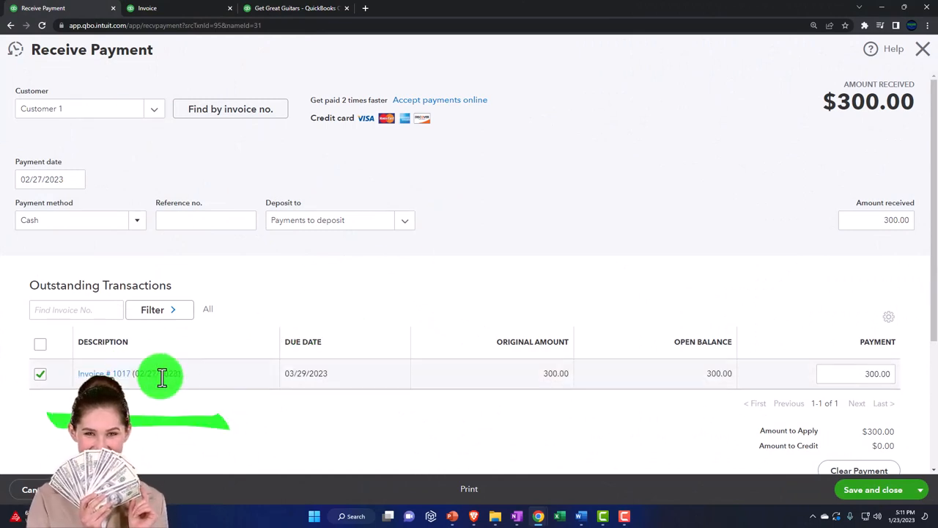
{"action": "mouse_move", "coordinate": [231, 276]}
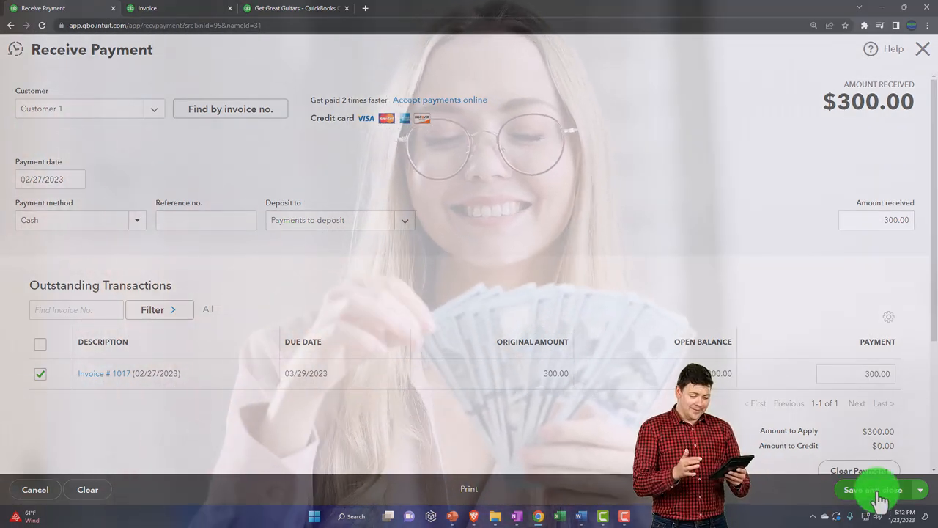
- Save the $300 payment and filter sales transactions to open invoices only
{"action": "left_click", "coordinate": [872, 490]}
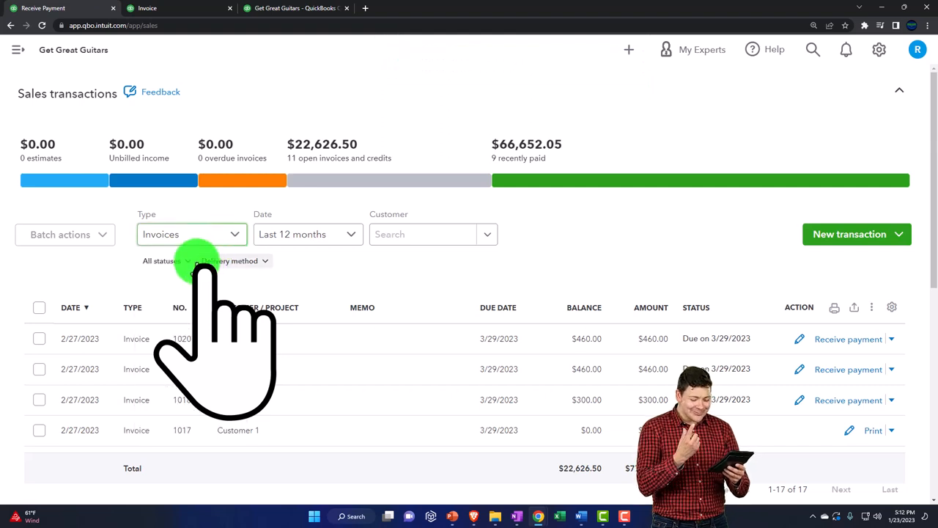
{"action": "left_click", "coordinate": [161, 261]}
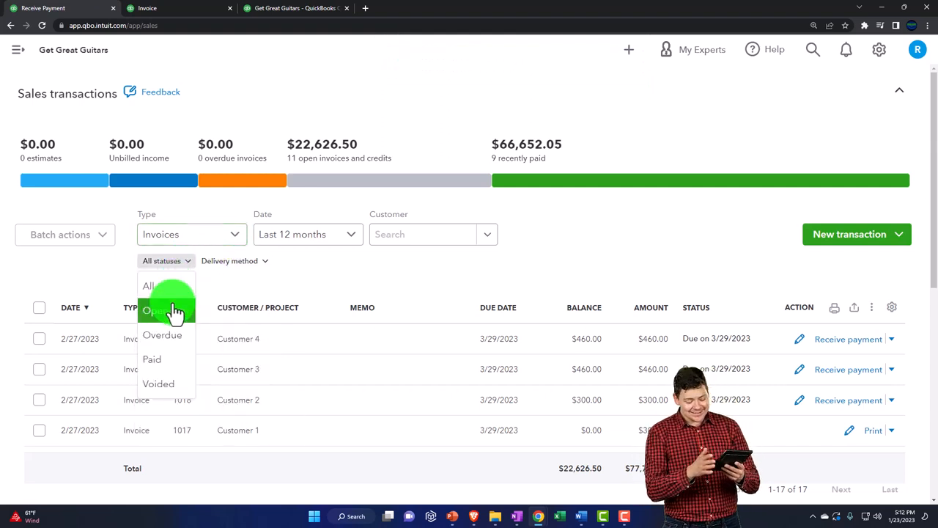
{"action": "left_click", "coordinate": [153, 310]}
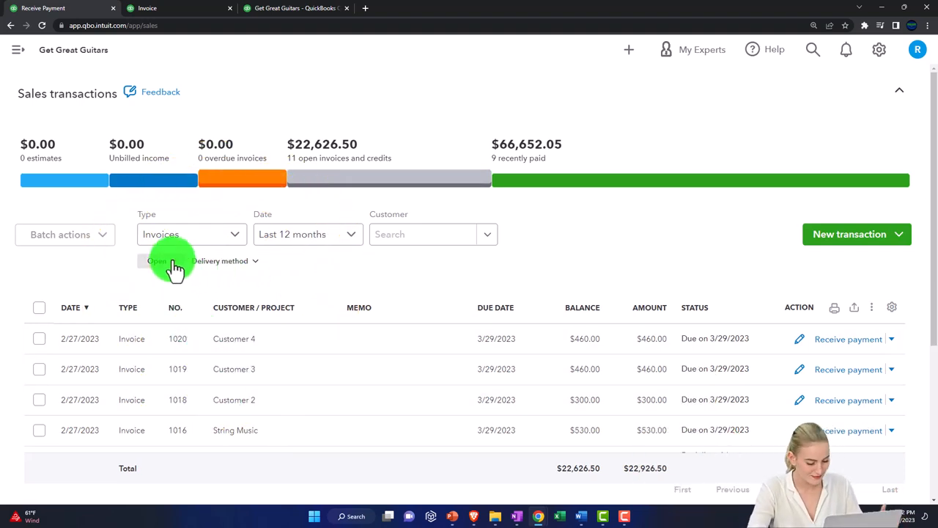
{"action": "left_click", "coordinate": [161, 261]}
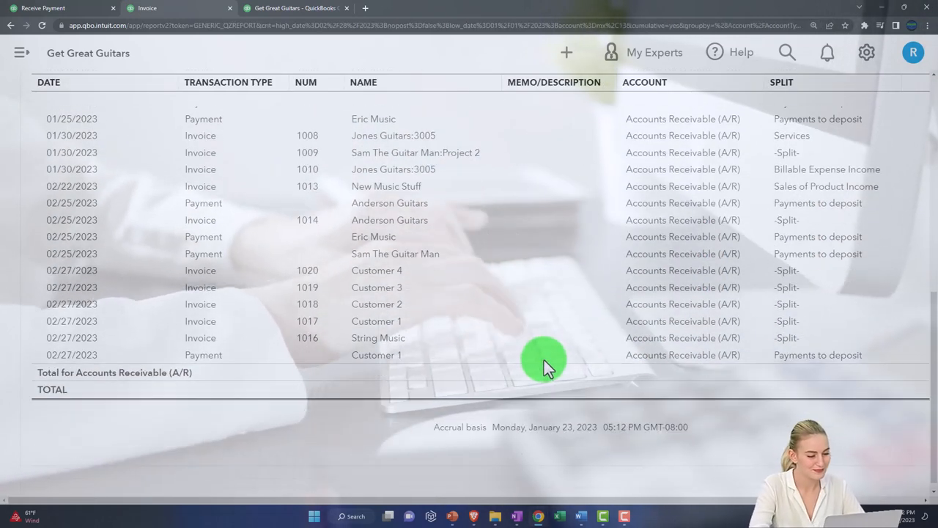
{"action": "mouse_move", "coordinate": [741, 372]}
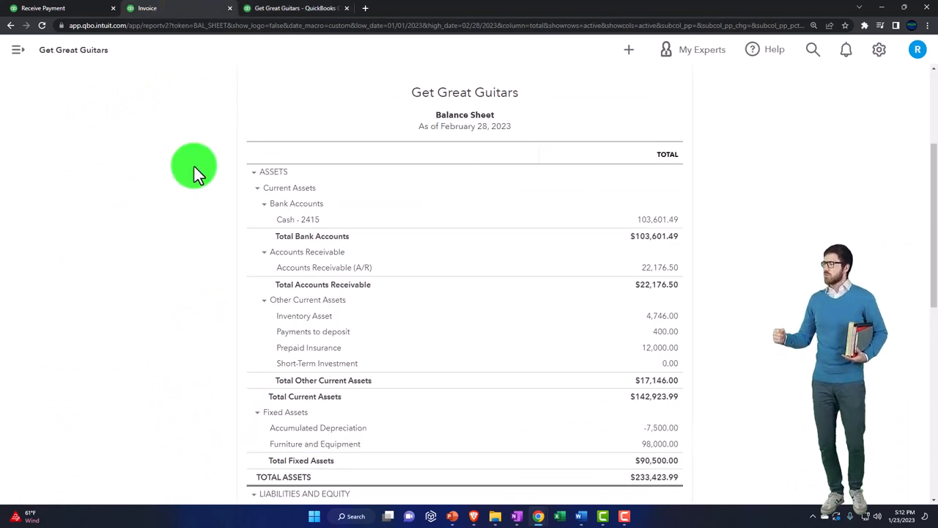
- Drill into the Cash balance to review the transactions behind it
{"action": "left_click", "coordinate": [657, 220]}
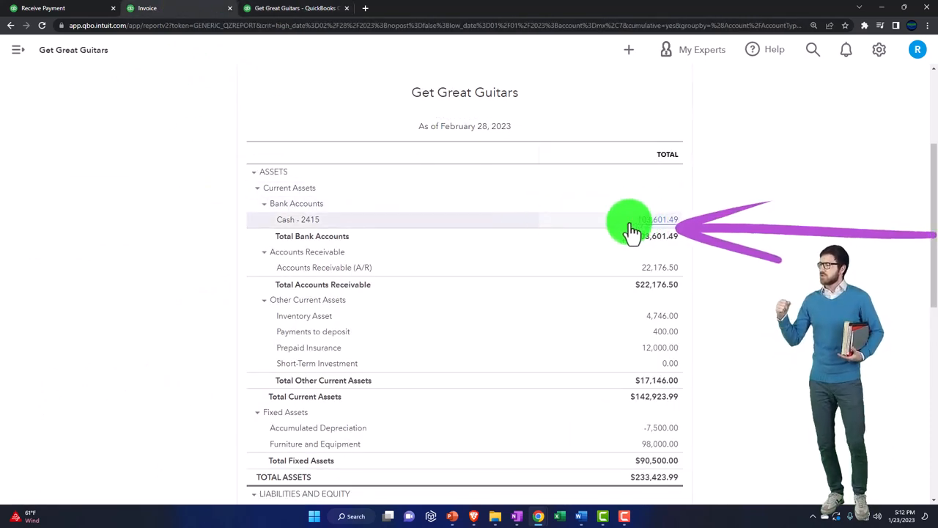
{"action": "left_click", "coordinate": [652, 220]}
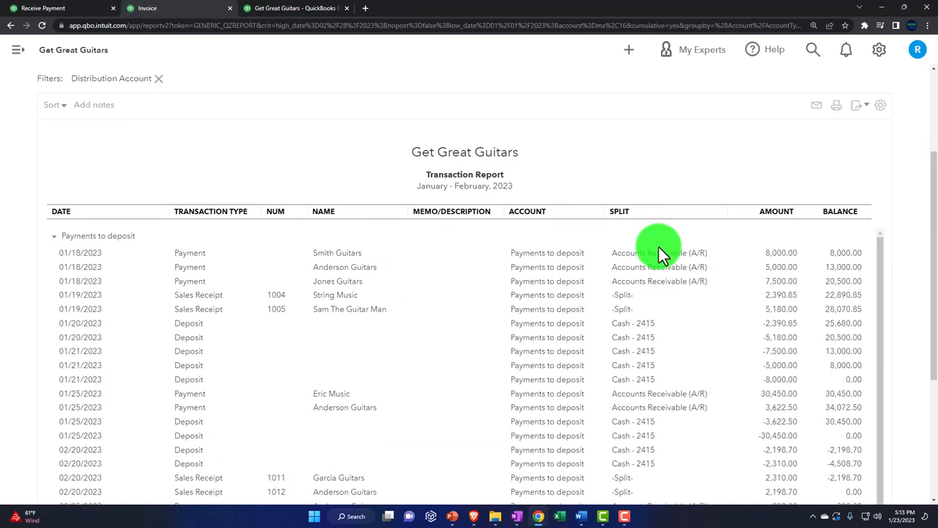
{"action": "scroll", "scroll_direction": "down", "scroll_amount": 3}
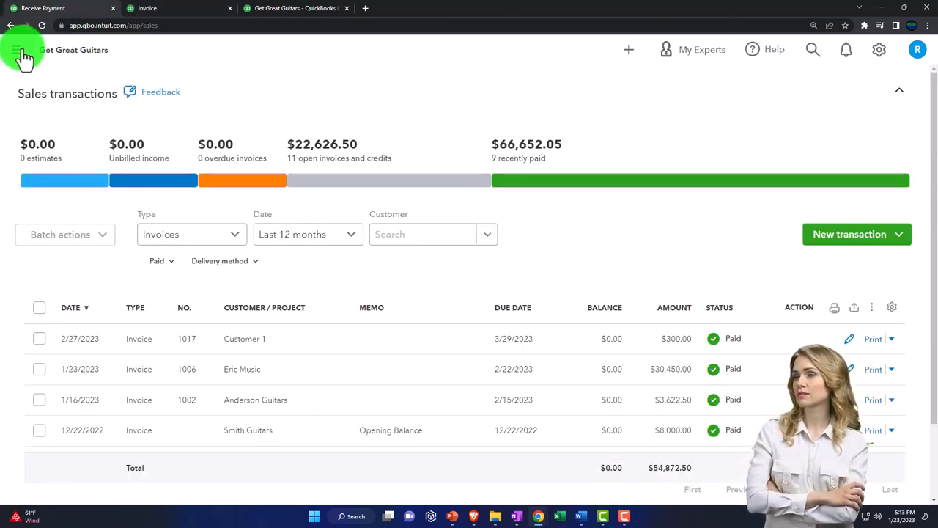
- Go to Sales > Customers and bring up Customer 1's record
{"action": "left_click", "coordinate": [25, 57]}
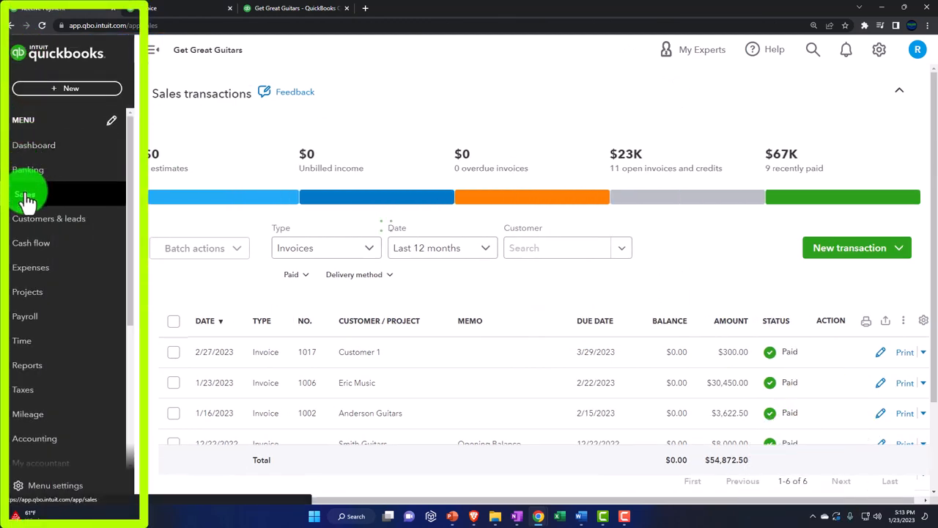
{"action": "left_click", "coordinate": [26, 194]}
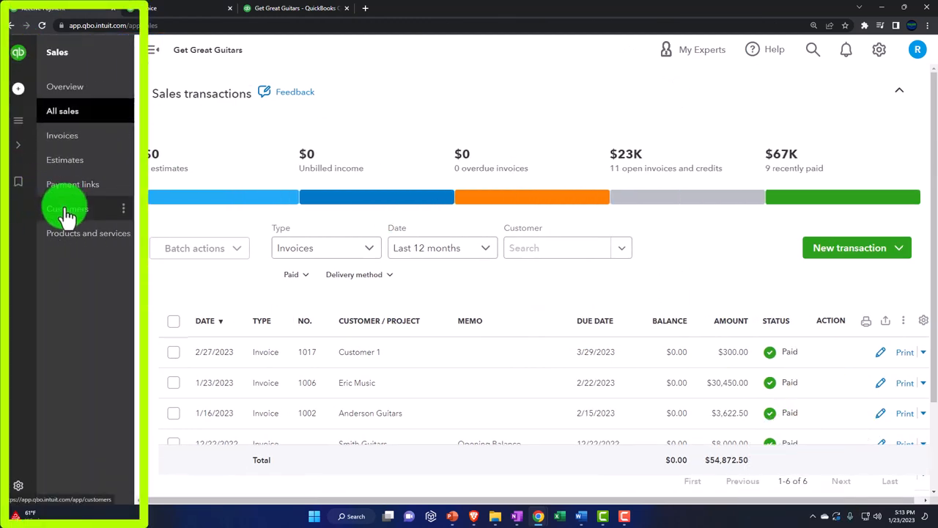
{"action": "left_click", "coordinate": [66, 208]}
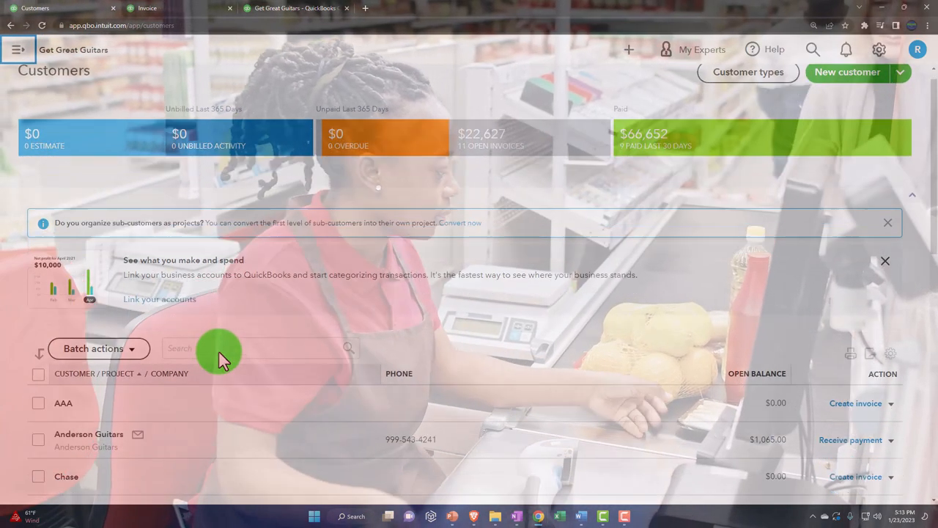
{"action": "left_click", "coordinate": [63, 402]}
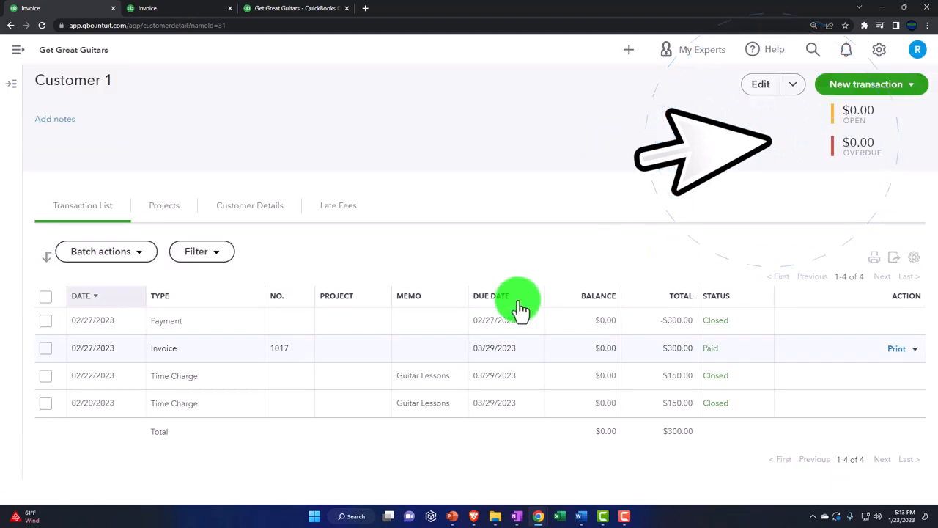
- Review Customer 1's $300 payment held in Payments to deposit and close it unchanged
{"action": "left_click", "coordinate": [166, 320]}
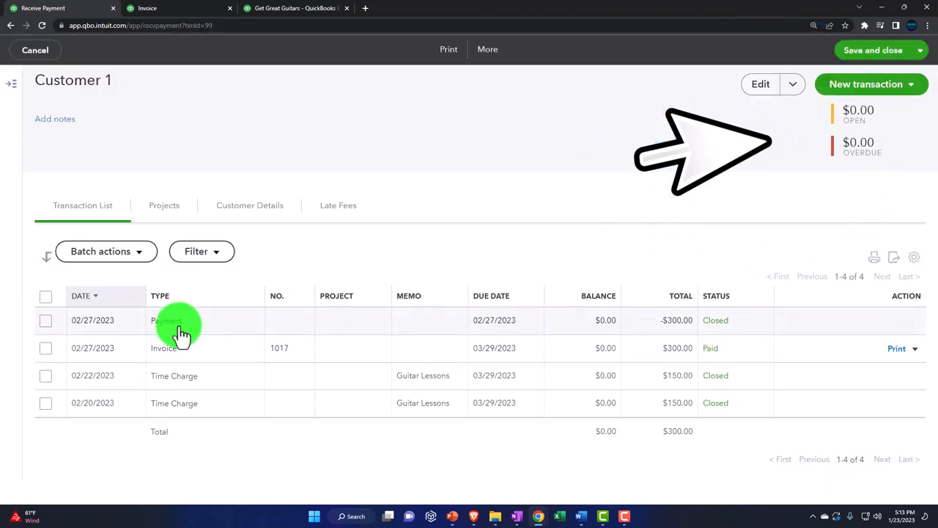
{"action": "left_click", "coordinate": [164, 319]}
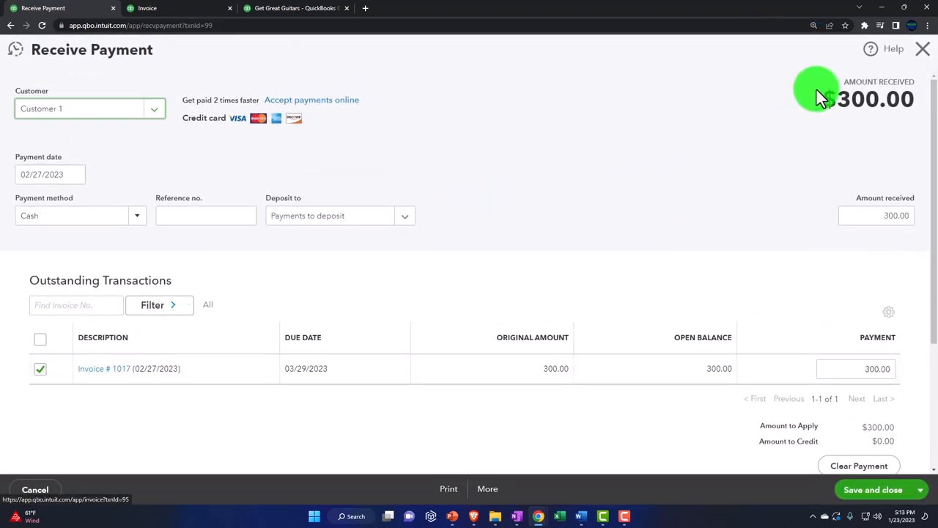
{"action": "left_click", "coordinate": [872, 489]}
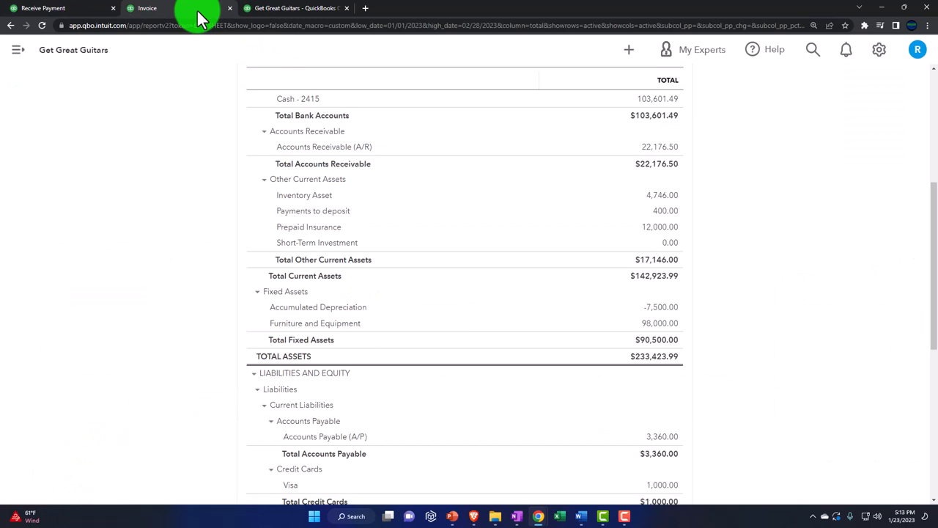
- Scroll up the February 28, 2023 balance sheet to review A/R and total assets
{"action": "scroll", "scroll_direction": "up", "scroll_amount": 3}
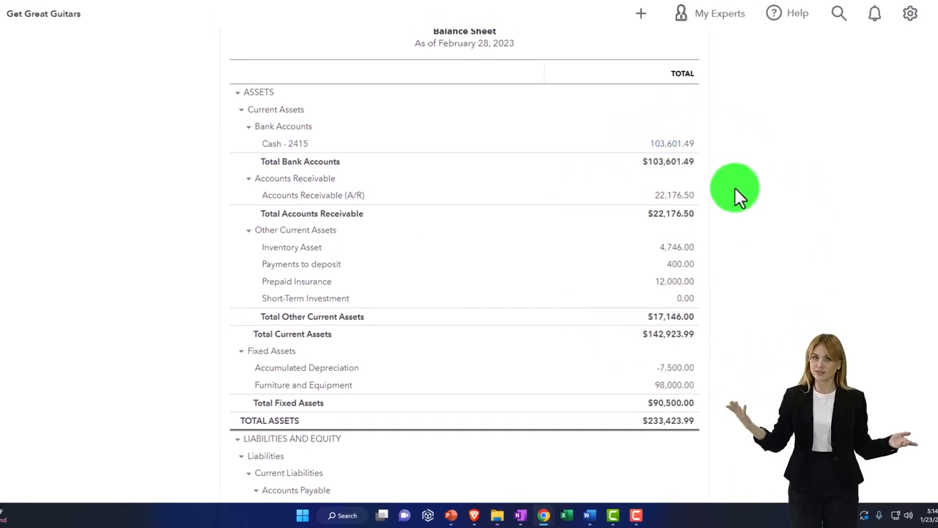
{"action": "mouse_move", "coordinate": [692, 267]}
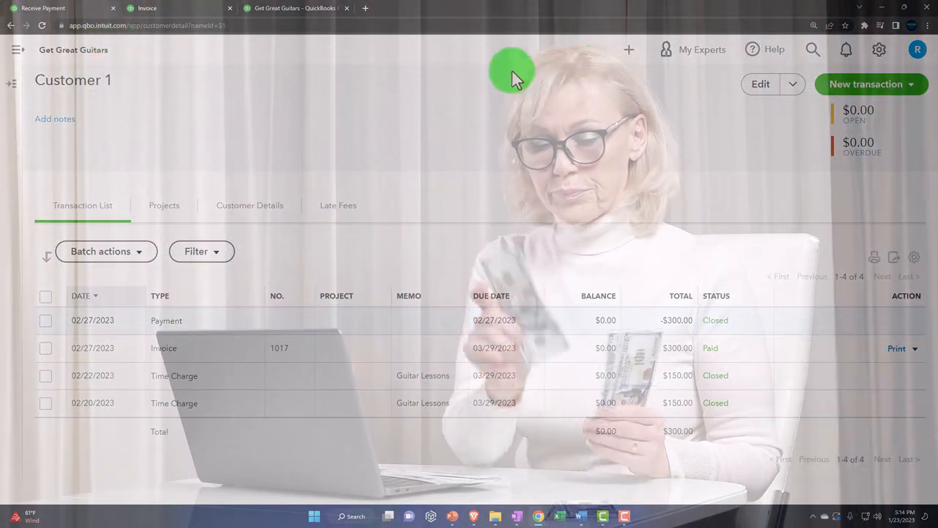
- Record a bank deposit of both pending payments, $400 total, into Cash - 2415 and save it
{"action": "left_click", "coordinate": [627, 50]}
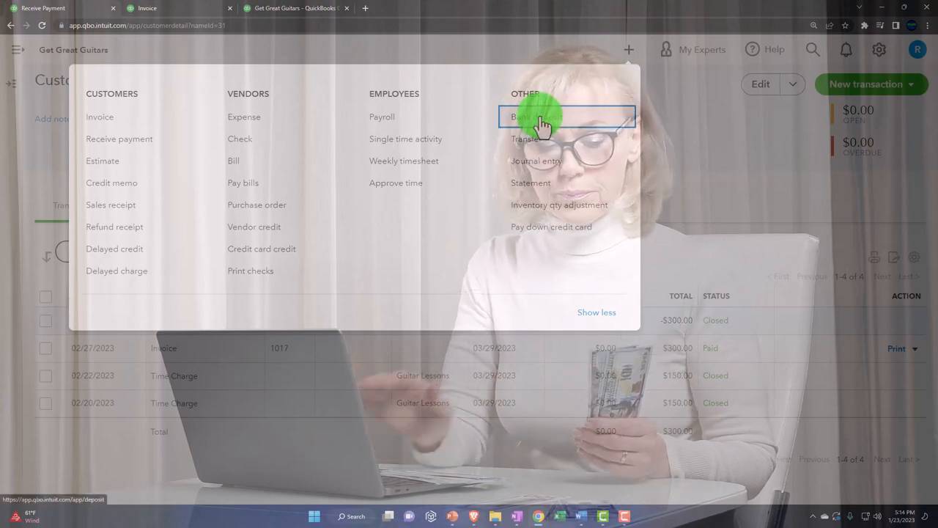
{"action": "left_click", "coordinate": [537, 117]}
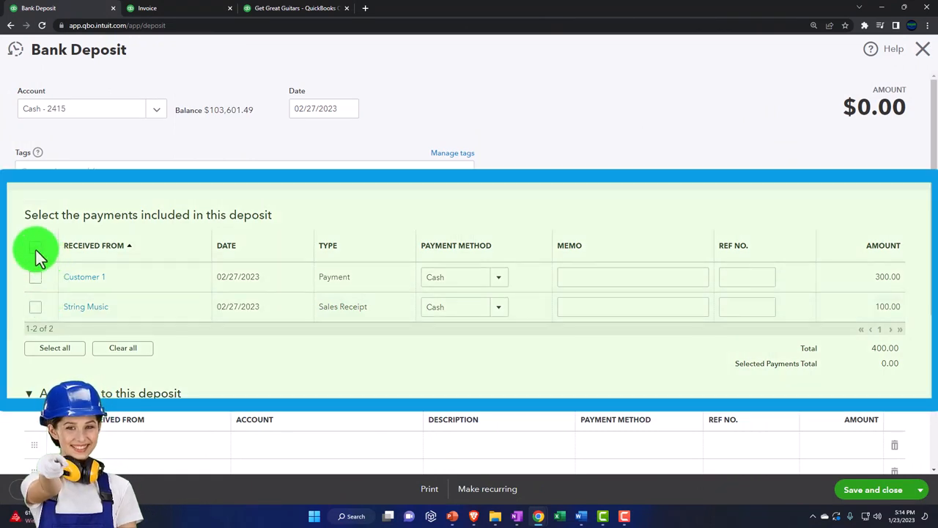
{"action": "left_click", "coordinate": [35, 246]}
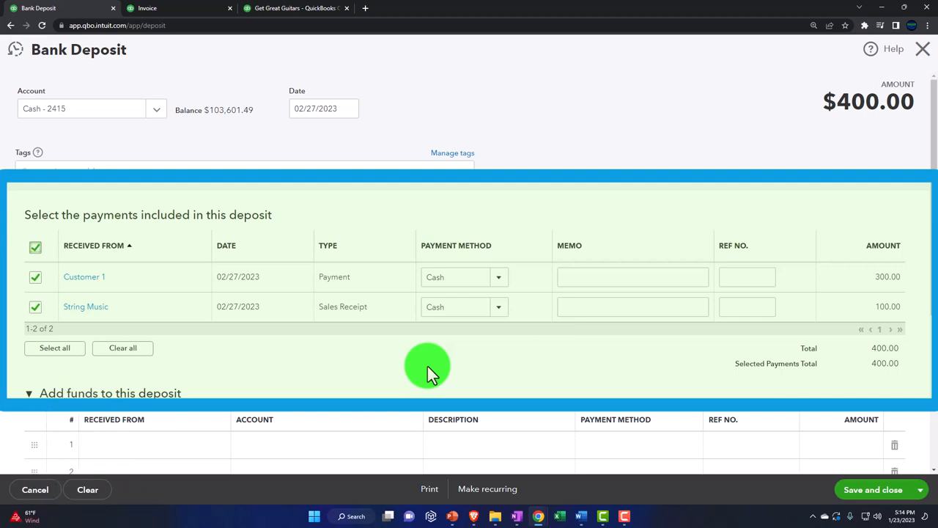
{"action": "scroll", "scroll_direction": "down", "scroll_amount": 3}
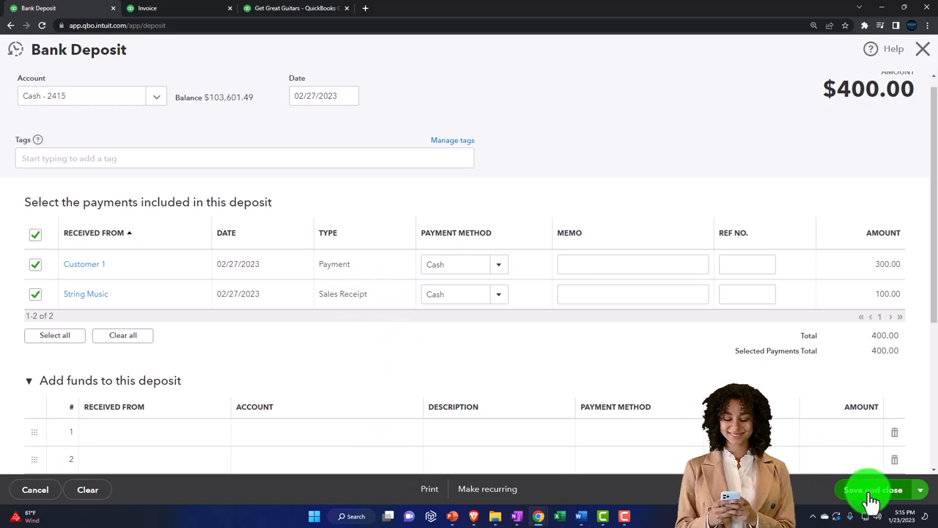
{"action": "left_click", "coordinate": [871, 490]}
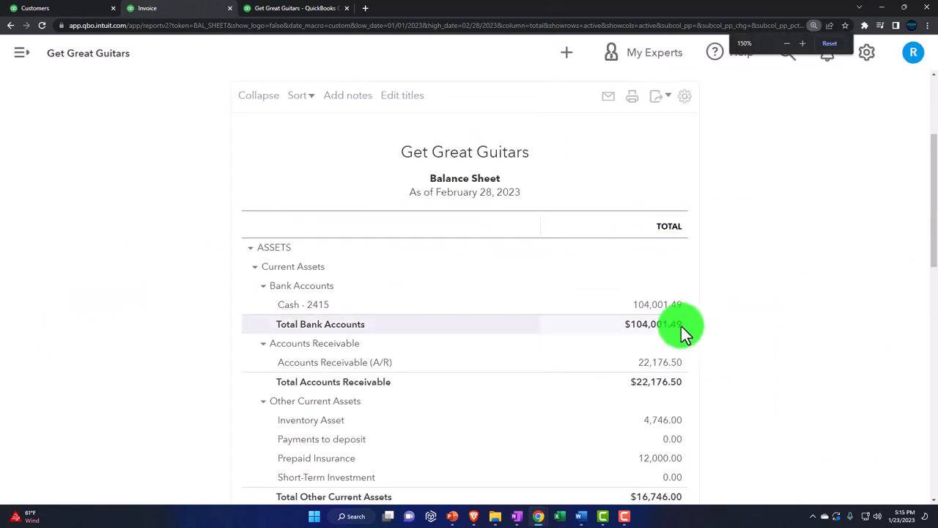
- Review the Cash - 2415 transactions at $104,001.49, then head to the Reports area
{"action": "left_click", "coordinate": [651, 324]}
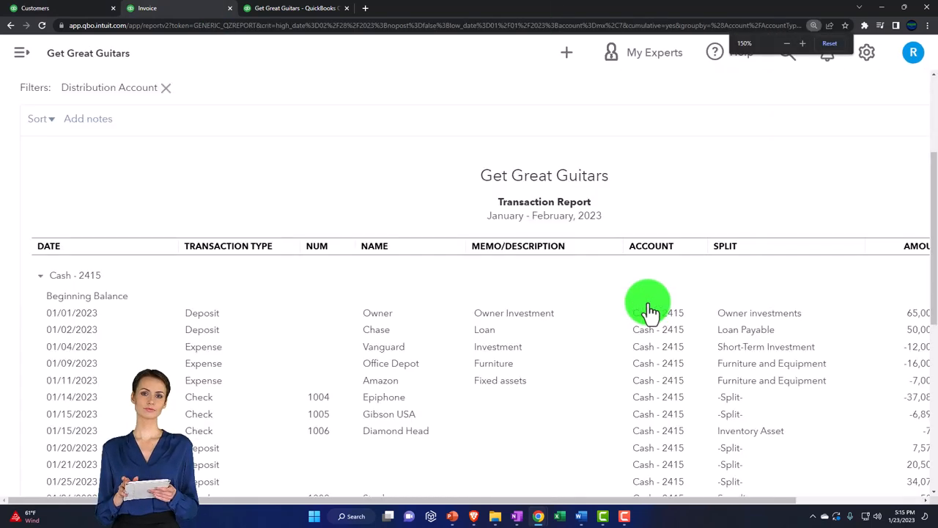
{"action": "scroll", "scroll_direction": "down", "scroll_amount": 3}
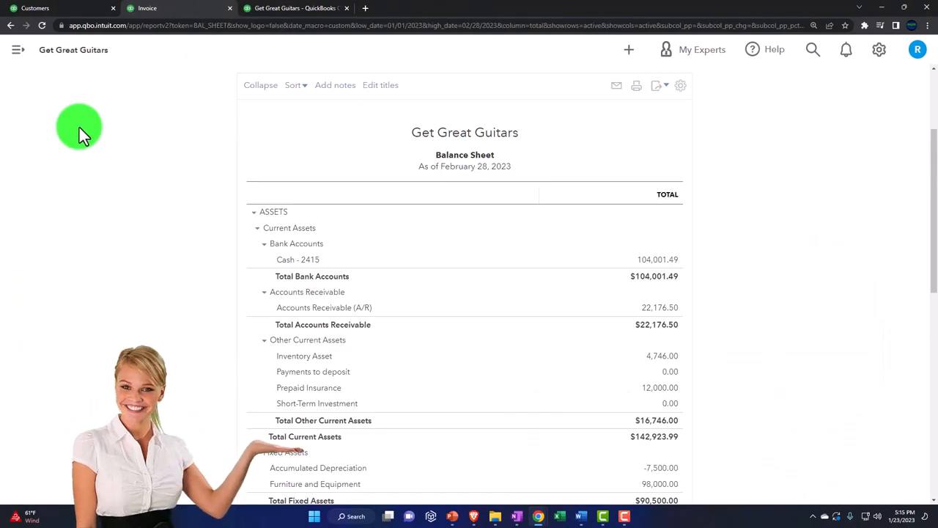
{"action": "left_click", "coordinate": [293, 8]}
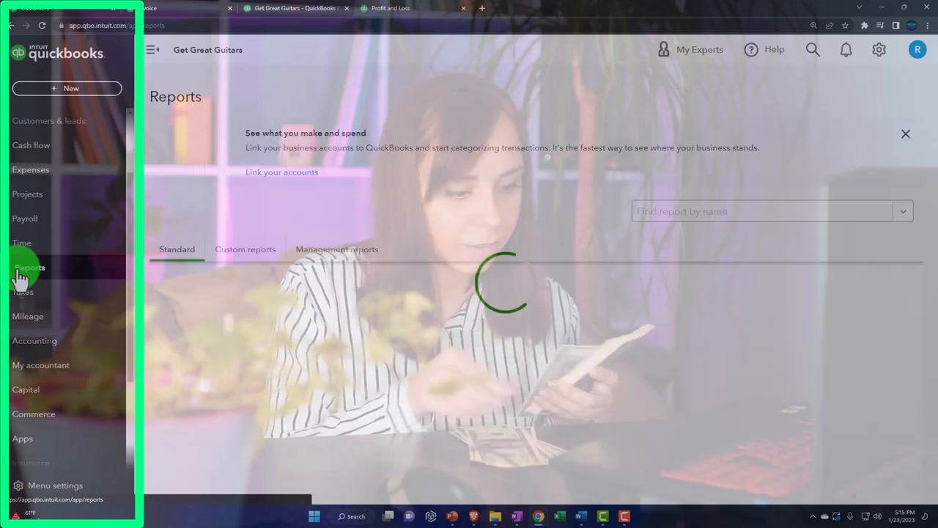
- Run the Trial Balance for 01/01/2023 to 02/28/2023 with columns by month
{"action": "left_click", "coordinate": [762, 211]}
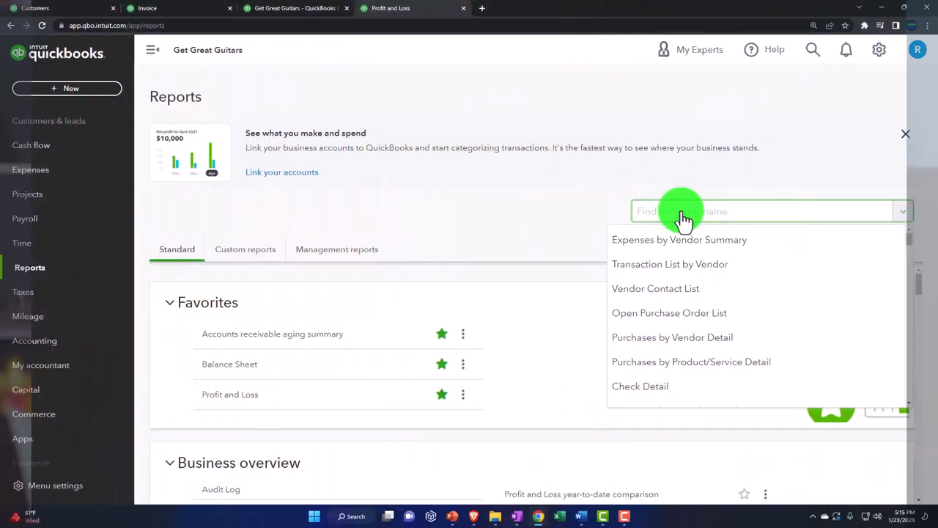
{"action": "type", "text": "trial"}
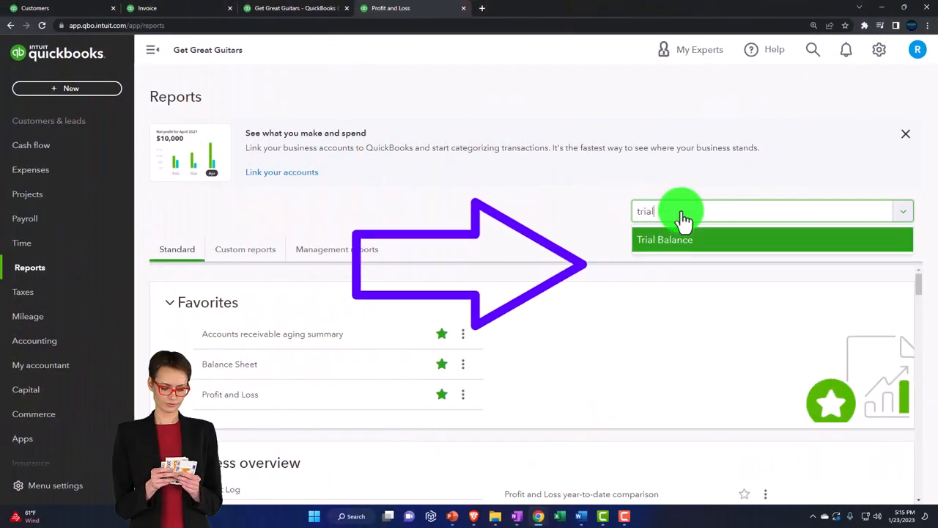
{"action": "left_click", "coordinate": [664, 240]}
{"action": "type", "text": "0101"}
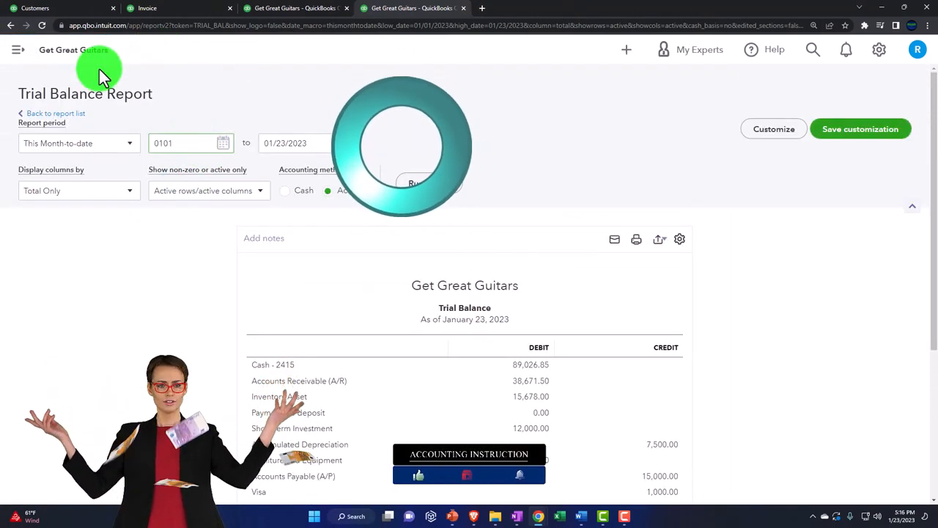
{"action": "type", "text": "0228"}
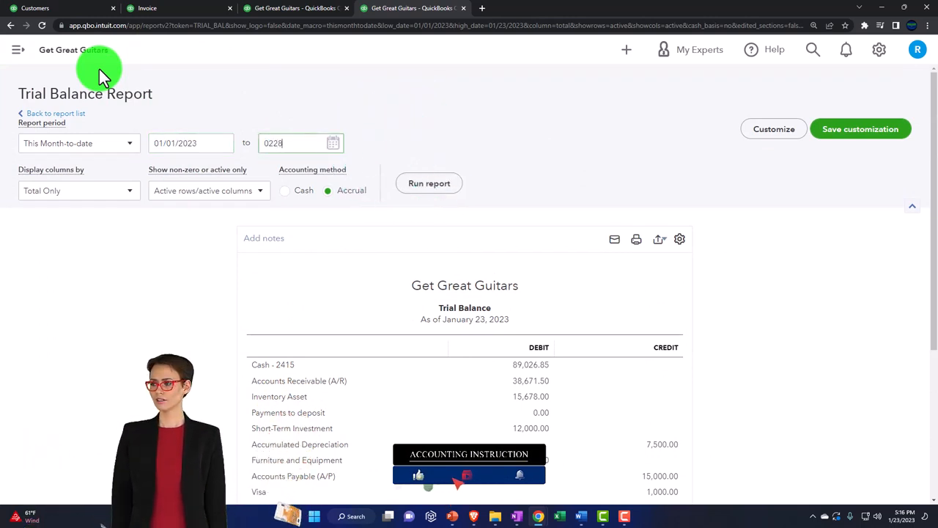
{"action": "left_click", "coordinate": [76, 191]}
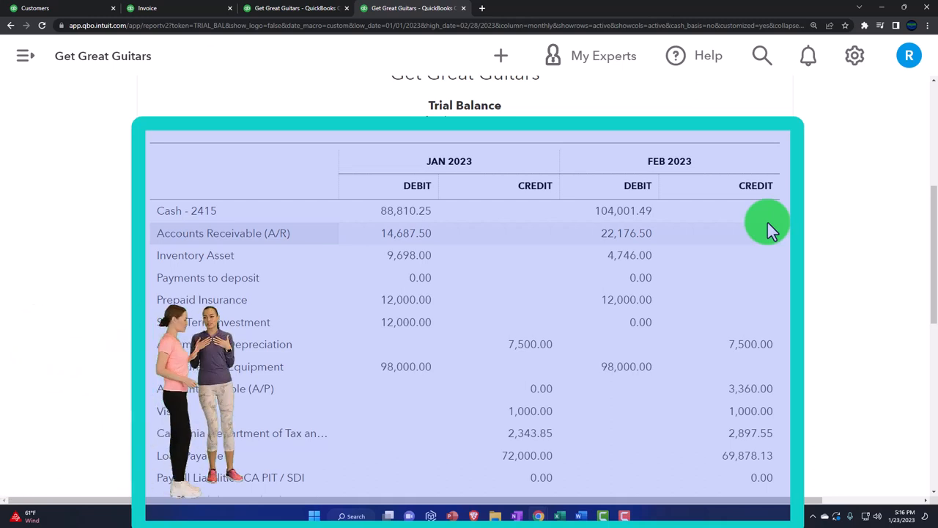
{"action": "mouse_move", "coordinate": [824, 223]}
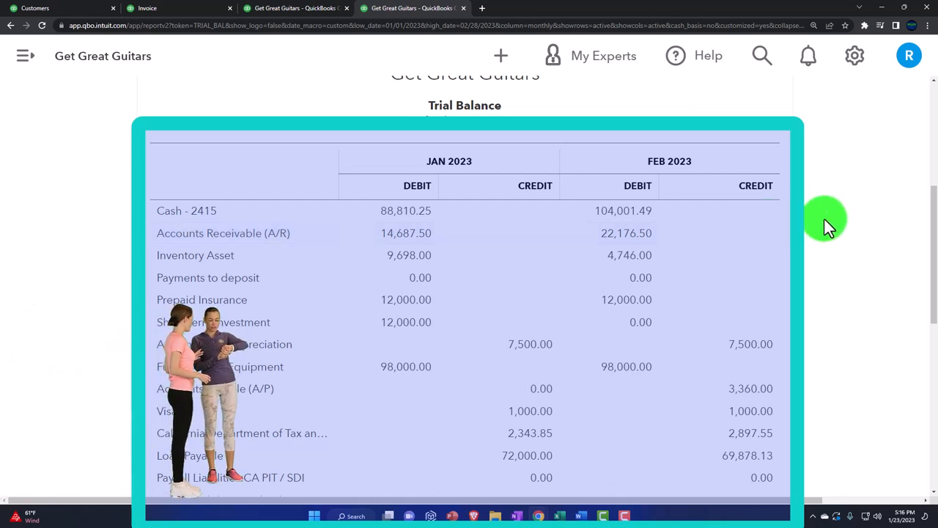